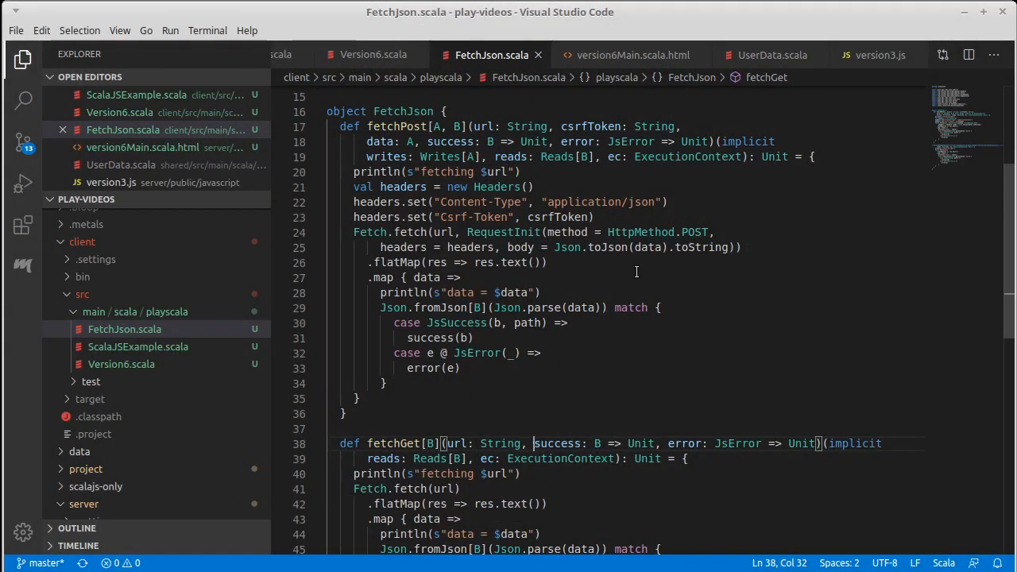
pyautogui.moveTo(407, 137)
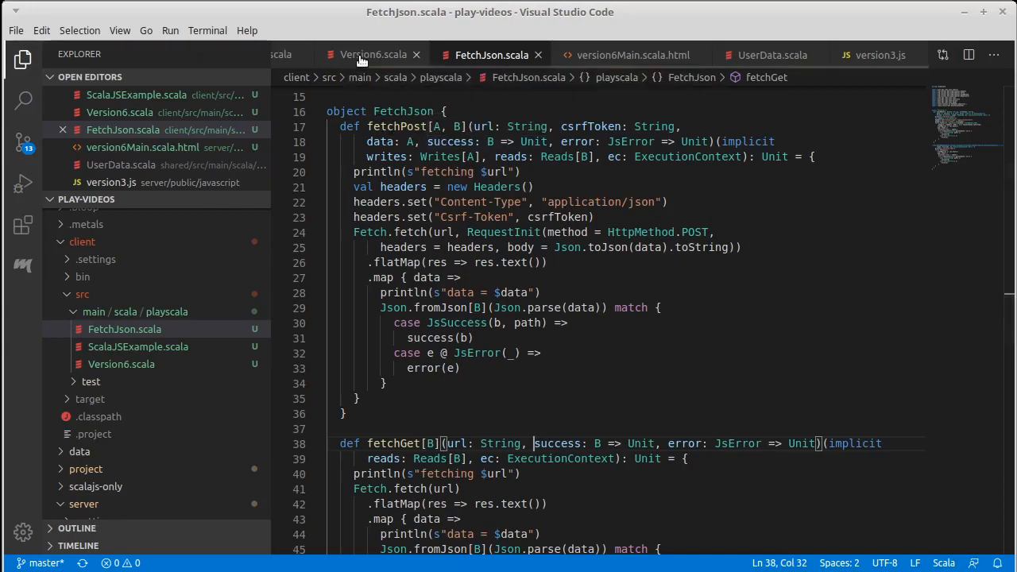
# - Remove the println fetching/data log lines from fetchPost and fetchGet in FetchJson.scala
pyautogui.click(372, 54)
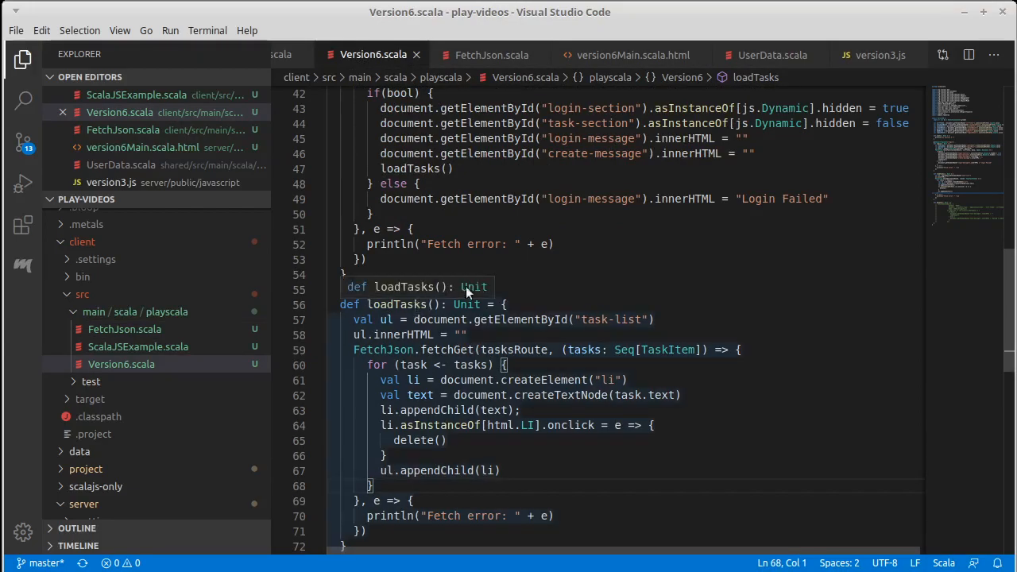
pyautogui.click(492, 54)
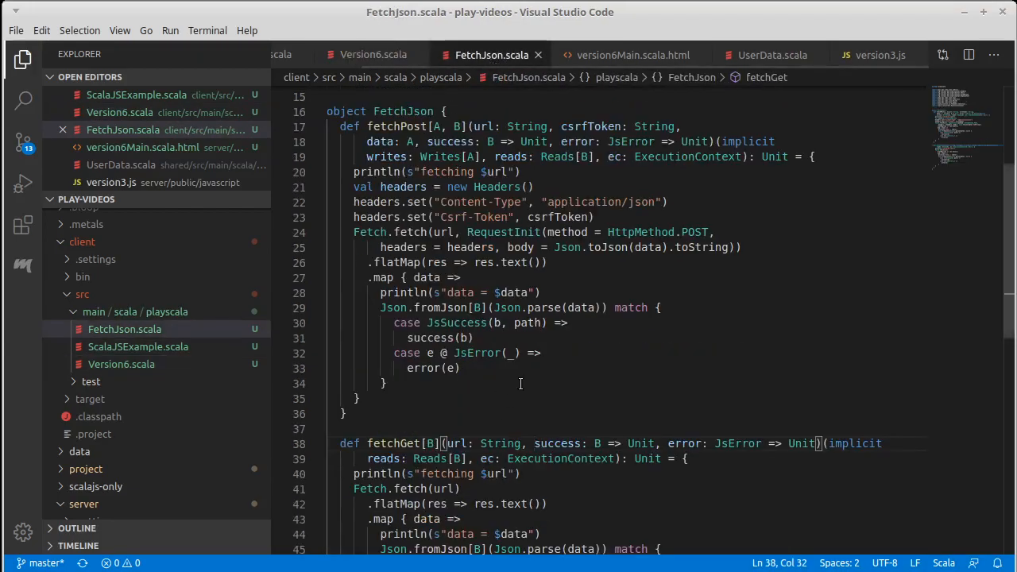
pyautogui.scroll(3)
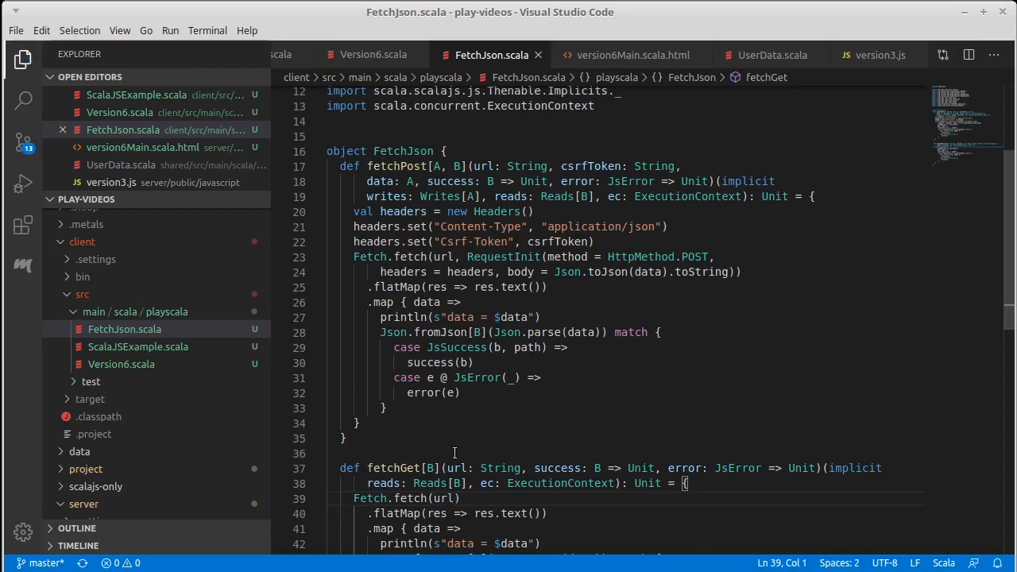
pyautogui.scroll(-3)
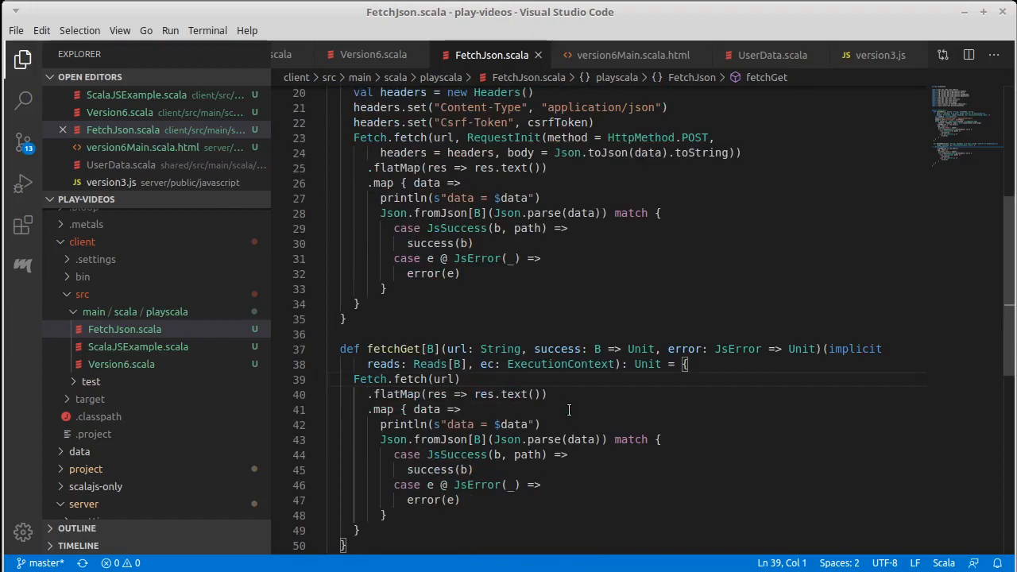
pyautogui.moveTo(601, 410)
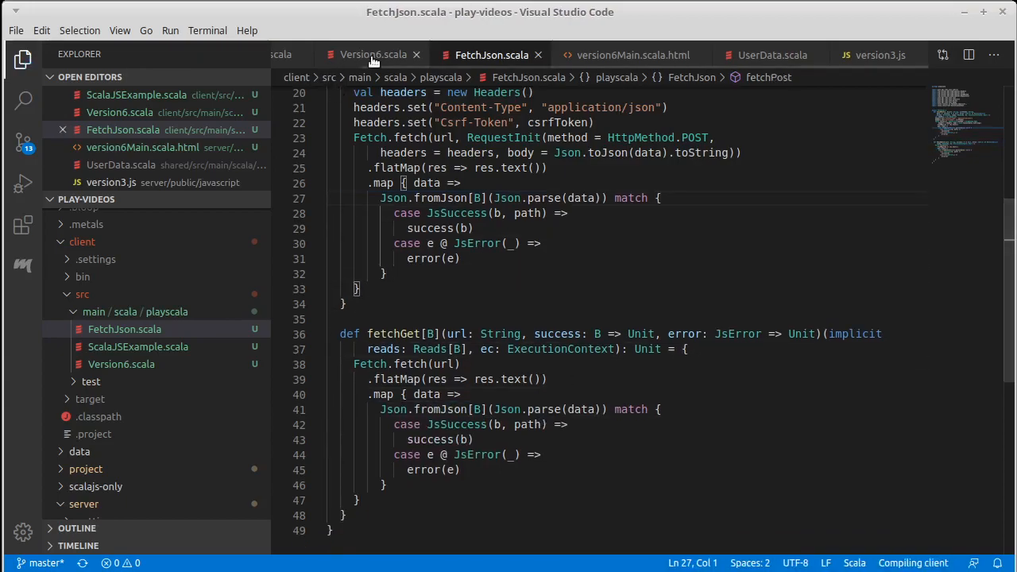
# - Check version3.js for reference and start a new line in Version6.scala's delete() body
pyautogui.click(372, 54)
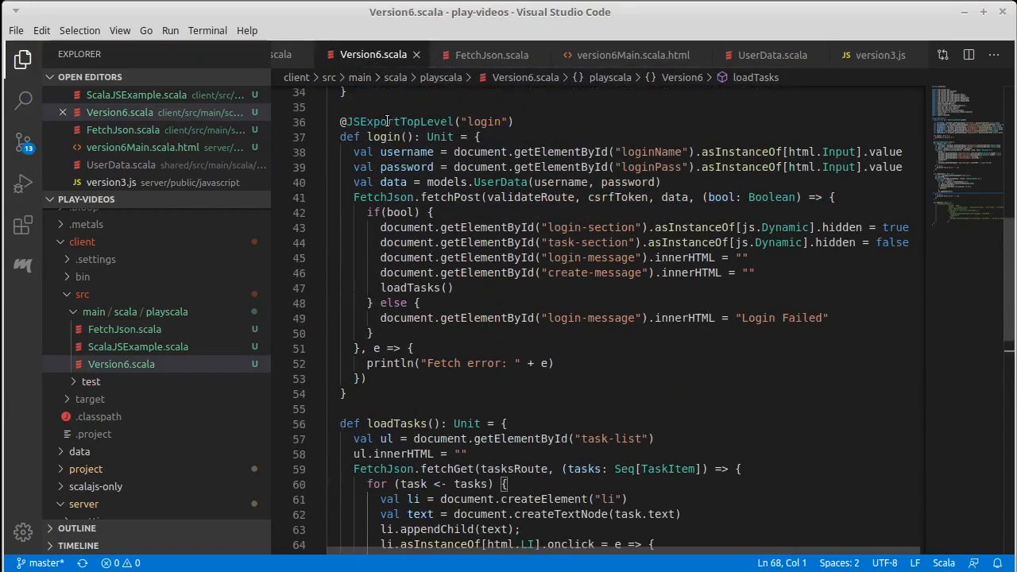
pyautogui.scroll(-3)
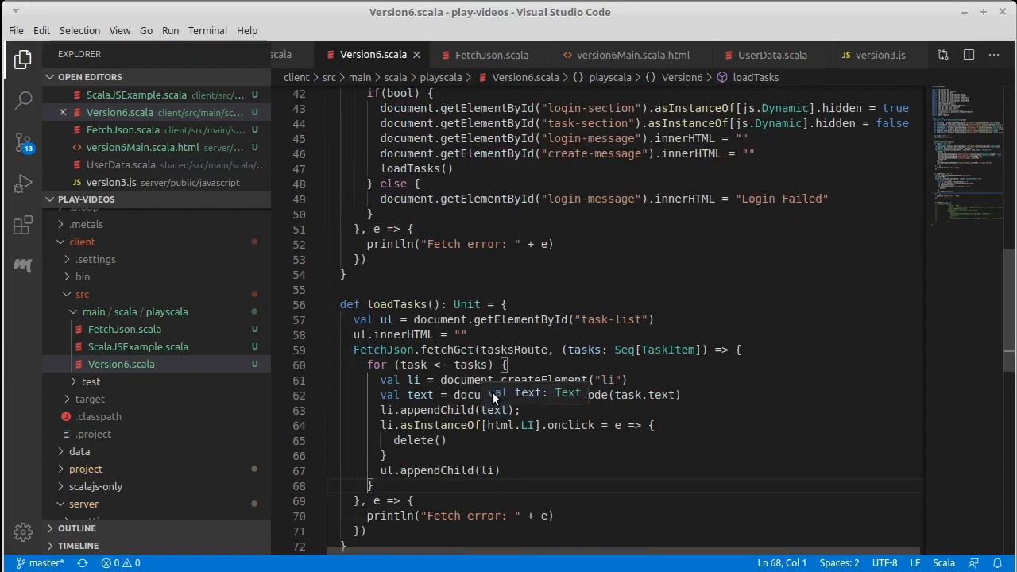
pyautogui.scroll(-3)
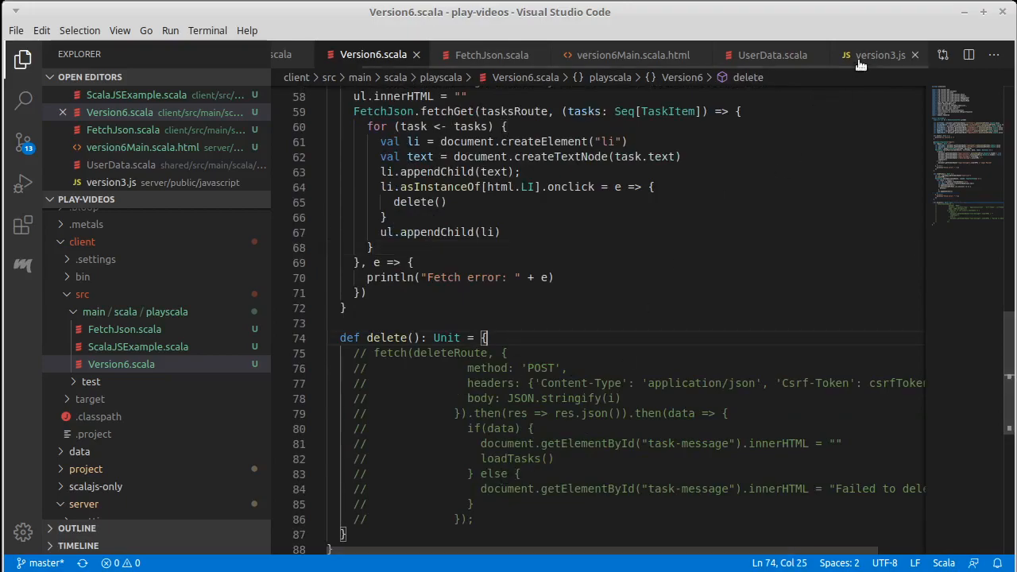
pyautogui.click(880, 54)
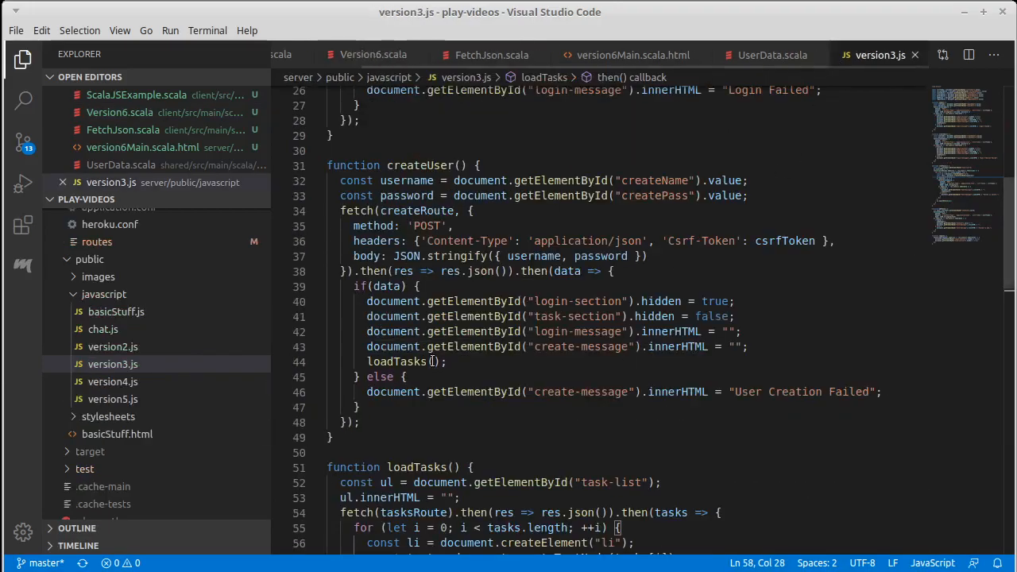
pyautogui.scroll(-3)
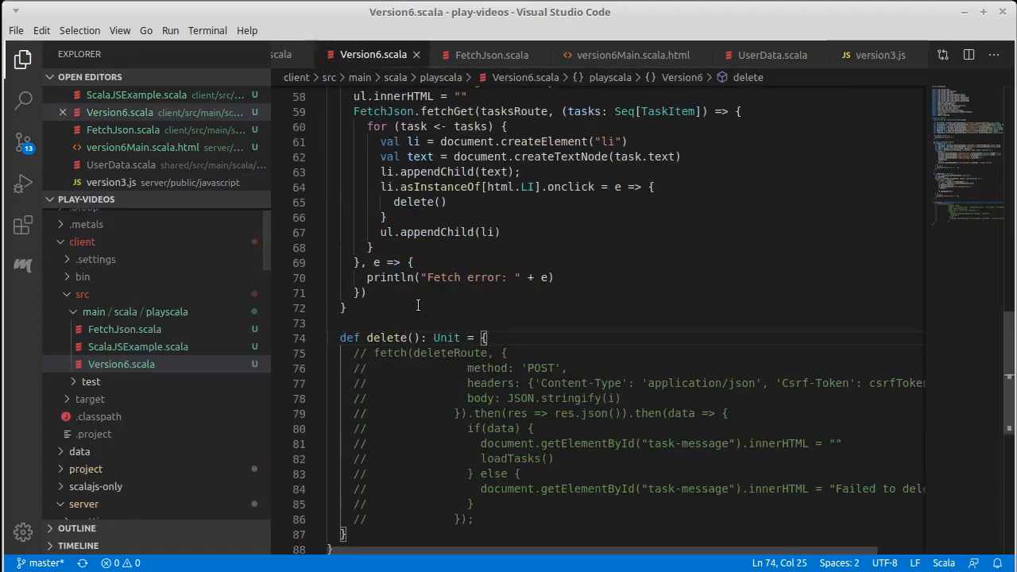
pyautogui.doubleClick(414, 202)
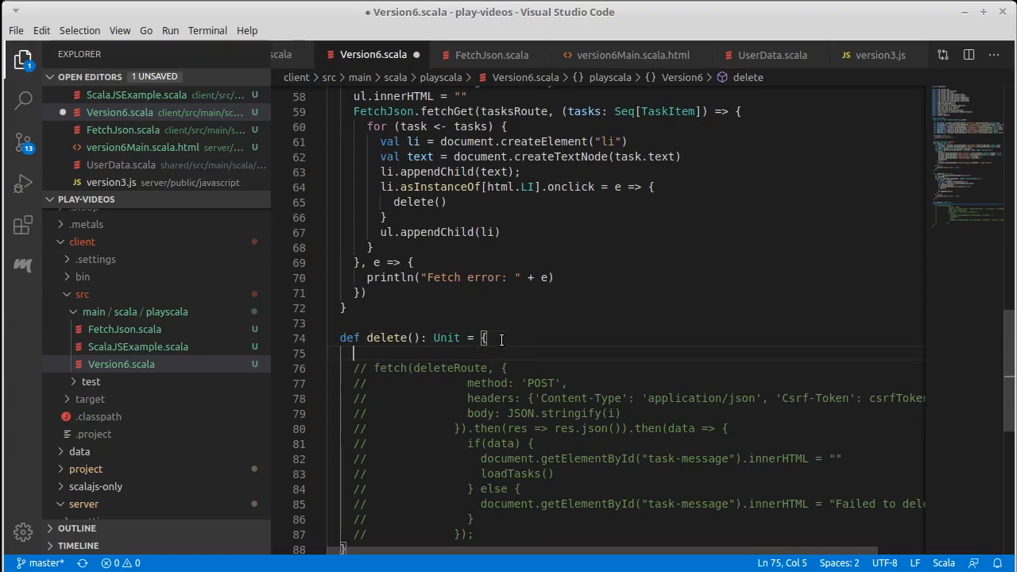
# - Begin FetchJson.fetchPost(deleteRoute, csrfToken ...), make delete take id: Int and pass task.id
pyautogui.write('FetchJson')
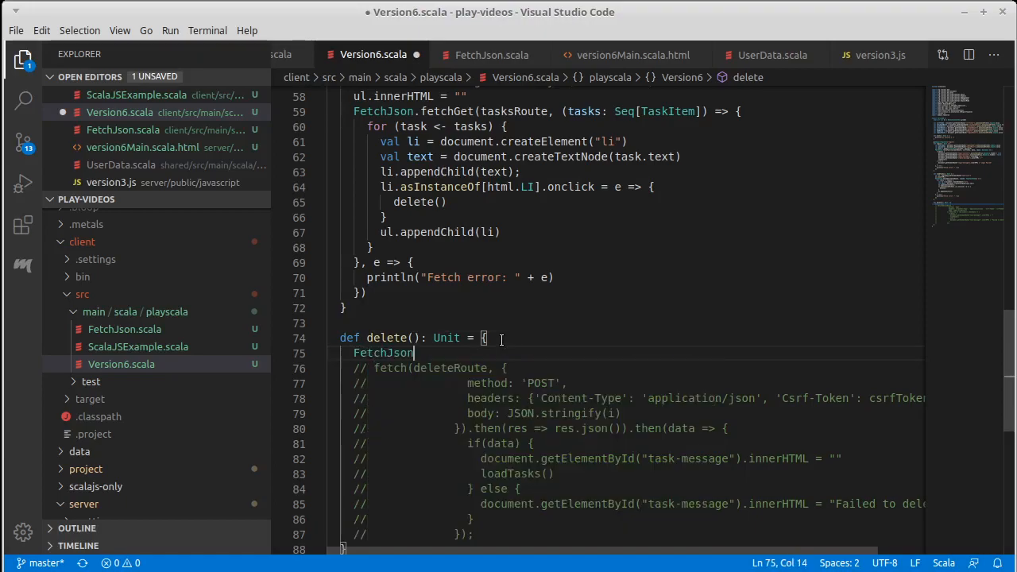
pyautogui.write('.fetchPost(')
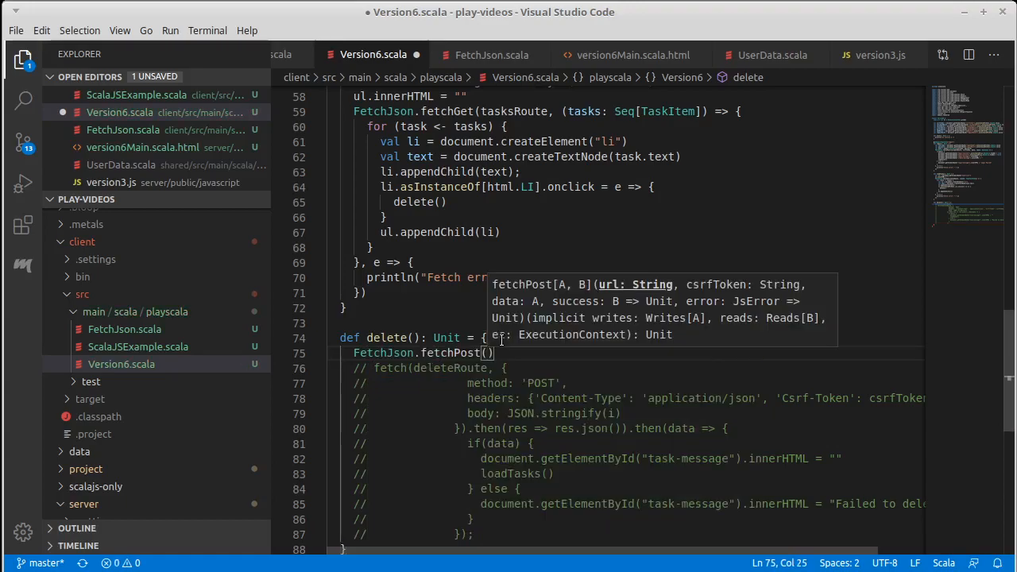
pyautogui.write('deleteRoute,')
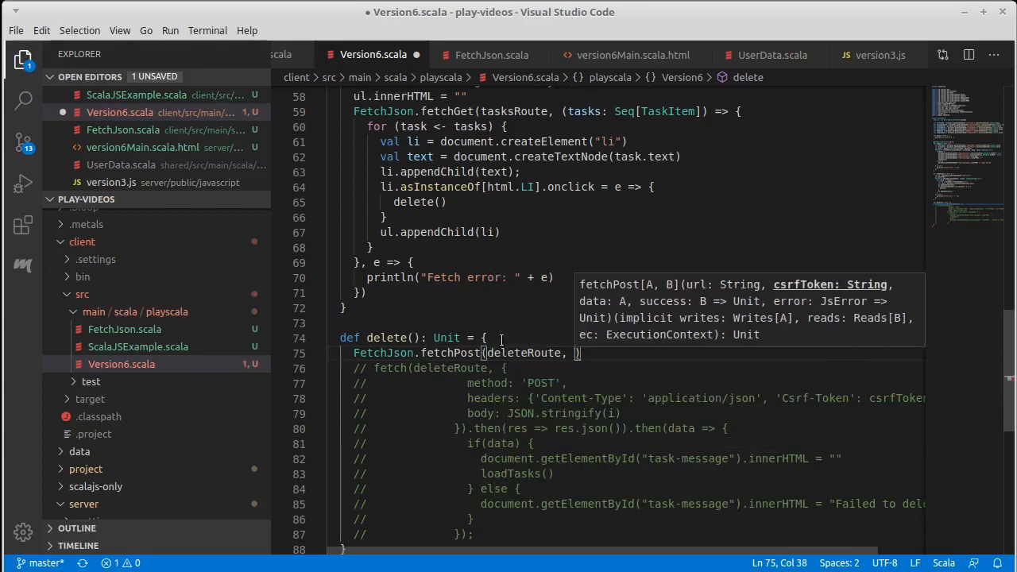
pyautogui.write('csrfToken,')
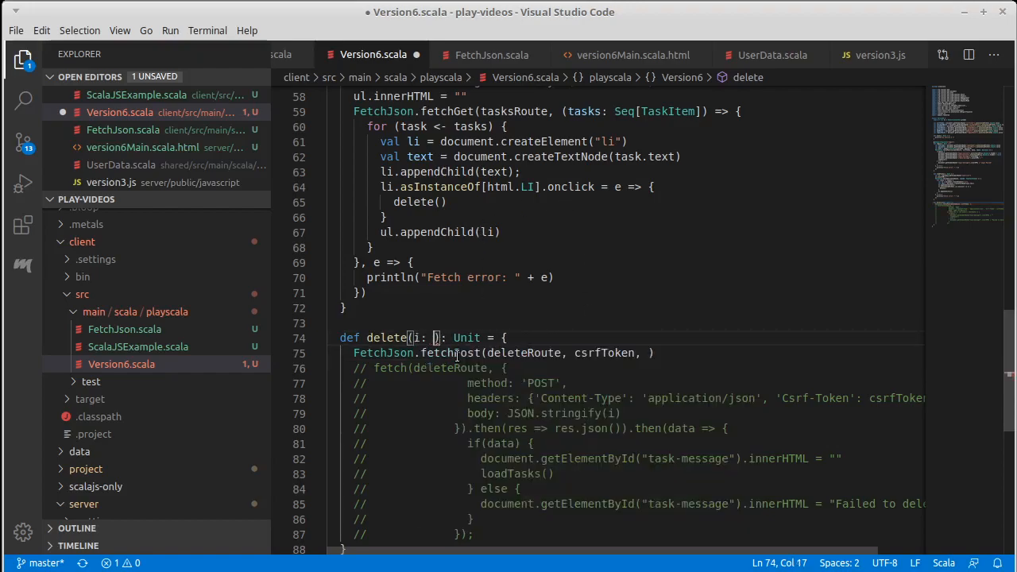
pyautogui.write('Int')
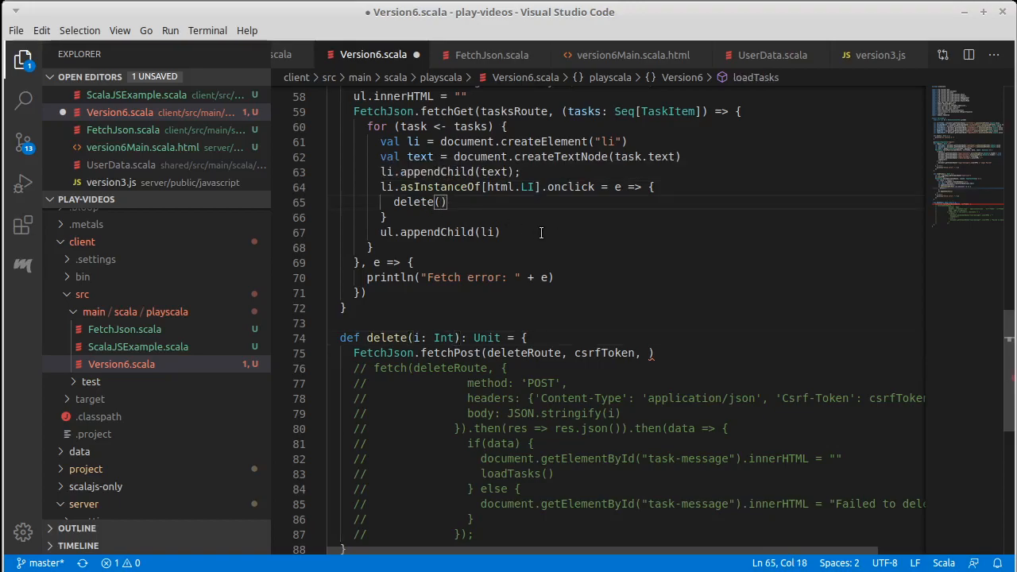
pyautogui.write('task.id')
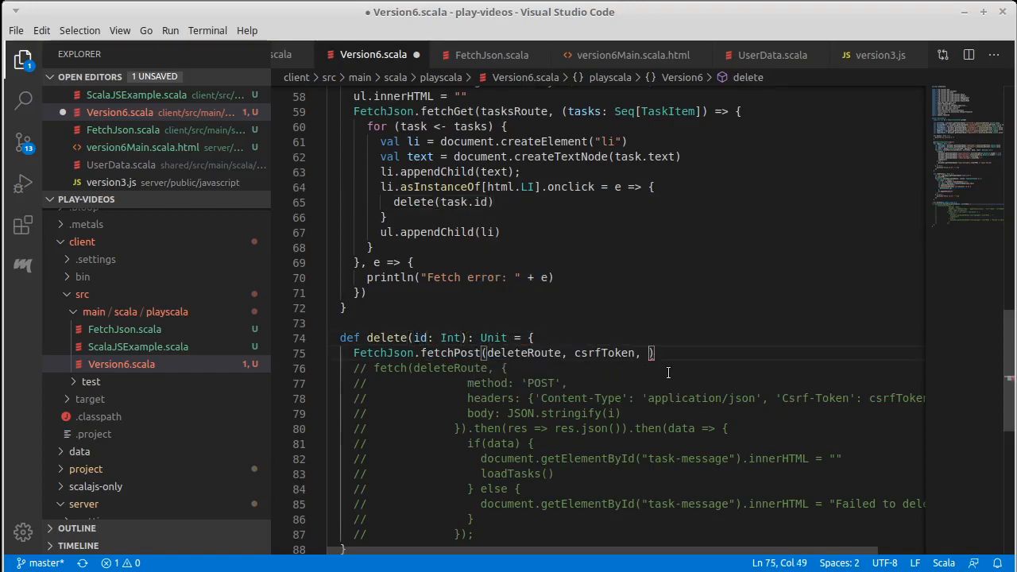
# - Pass id, a (bool: Boolean) => success callback and an e => error callback to fetchPost
pyautogui.write('id')
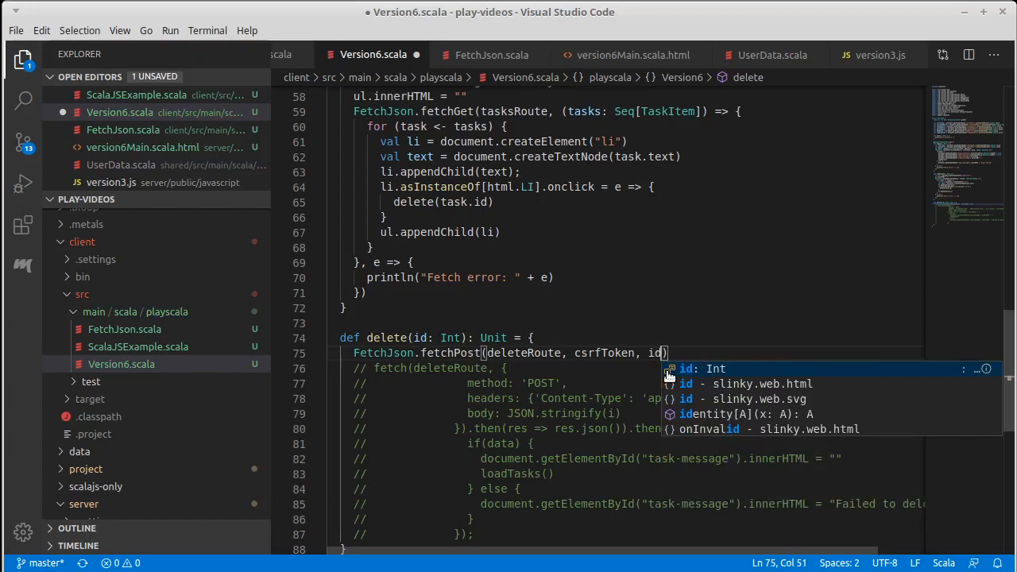
pyautogui.write(',')
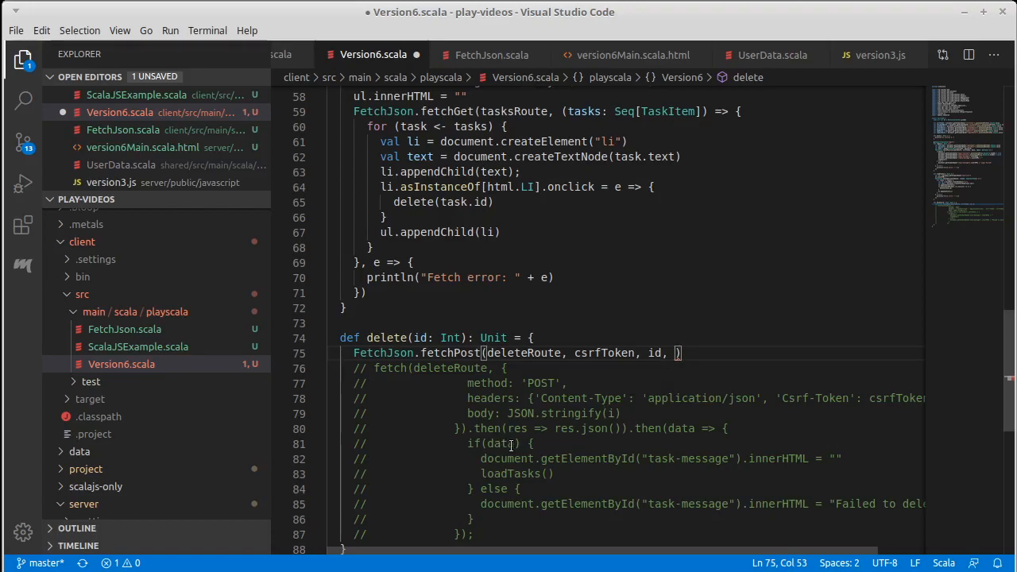
pyautogui.write('bool:')
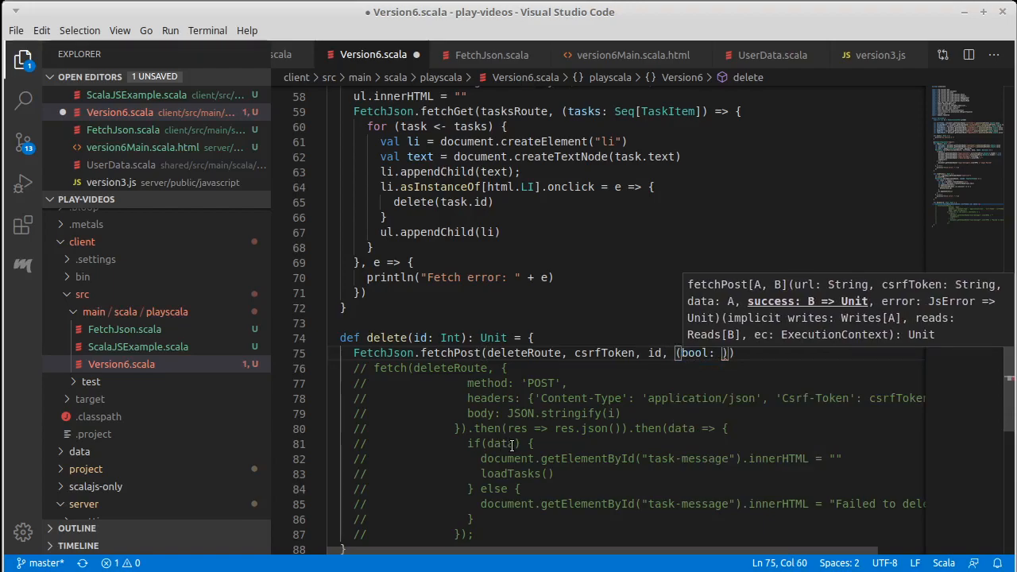
pyautogui.write('Boolean')
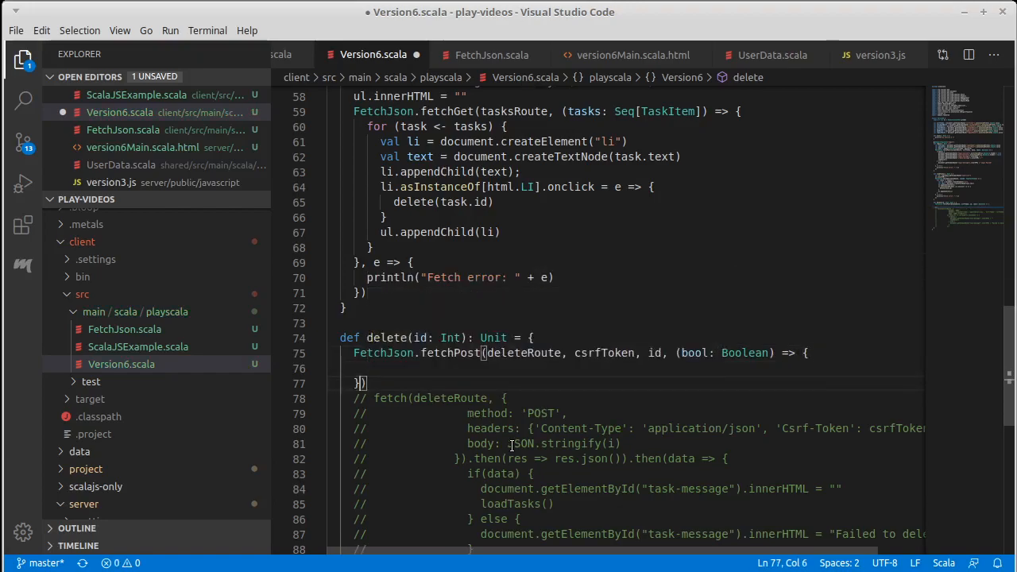
pyautogui.write(',')
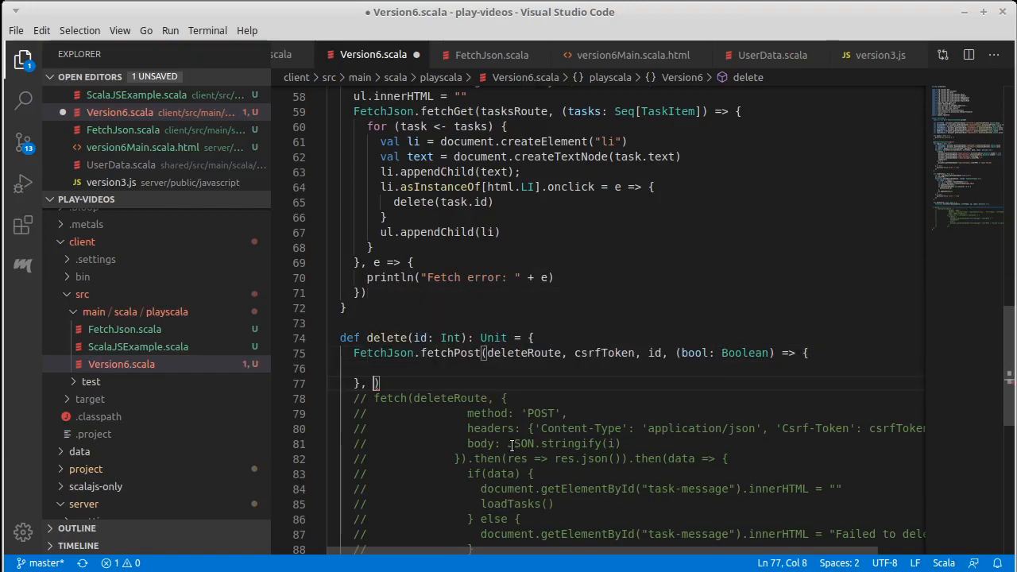
pyautogui.write('e => {')
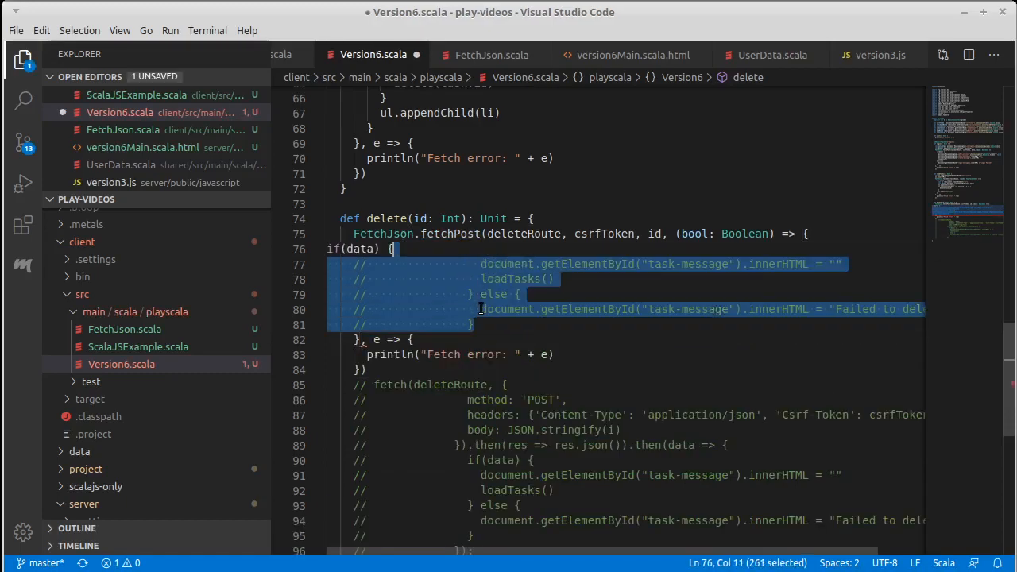
# - Uncomment the if block as if(bool) in delete's callback and remove the old commented fetch code
pyautogui.click(471, 324)
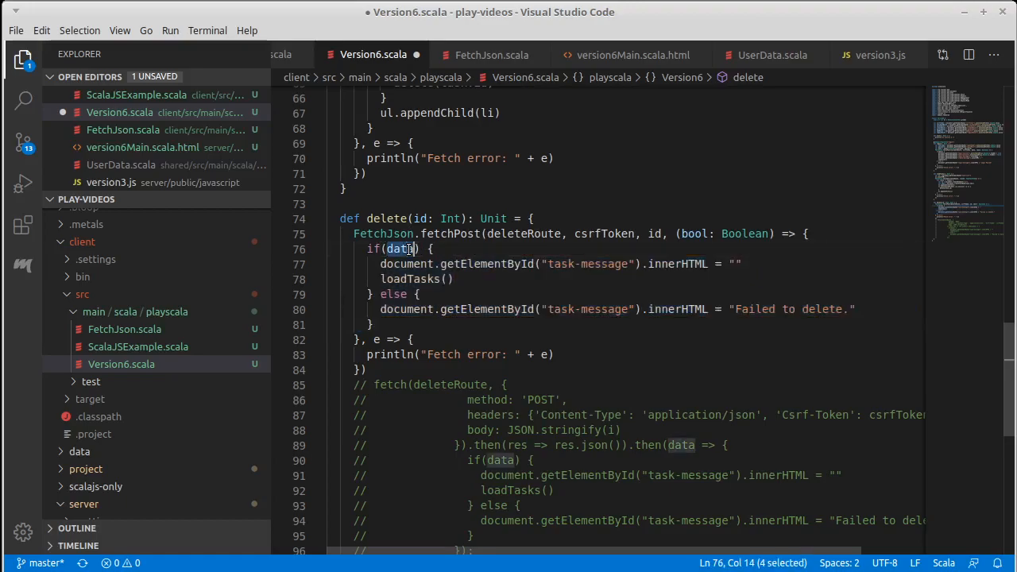
pyautogui.write('bool')
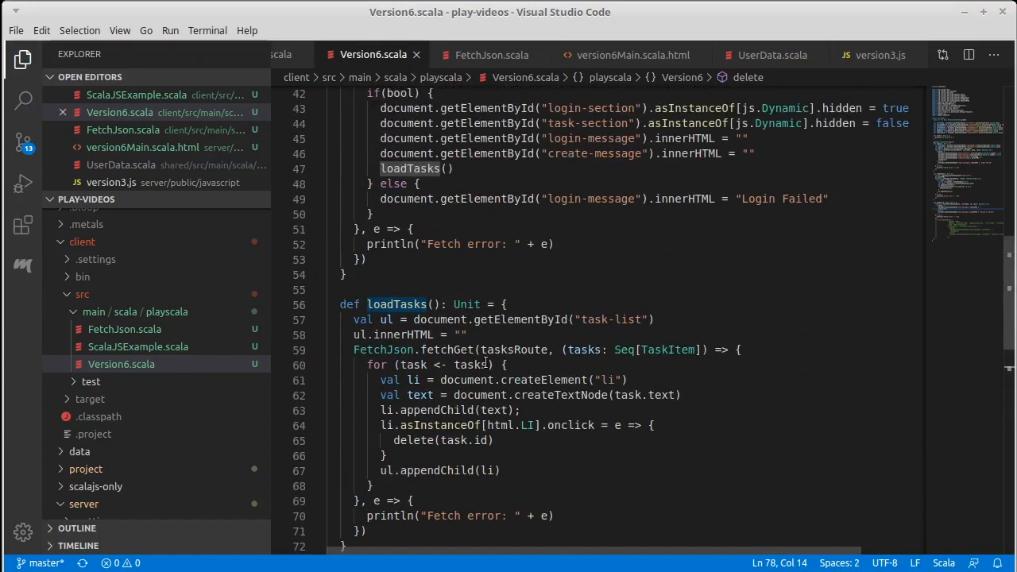
pyautogui.scroll(-3)
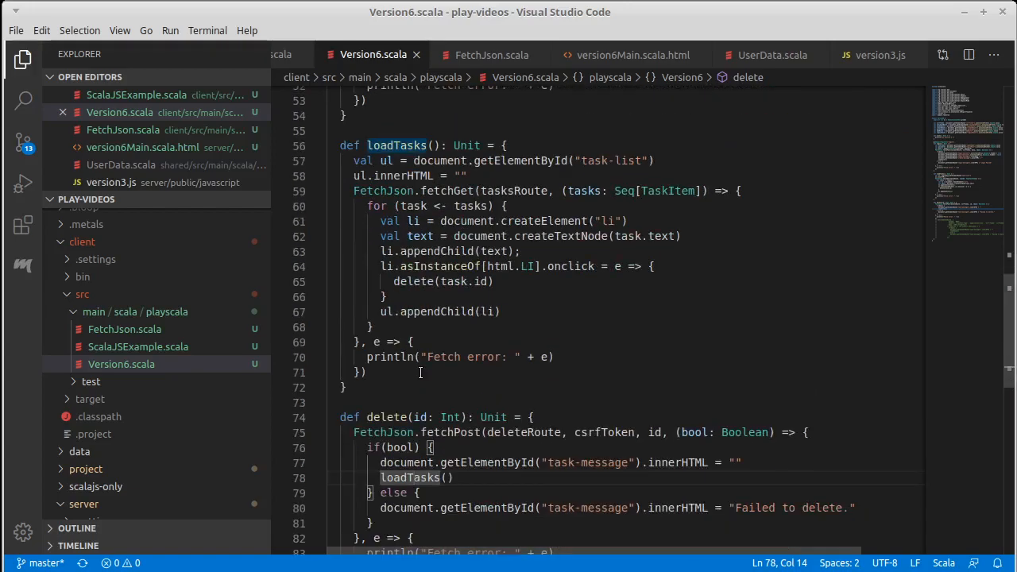
pyautogui.scroll(-3)
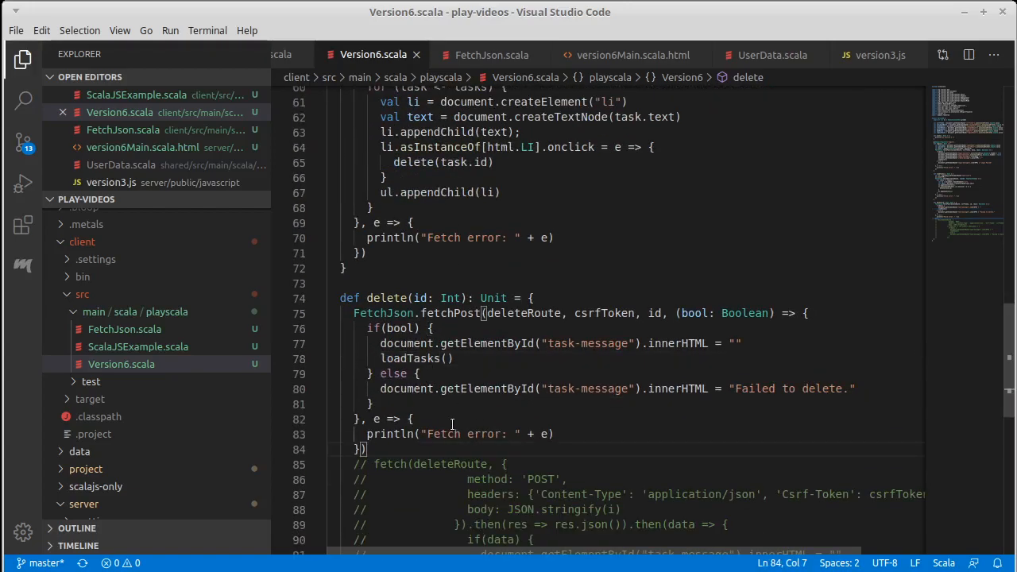
pyautogui.scroll(-3)
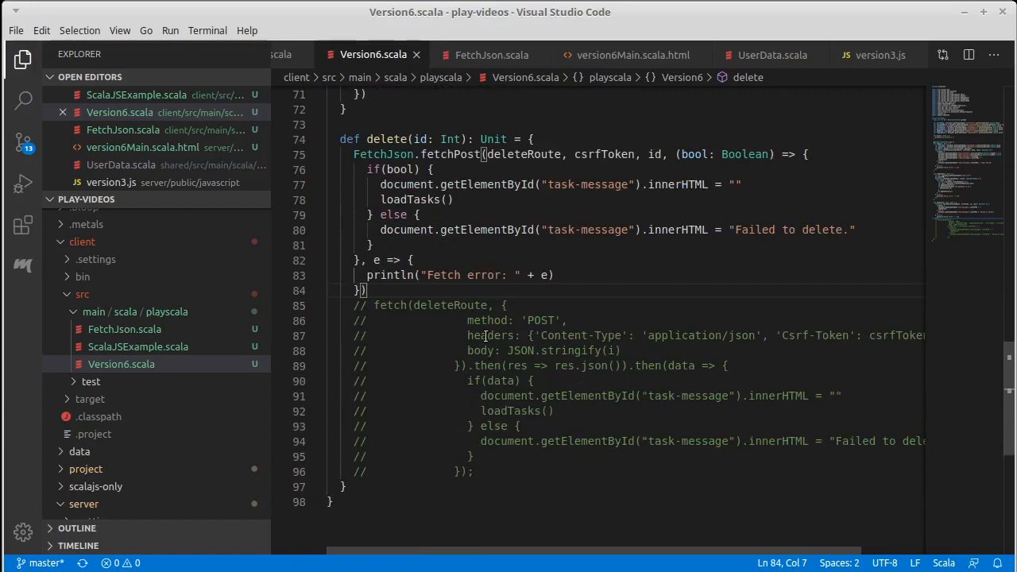
pyautogui.click(391, 305)
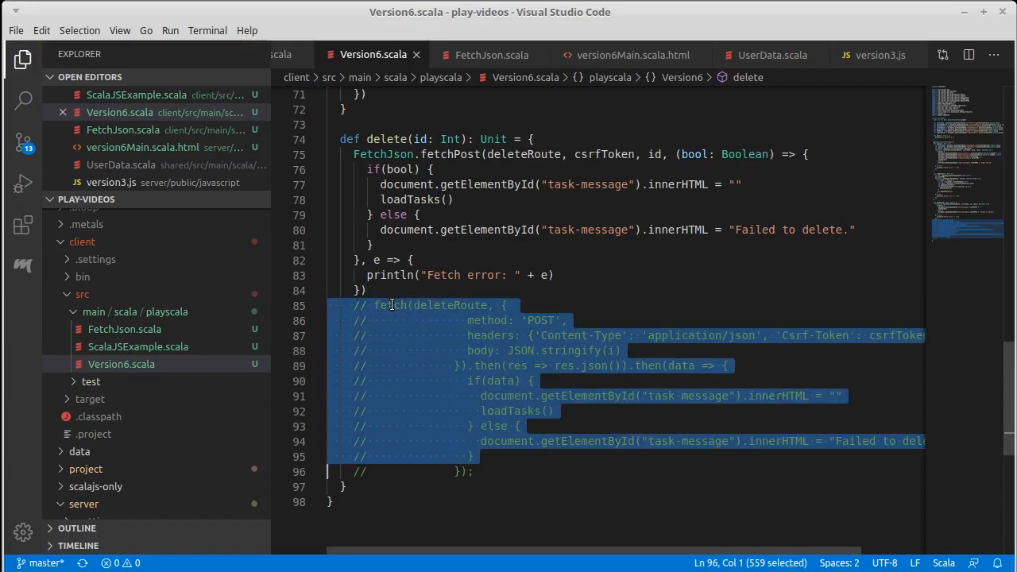
pyautogui.press('Delete')
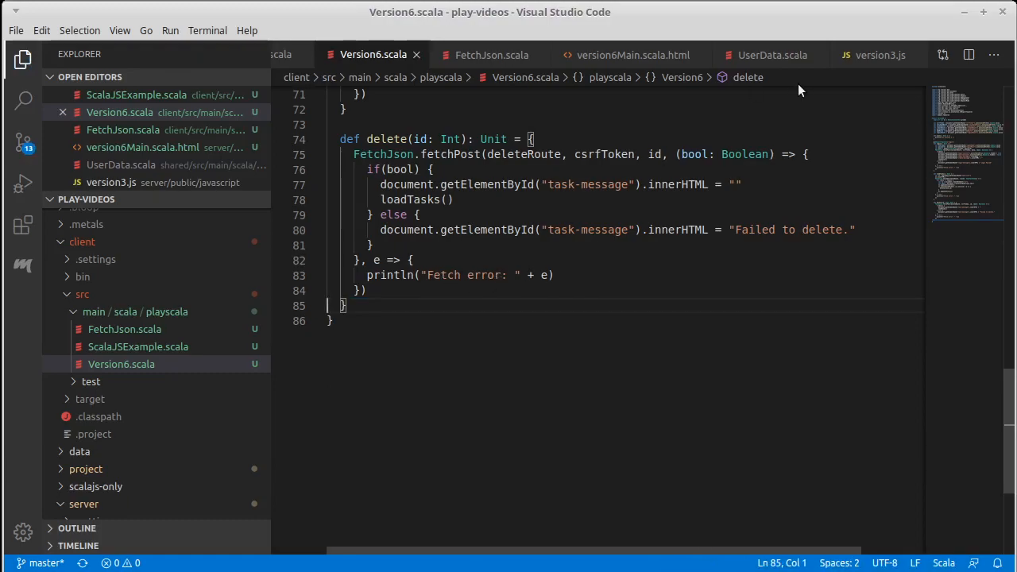
# - Copy the addTask function from version3.js and bring it into Version6.scala below delete
pyautogui.click(881, 55)
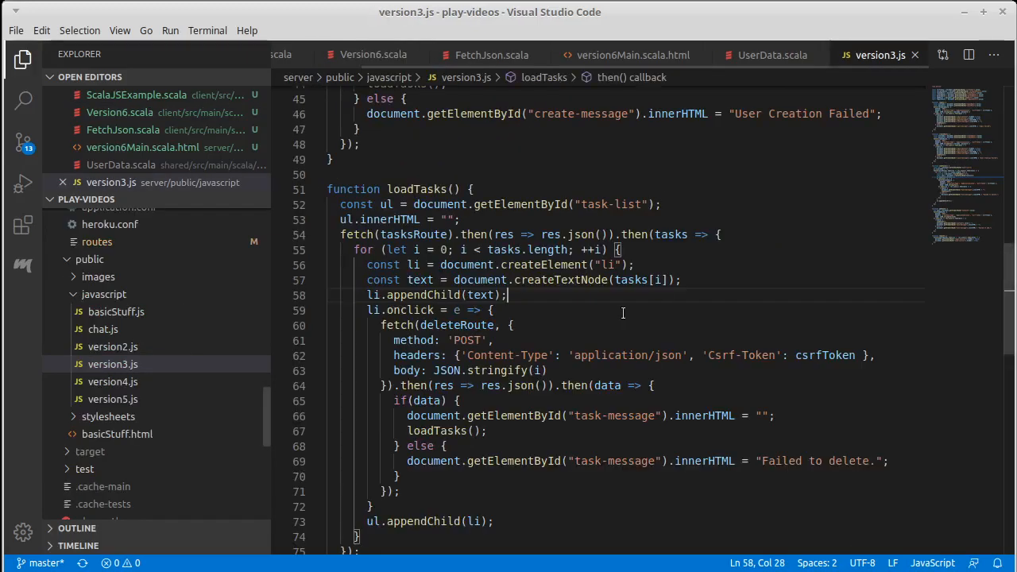
pyautogui.scroll(-3)
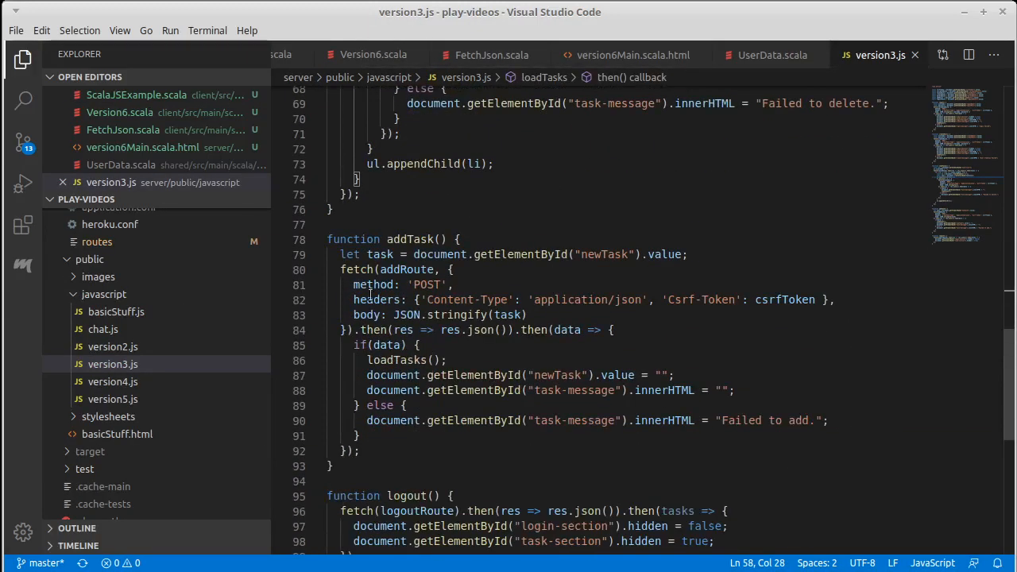
pyautogui.moveTo(328, 238); pyautogui.dragTo(360, 451)
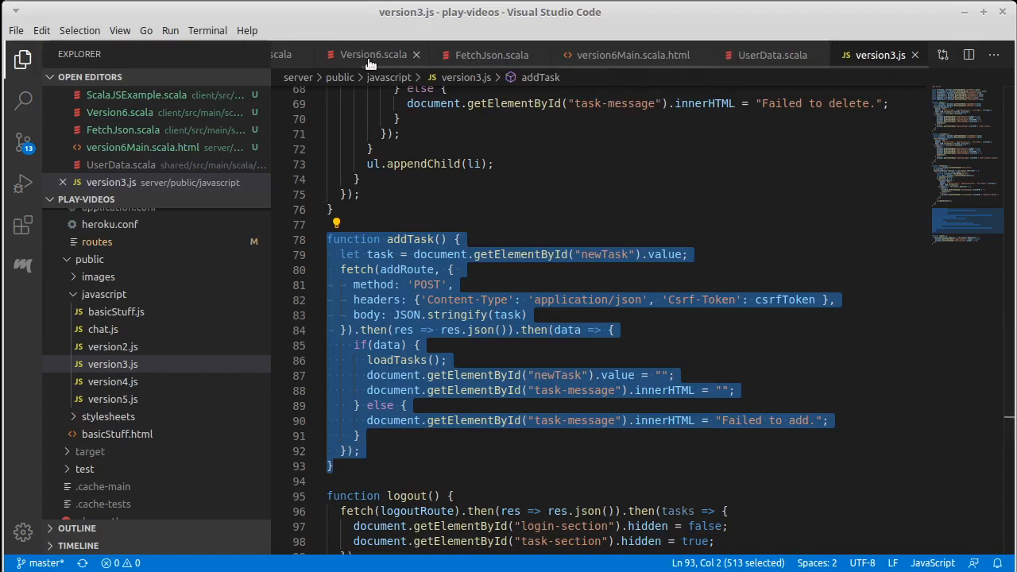
pyautogui.click(372, 54)
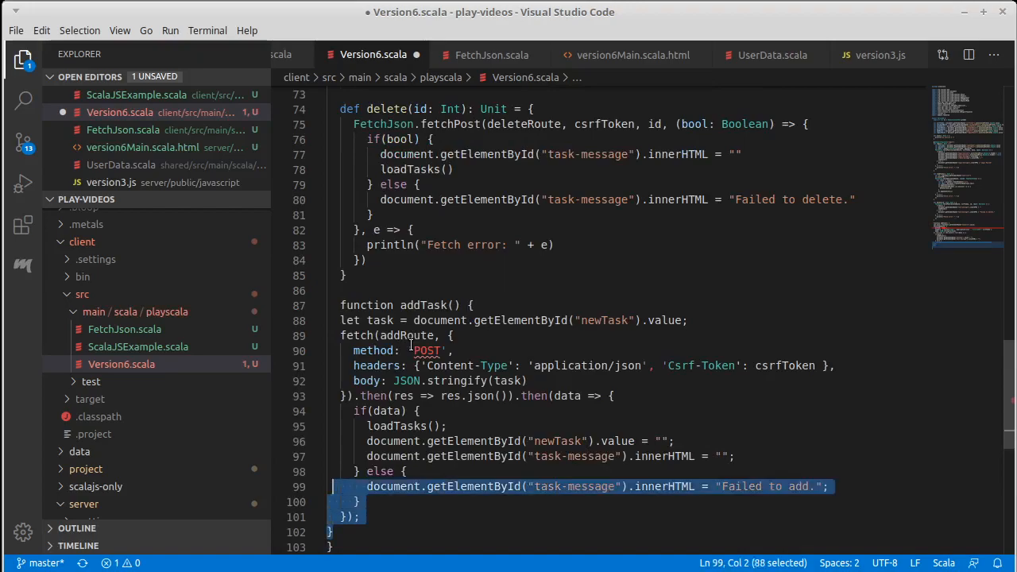
# - Comment out the pasted JavaScript and declare def addTask(): Unit = { }
pyautogui.press('ctrl+/')
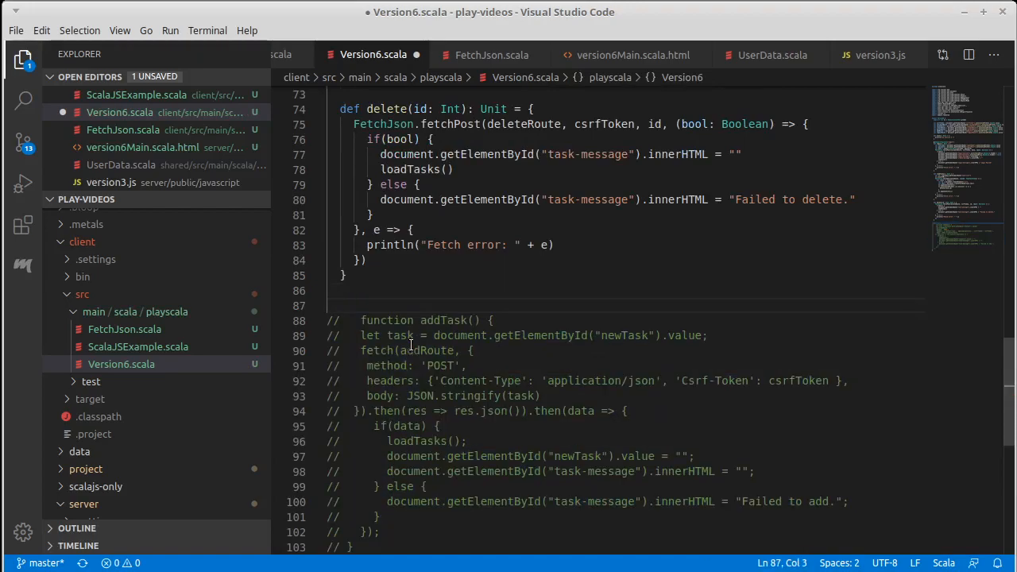
pyautogui.write('def addTask')
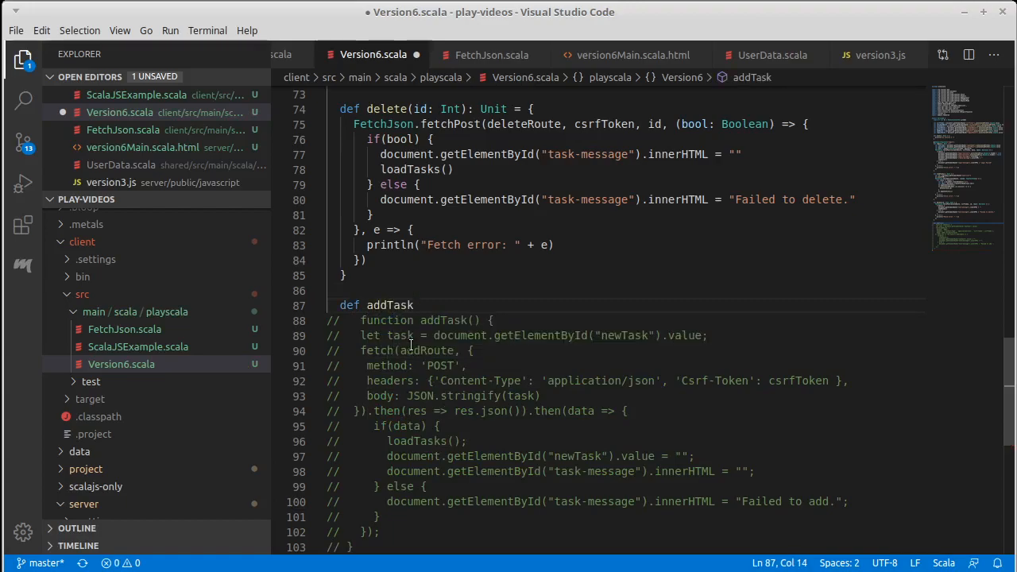
pyautogui.write('()')
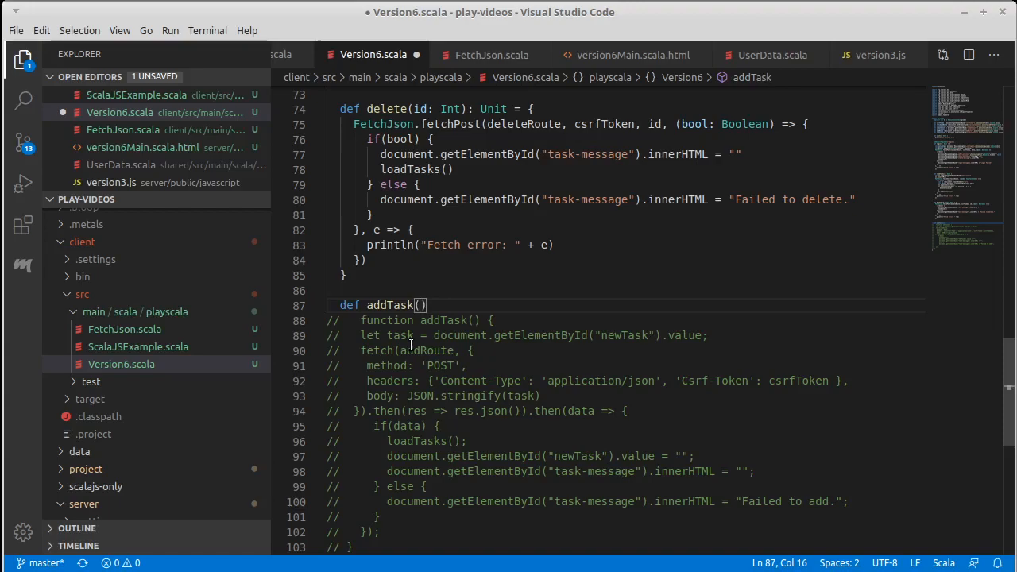
pyautogui.write(': Unit = {')
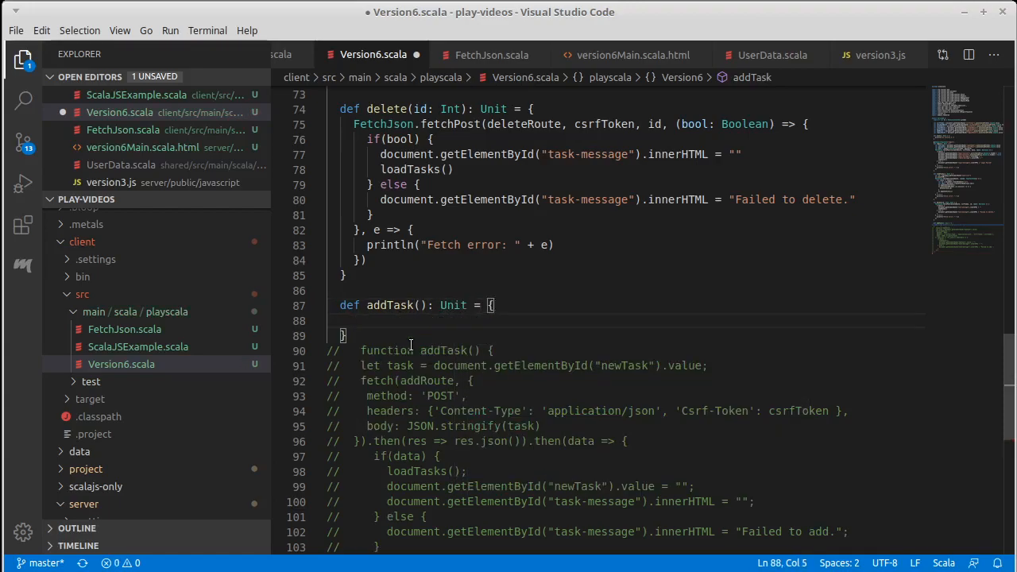
pyautogui.moveTo(504, 396)
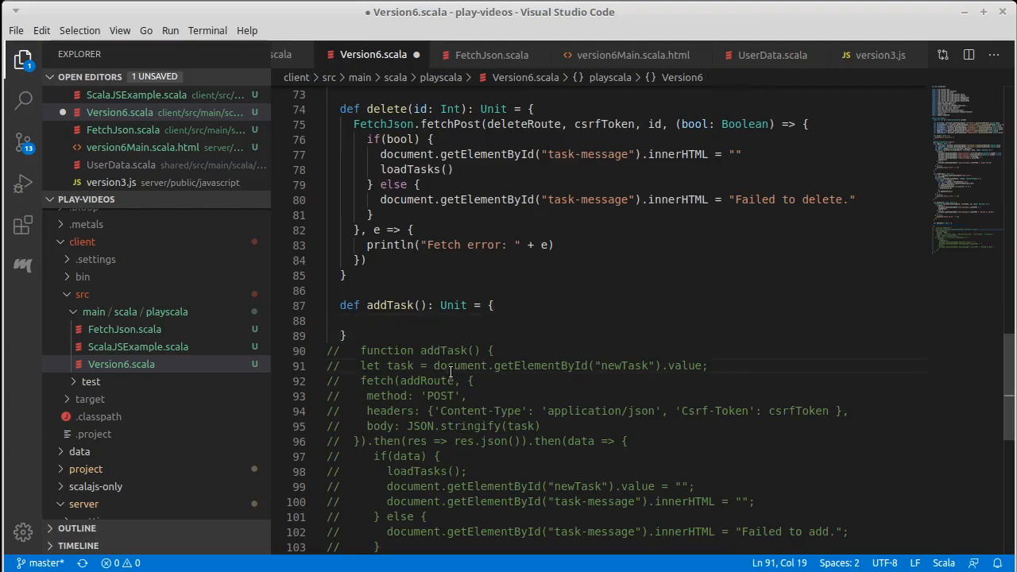
# - Write val task = document.getElementById("newTask").asInstanceOf[html.Input].value
pyautogui.moveTo(388, 366); pyautogui.dragTo(706, 366)
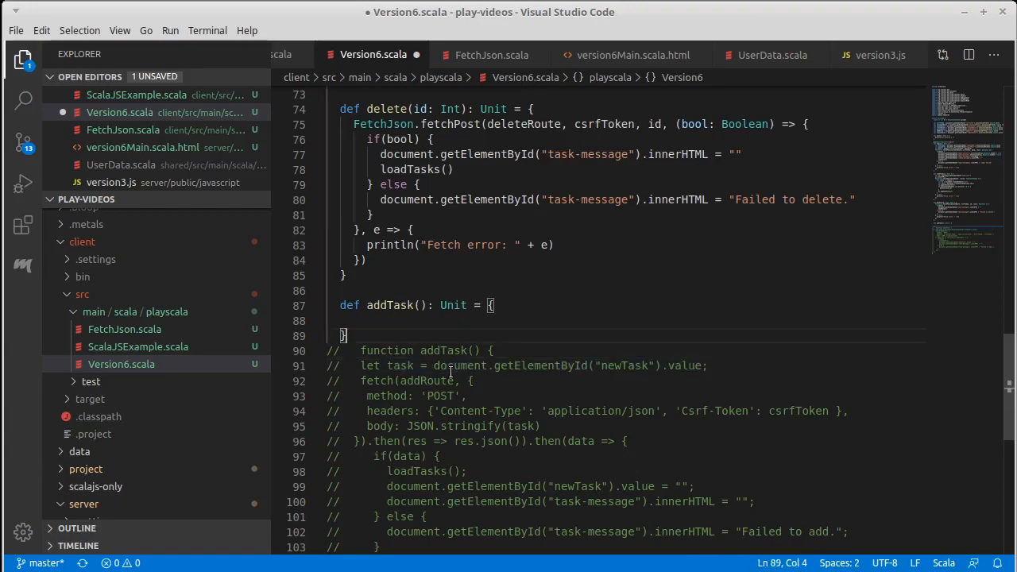
pyautogui.write('val')
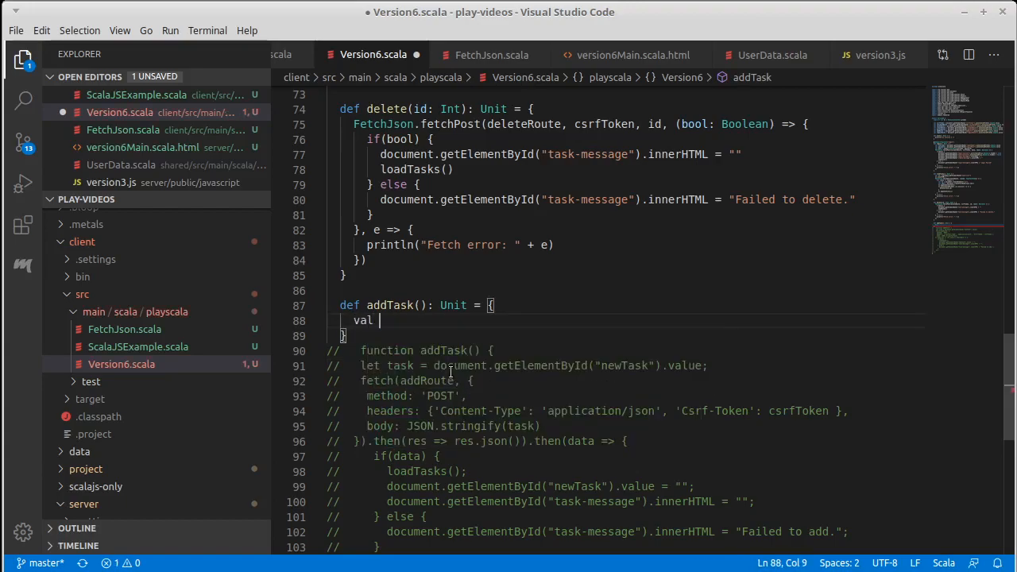
pyautogui.write('task = document.getElementById("newTask").value')
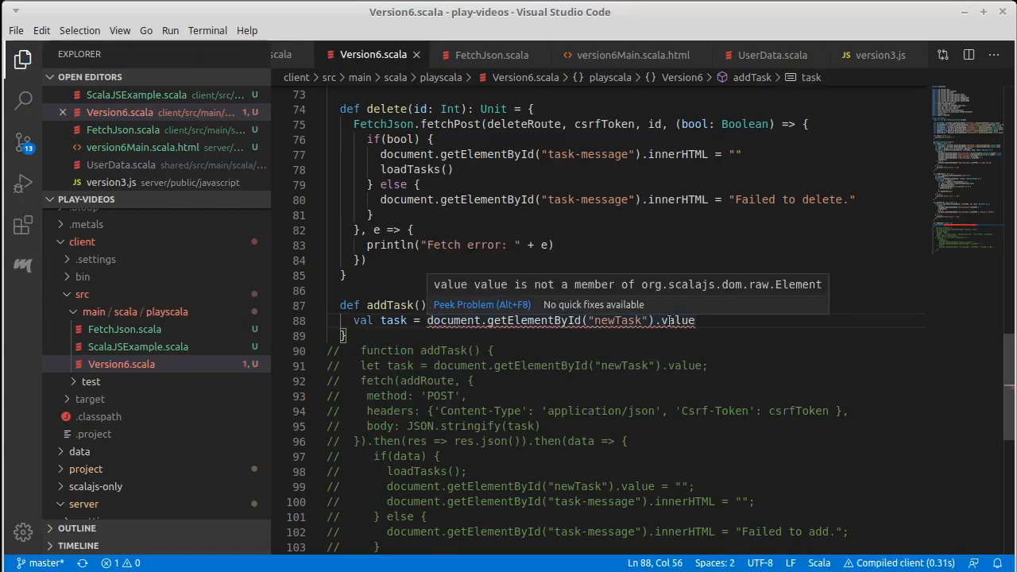
pyautogui.write('.')
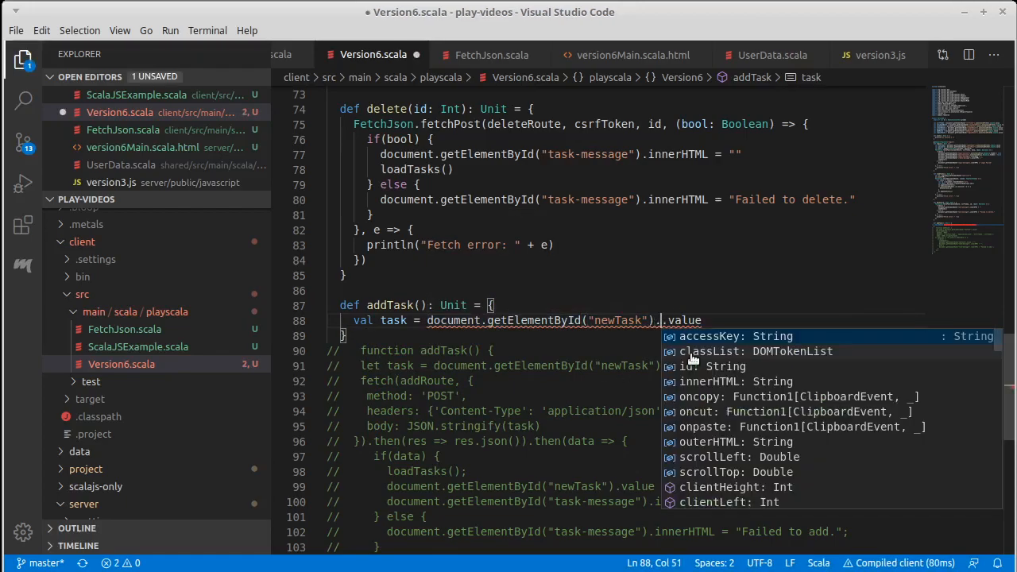
pyautogui.write('asInstanceOf[')
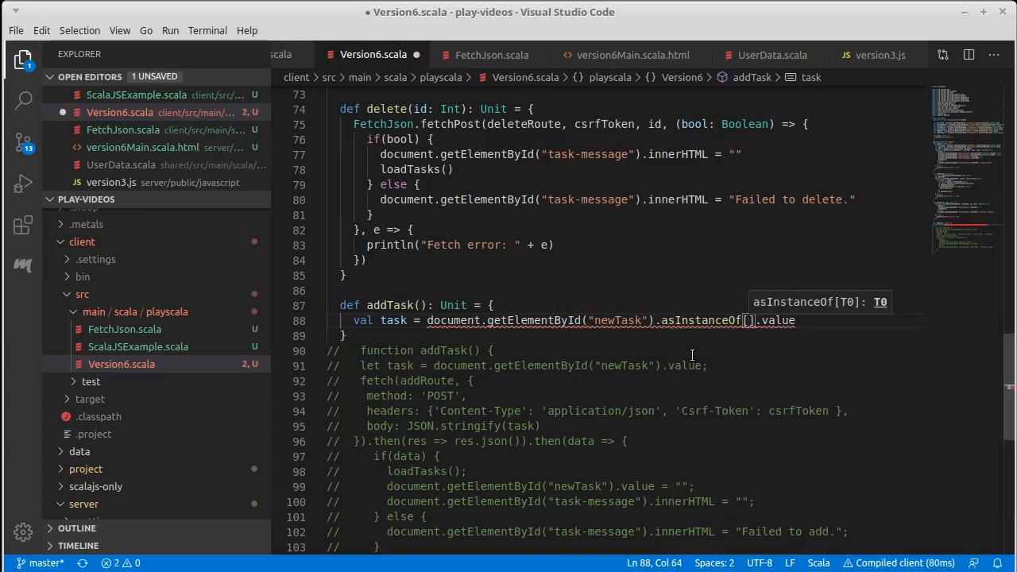
pyautogui.write('html.Input')
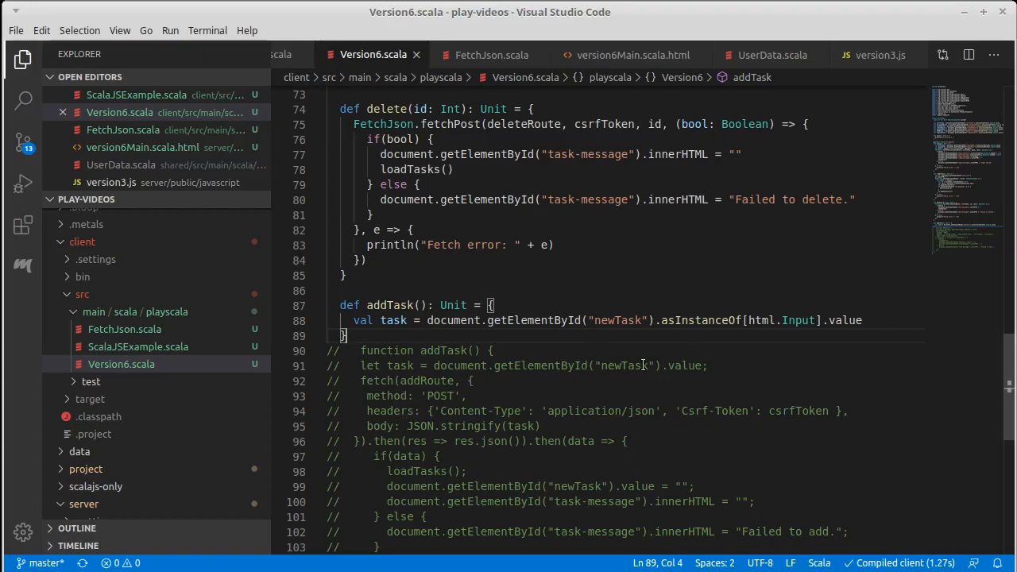
# - Call FetchJson.fetchPost(addRoute, csrfToken, task, (bool: Boolean) => {...}, error println) in addTask
pyautogui.write('FetchJson')
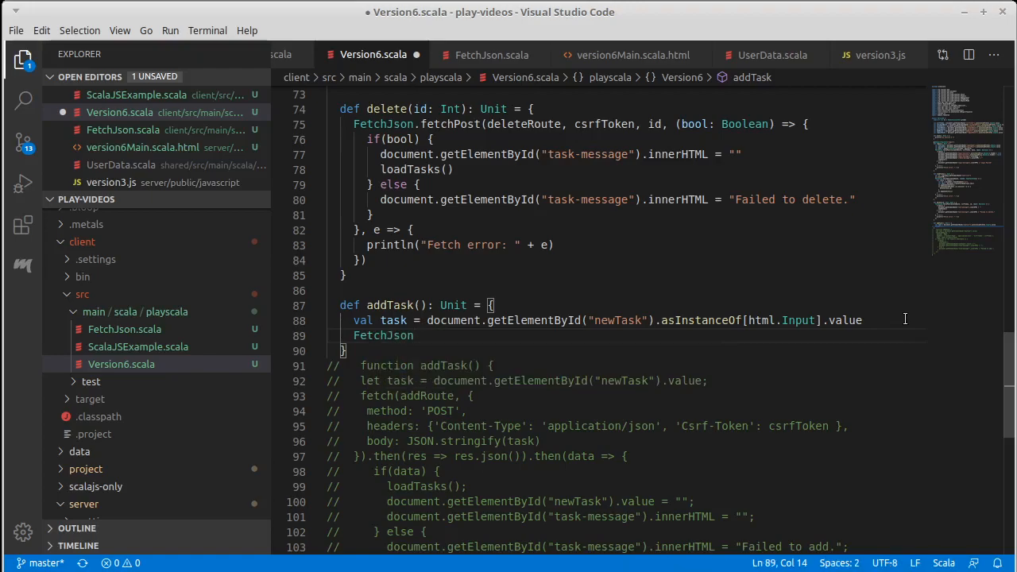
pyautogui.write('.fetchPost(')
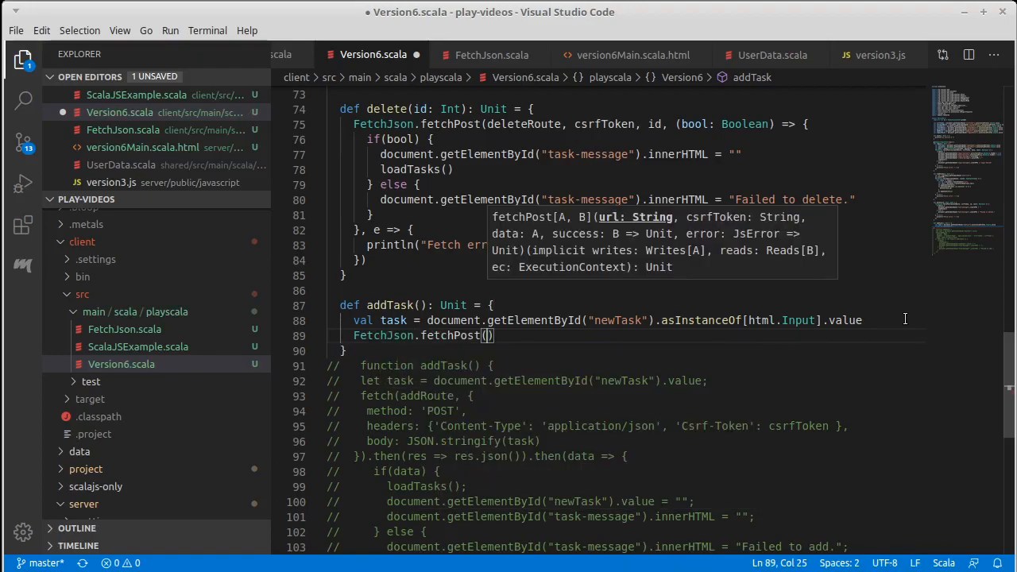
pyautogui.write('addRoute, c')
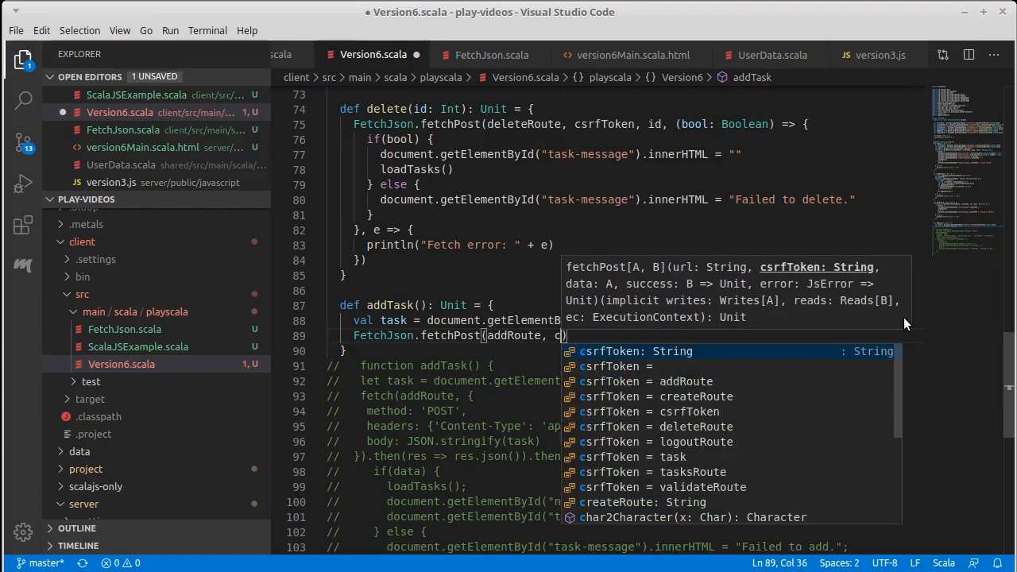
pyautogui.write('srfToken,')
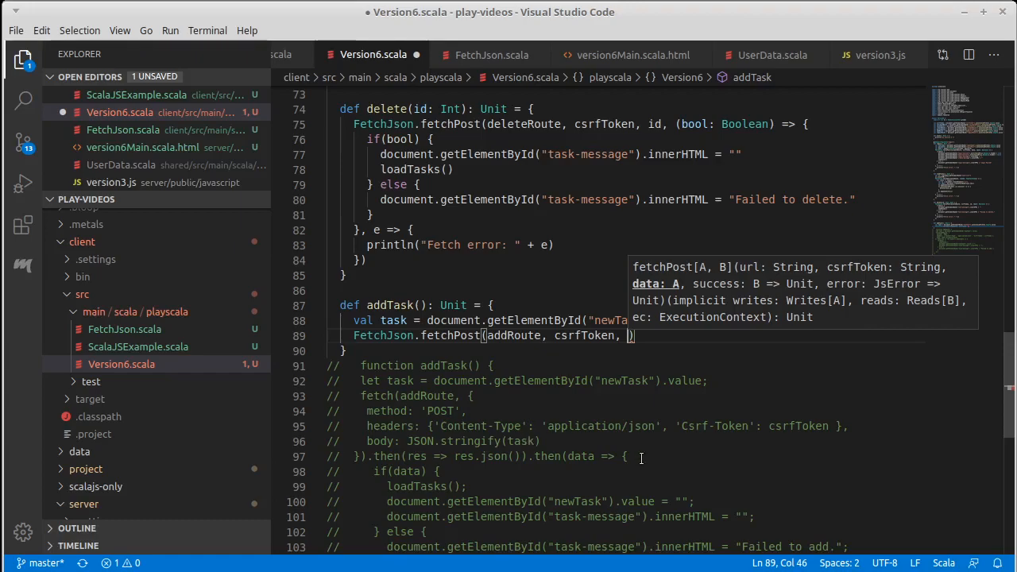
pyautogui.write('task')
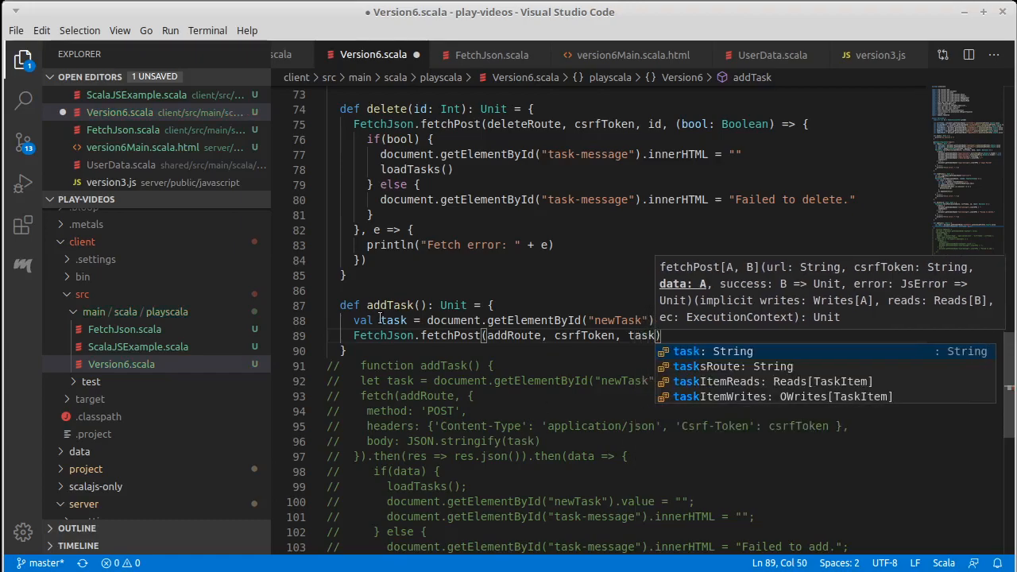
pyautogui.moveTo(522, 448)
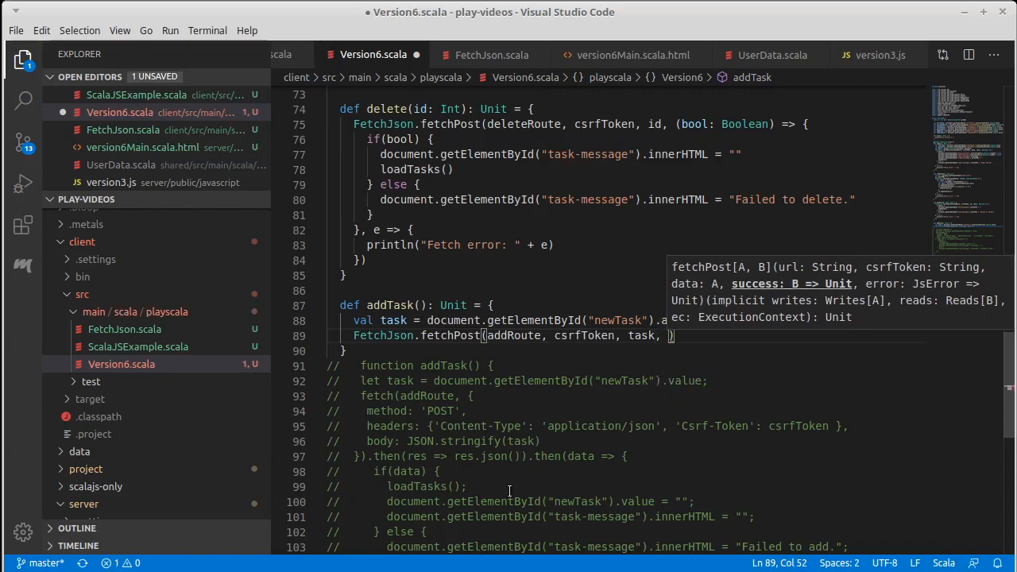
pyautogui.write('(bool: Boolean')
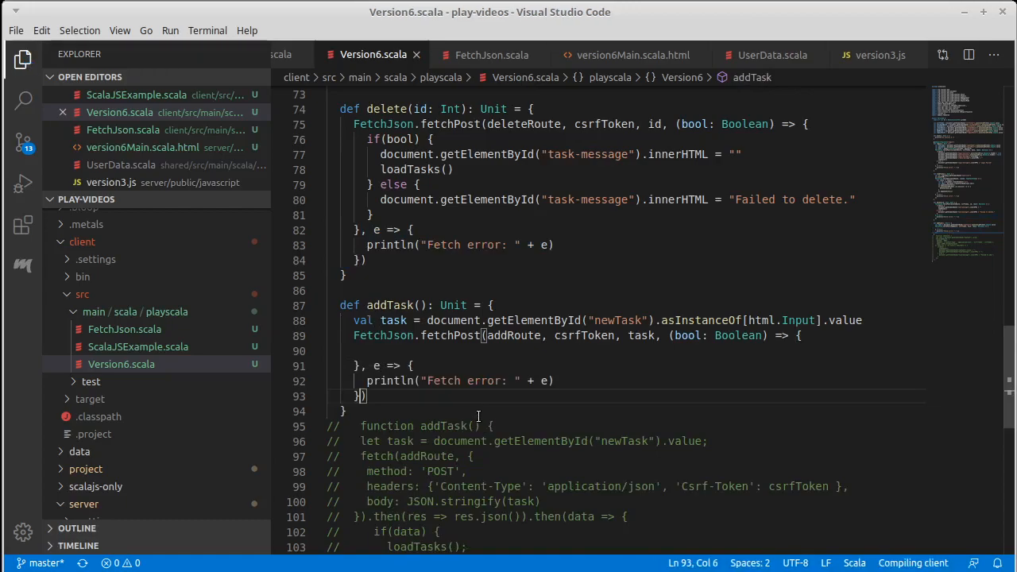
# - Move the if/else logic into the callback as if(bool), reading newTask via .asInstanceOf[html.Input].value
pyautogui.scroll(-3)
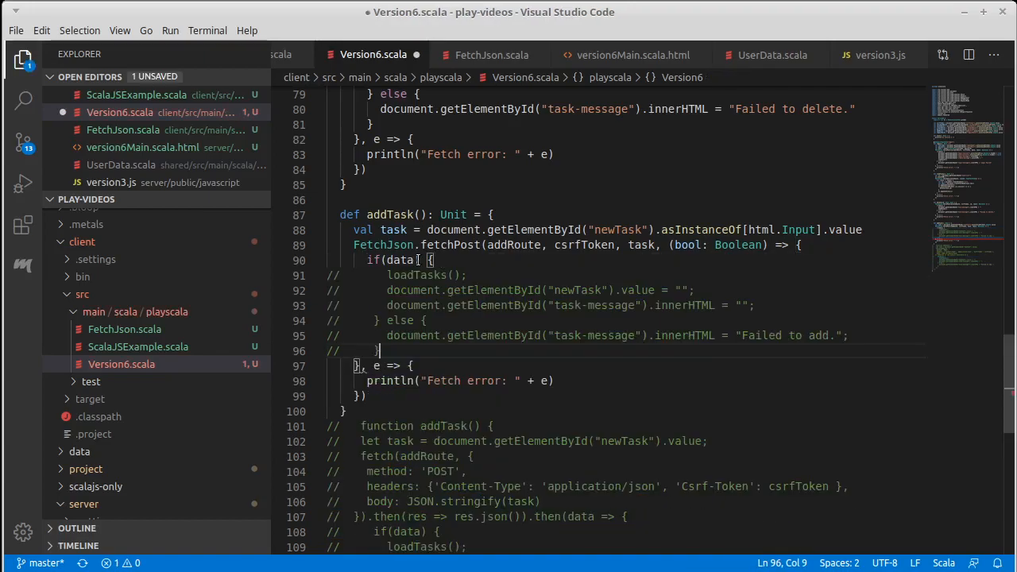
pyautogui.moveTo(387, 275); pyautogui.dragTo(382, 352)
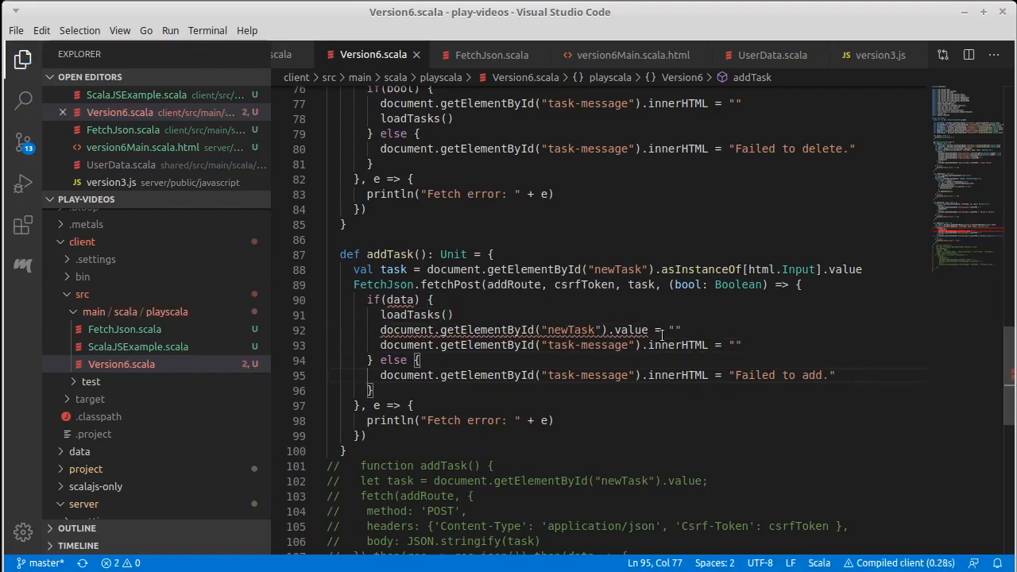
pyautogui.doubleClick(407, 305)
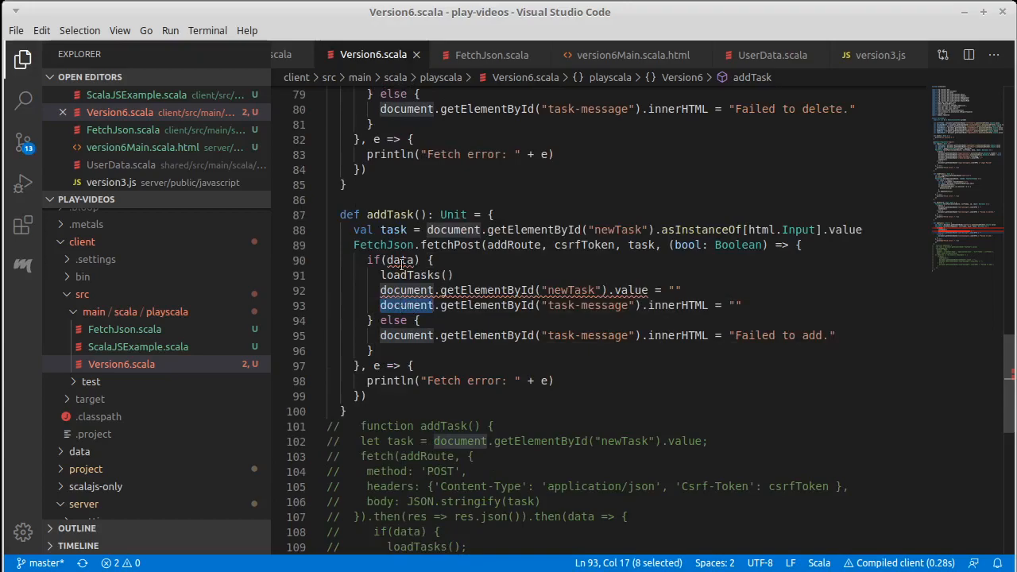
pyautogui.write('bool')
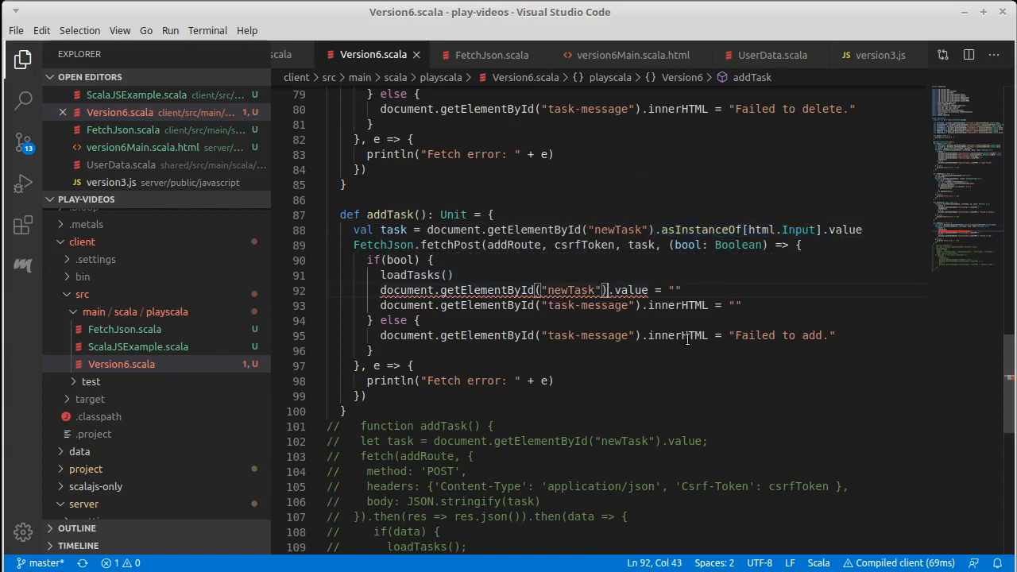
pyautogui.write('.asInstanceOf[html.Input].')
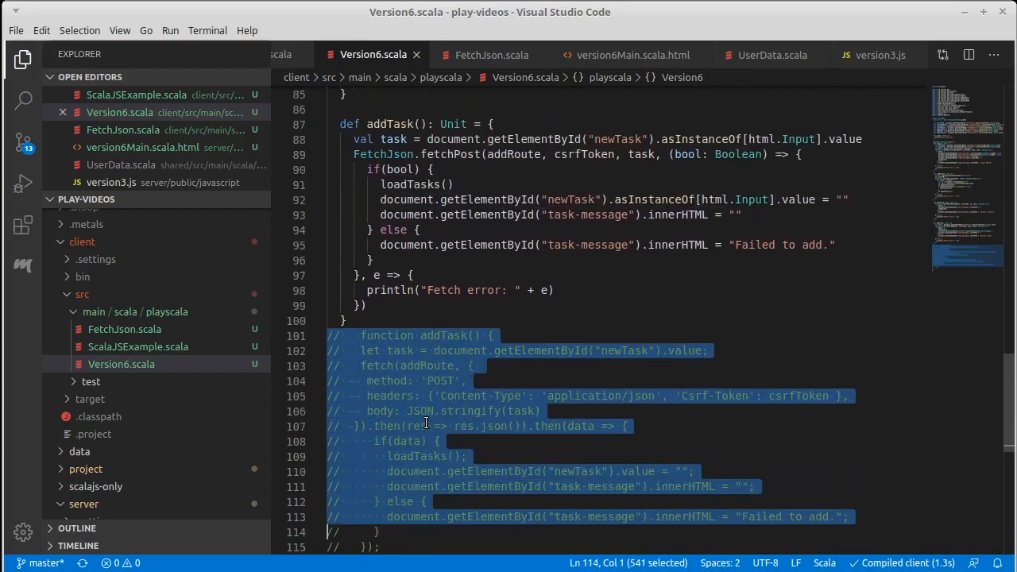
# - Remove the old commented-out JavaScript addTask block
pyautogui.press('Delete')
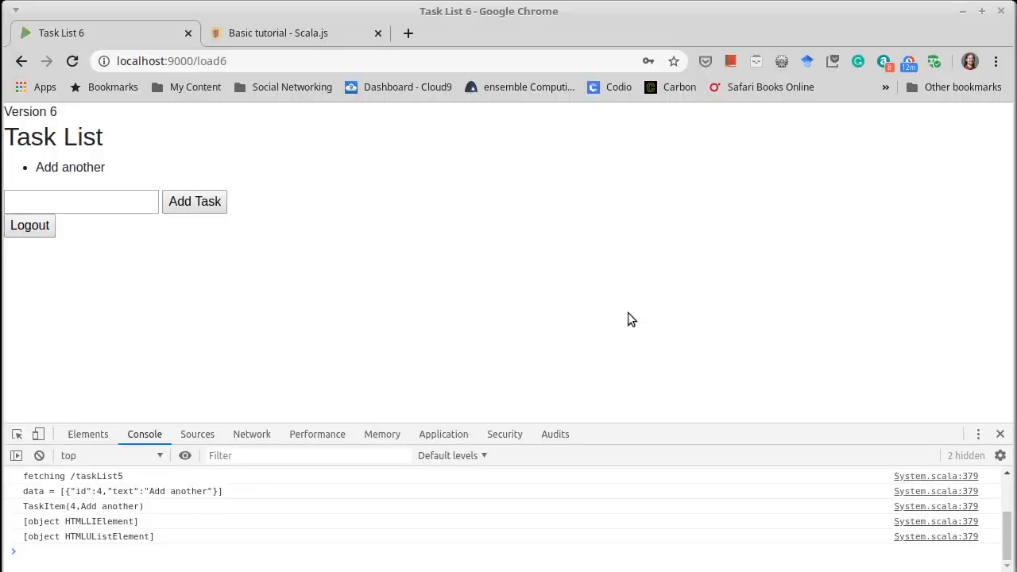
# - In Chrome, log out, log back in as Mark, and try adding 'task 1' to the list
pyautogui.click(71, 61)
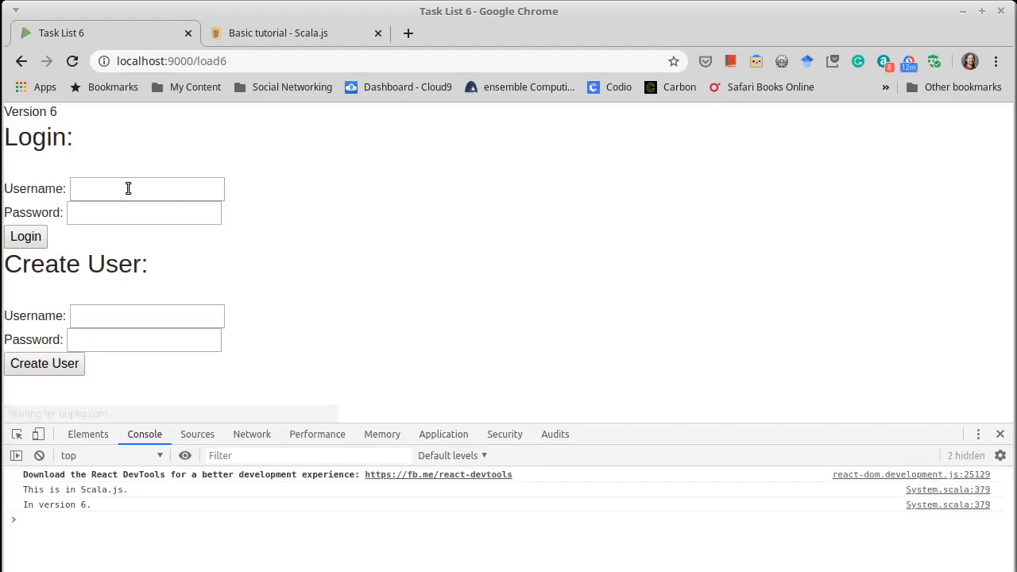
pyautogui.write('Mark')
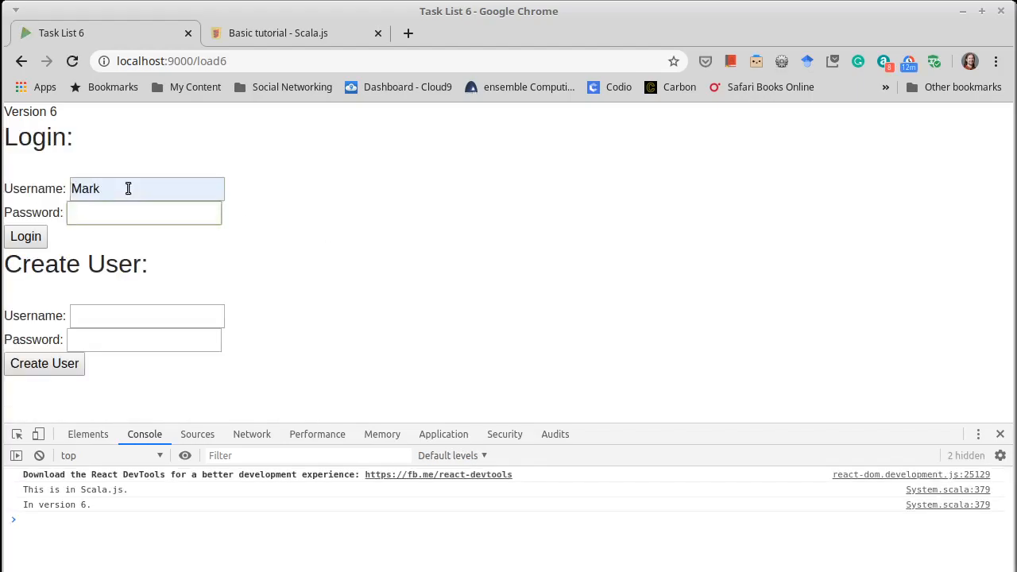
pyautogui.click(26, 235)
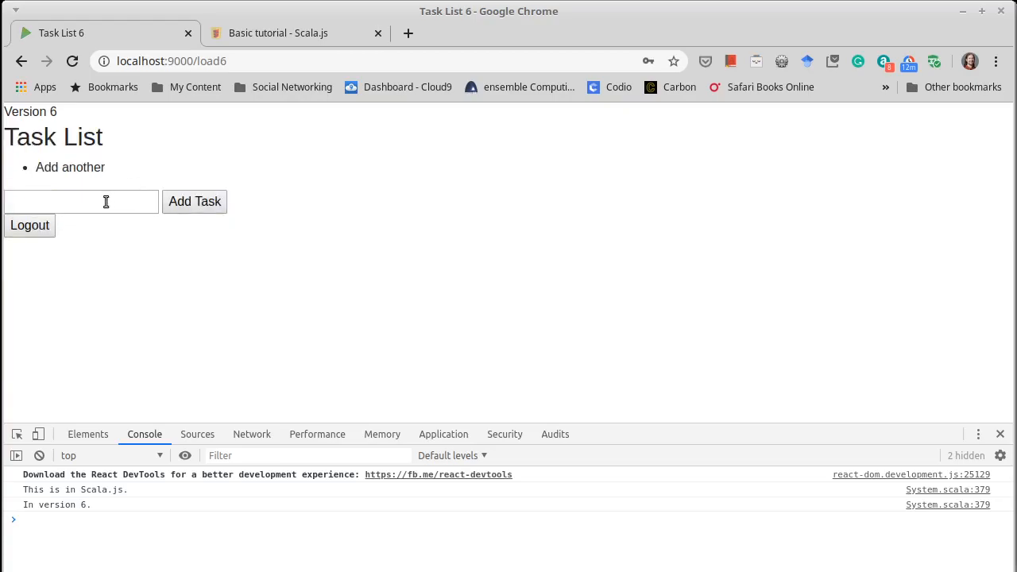
pyautogui.click(79, 200)
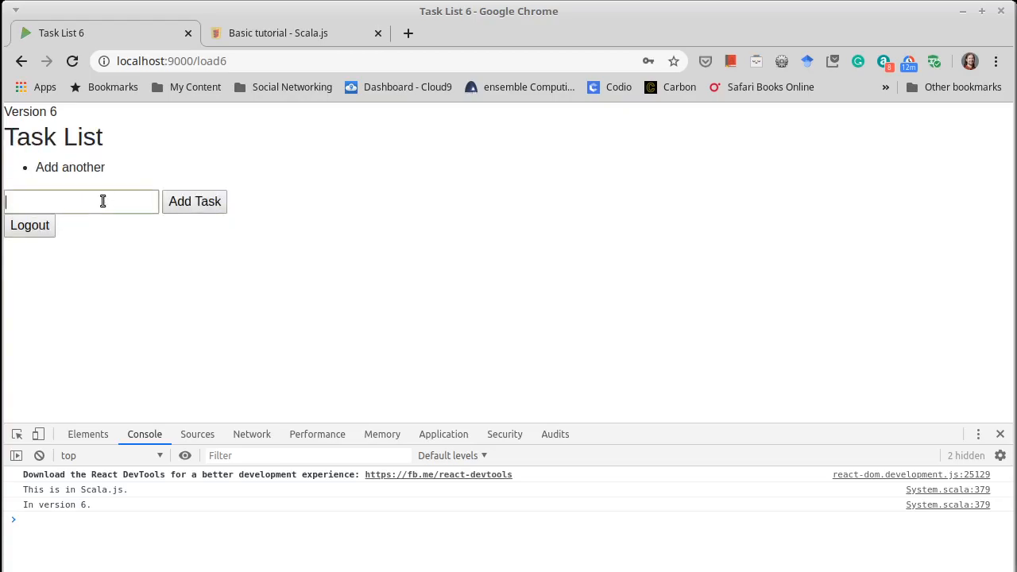
pyautogui.write('task 1')
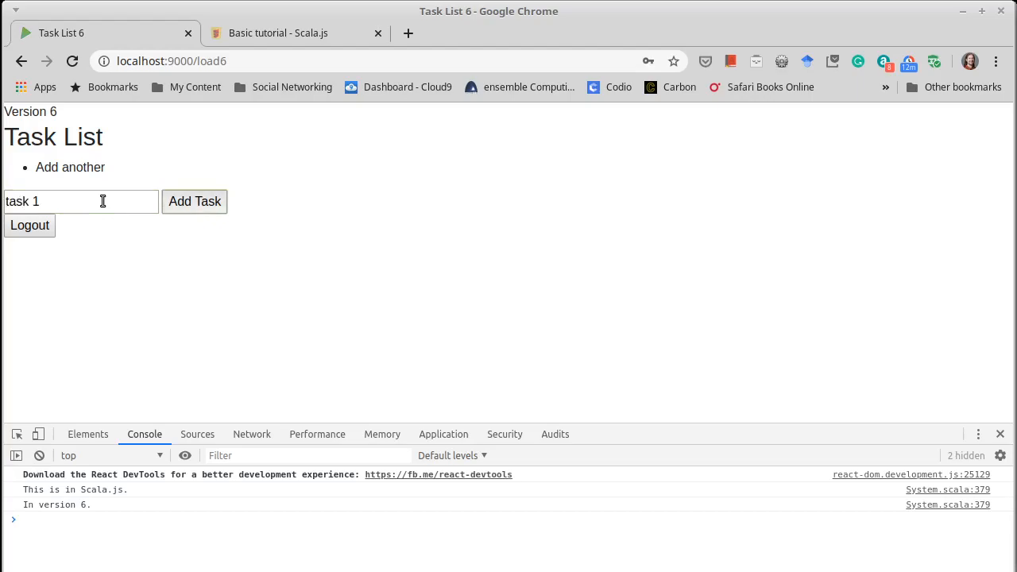
pyautogui.click(193, 201)
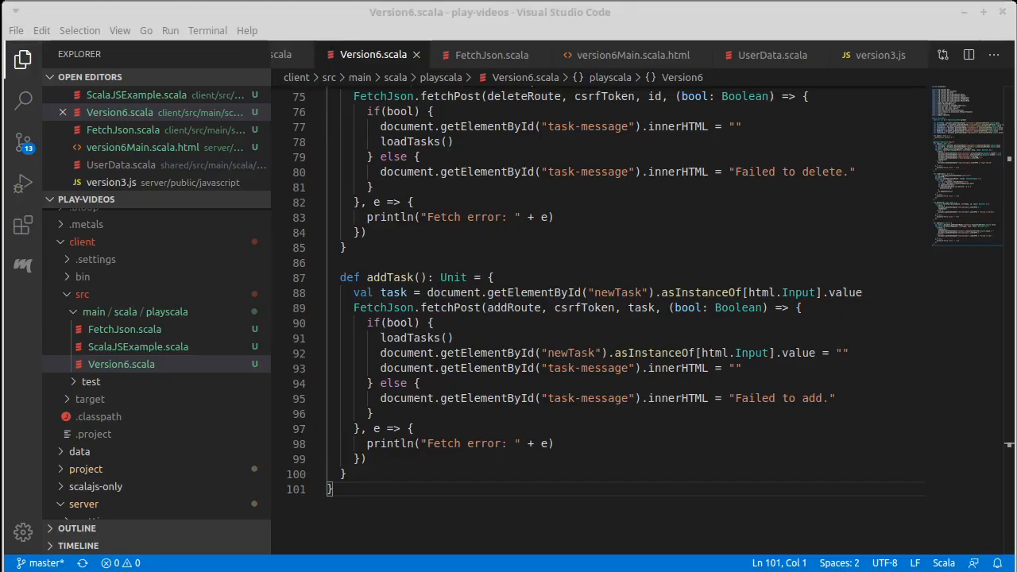
pyautogui.click(632, 54)
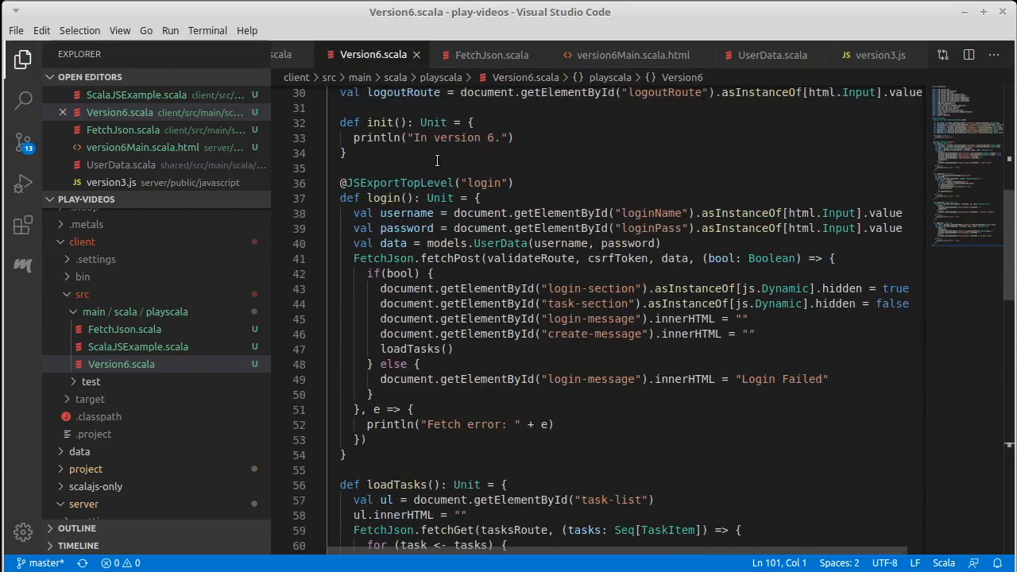
pyautogui.tripleClick(426, 183)
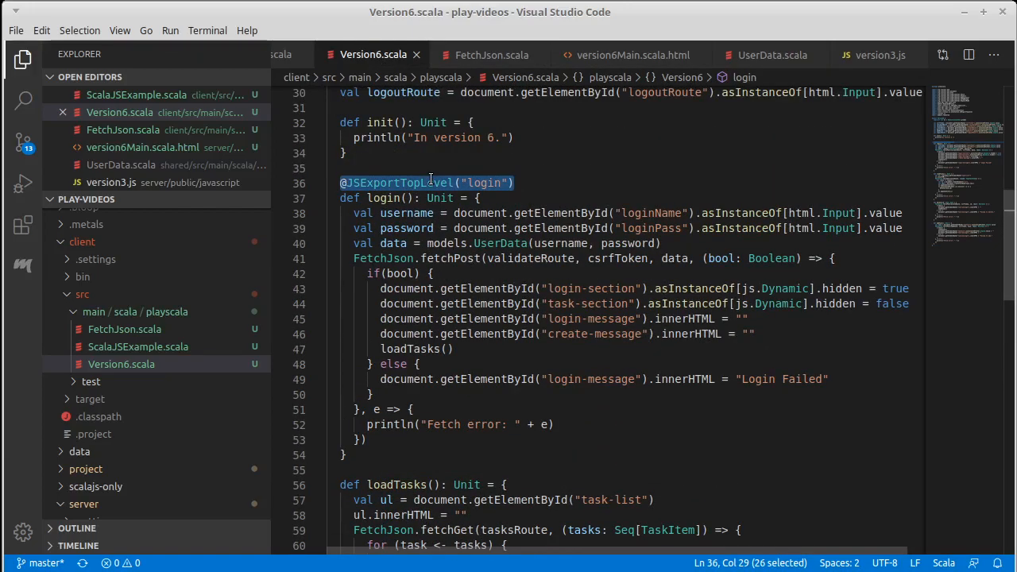
pyautogui.scroll(-3)
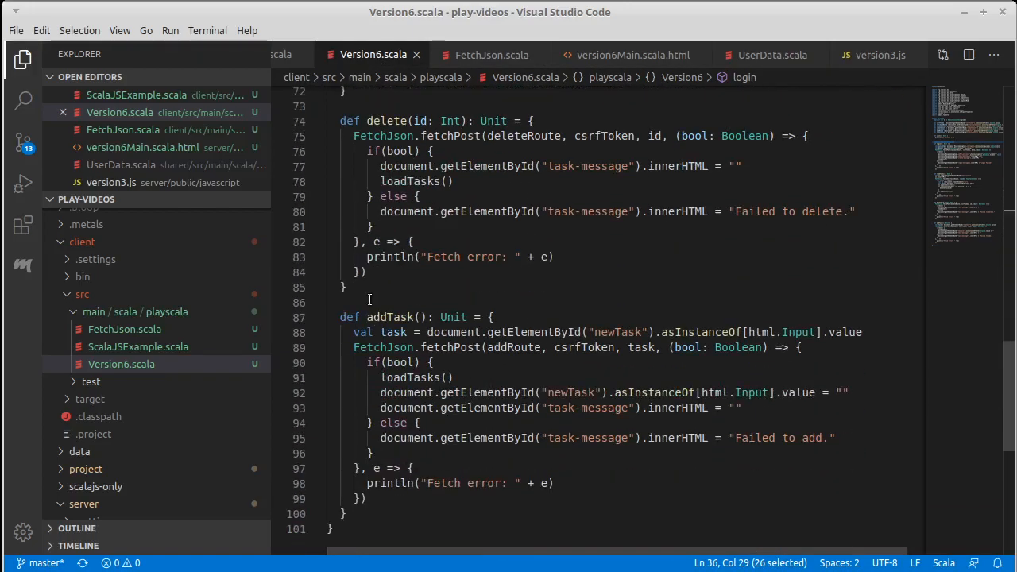
pyautogui.write('@JSExportTopLevel("login")')
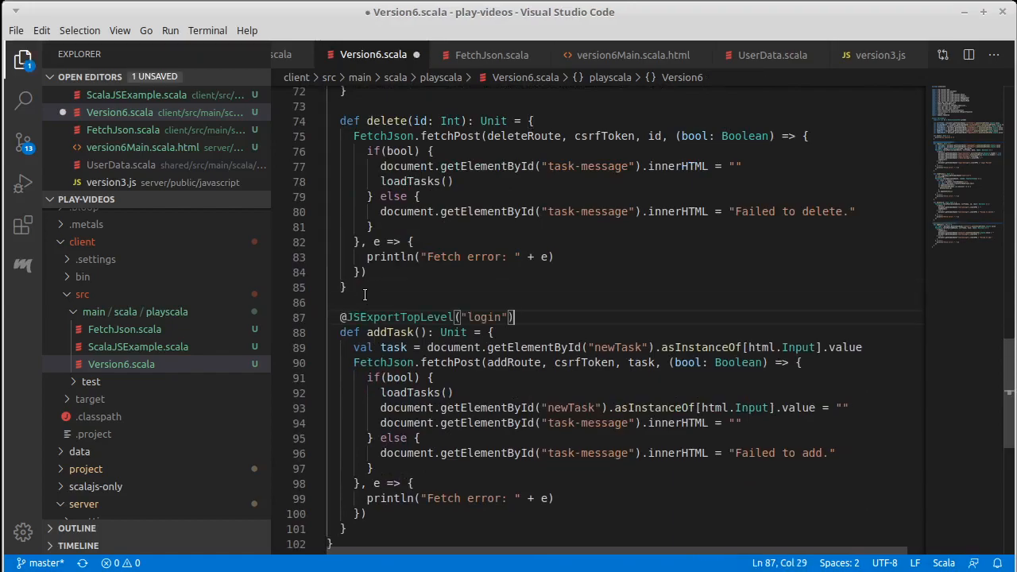
pyautogui.doubleClick(485, 318)
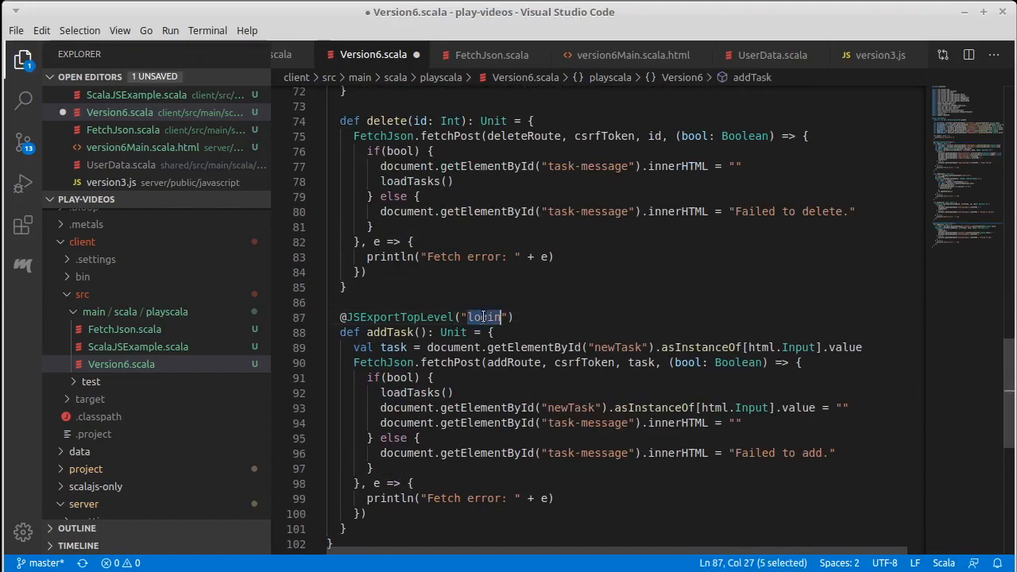
pyautogui.write('addTask')
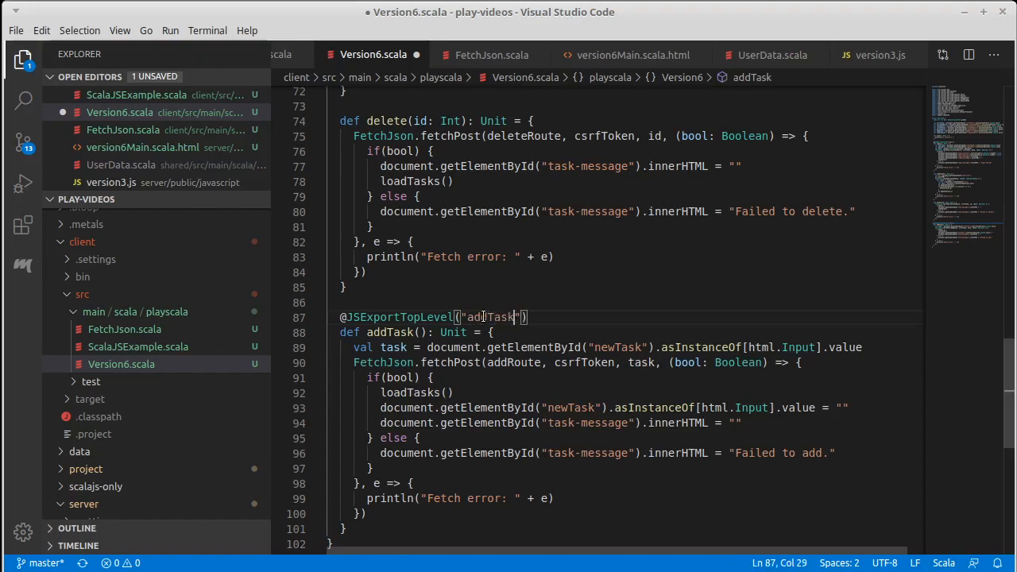
pyautogui.press('ctrl+s')
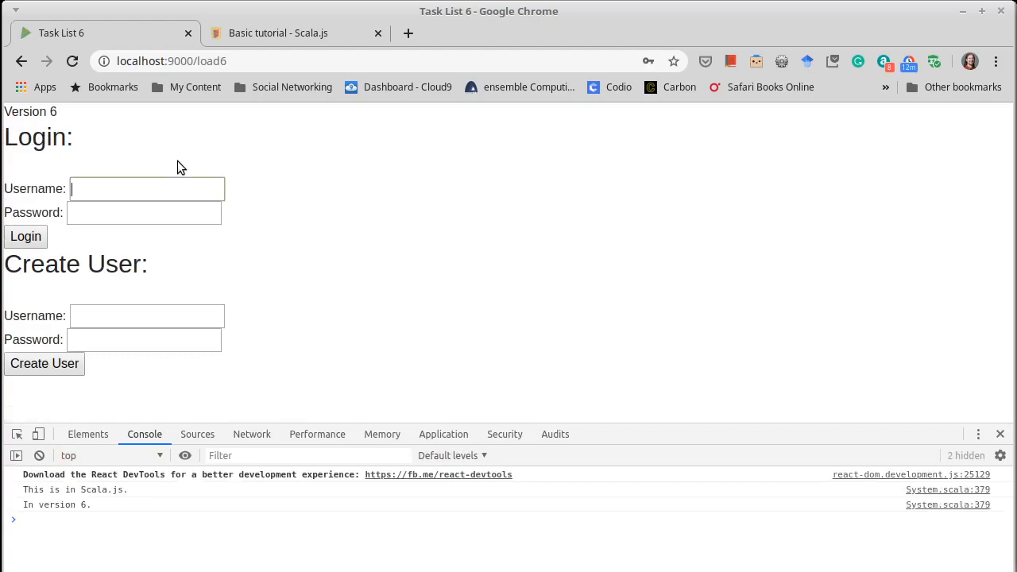
# - Log in and add the tasks task1, task3 and 'Scala.js to the rescue'
pyautogui.click(25, 236)
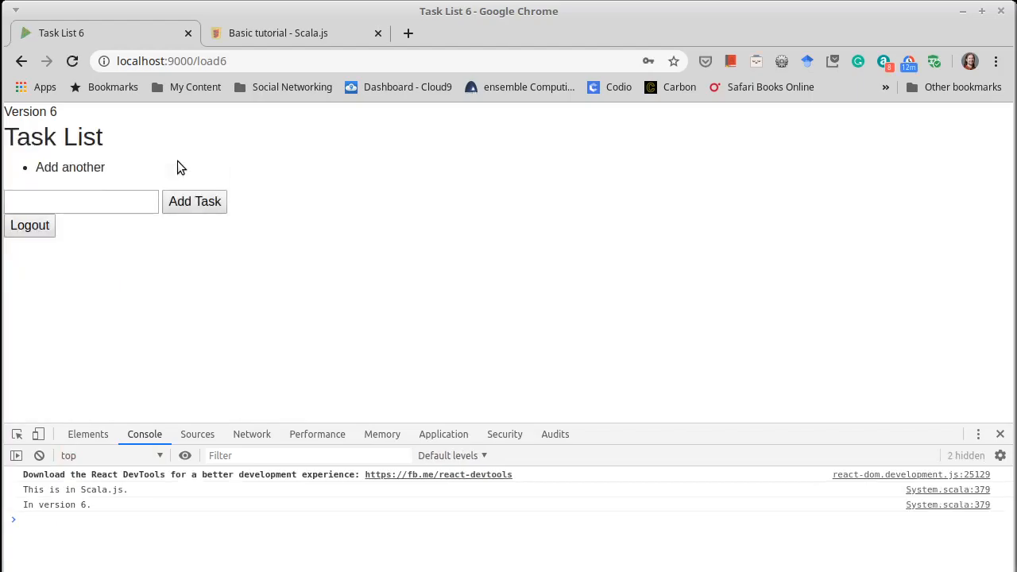
pyautogui.write('task1')
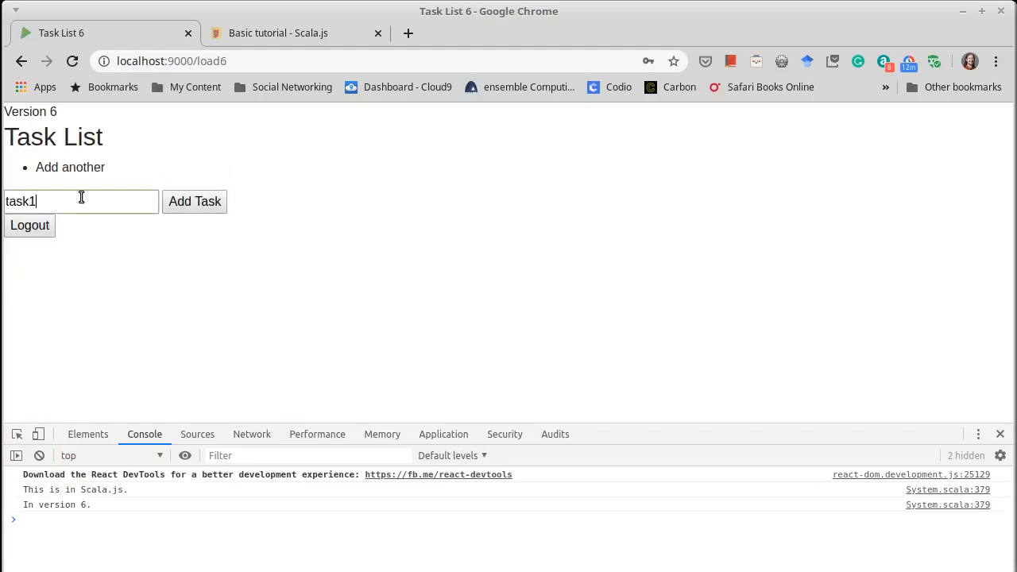
pyautogui.click(194, 200)
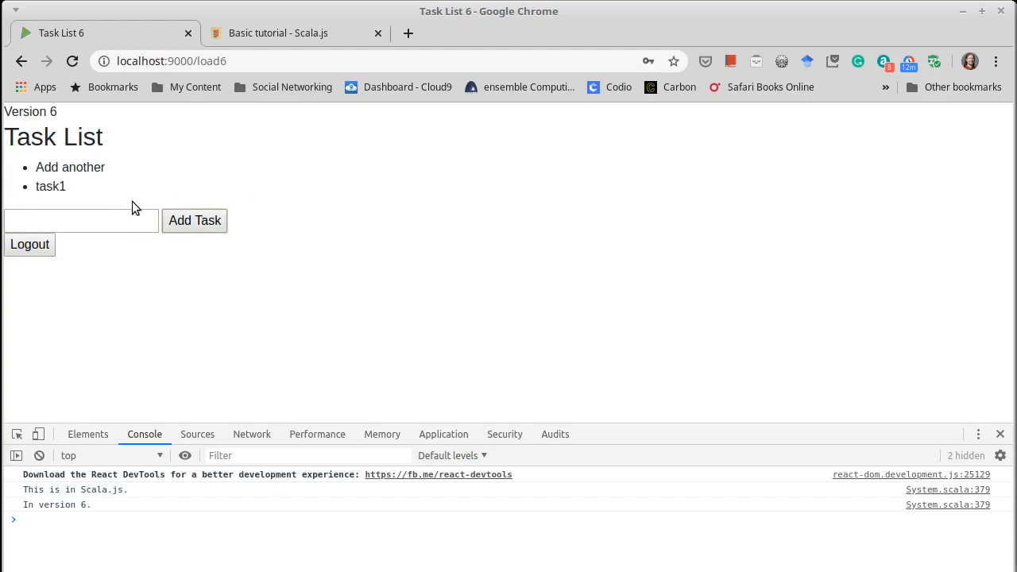
pyautogui.write('task3')
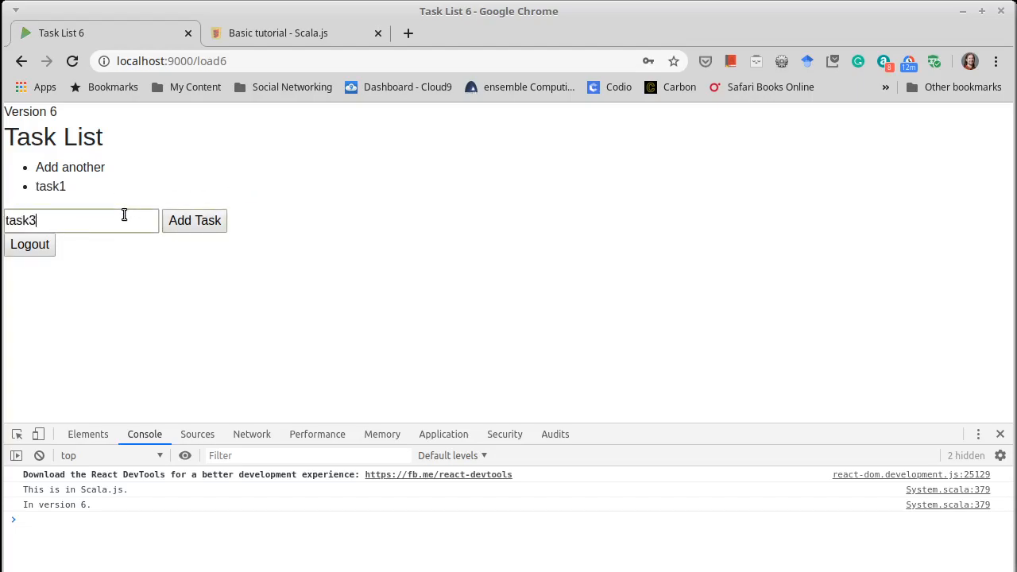
pyautogui.click(194, 219)
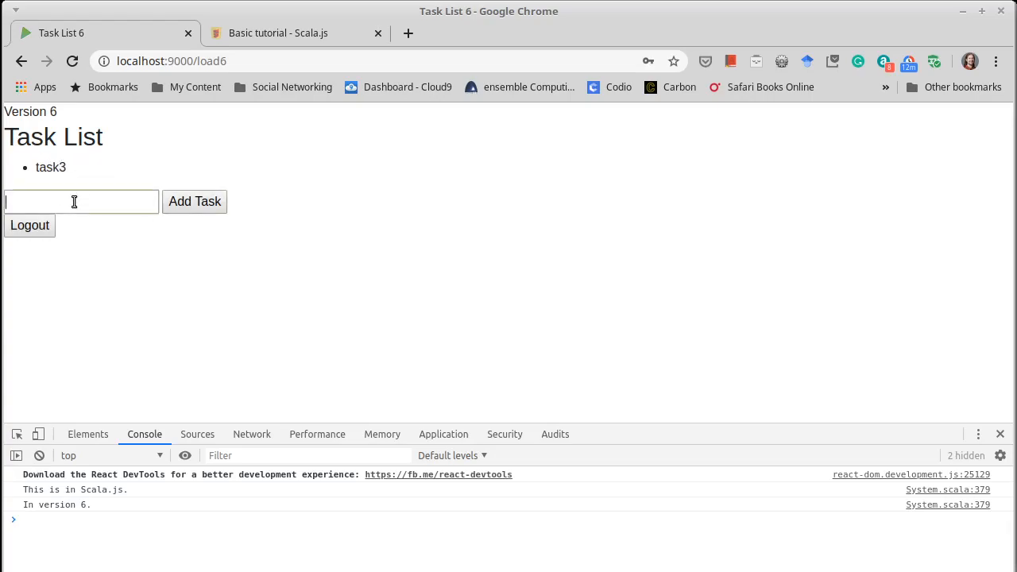
pyautogui.write('Scala.js to the resc')
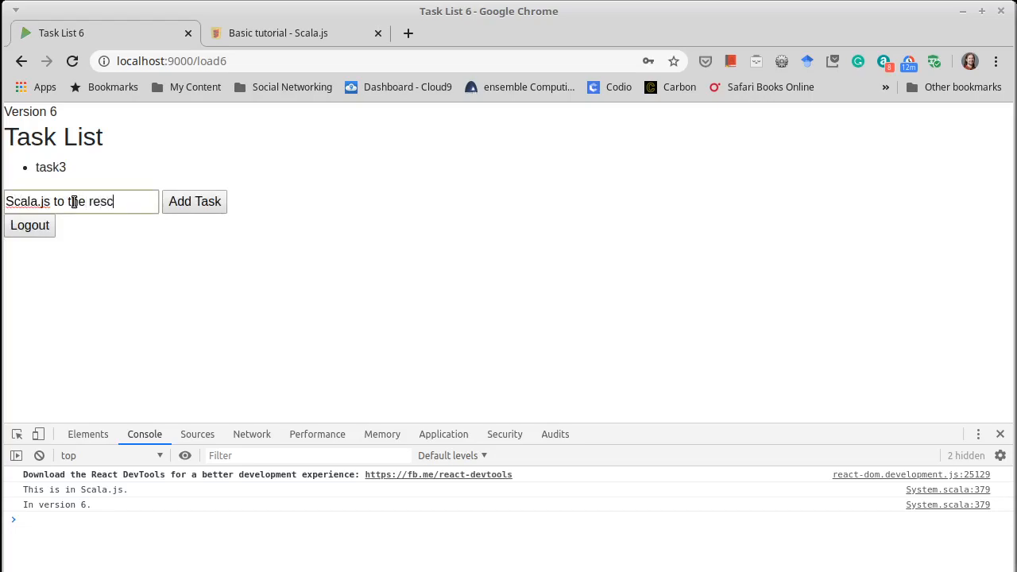
pyautogui.click(194, 201)
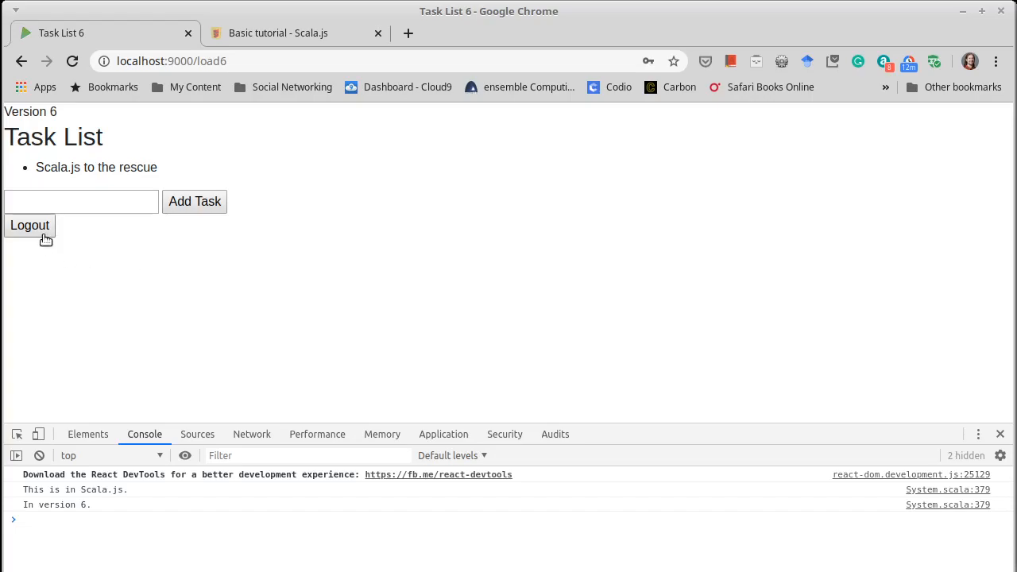
pyautogui.moveTo(40, 235)
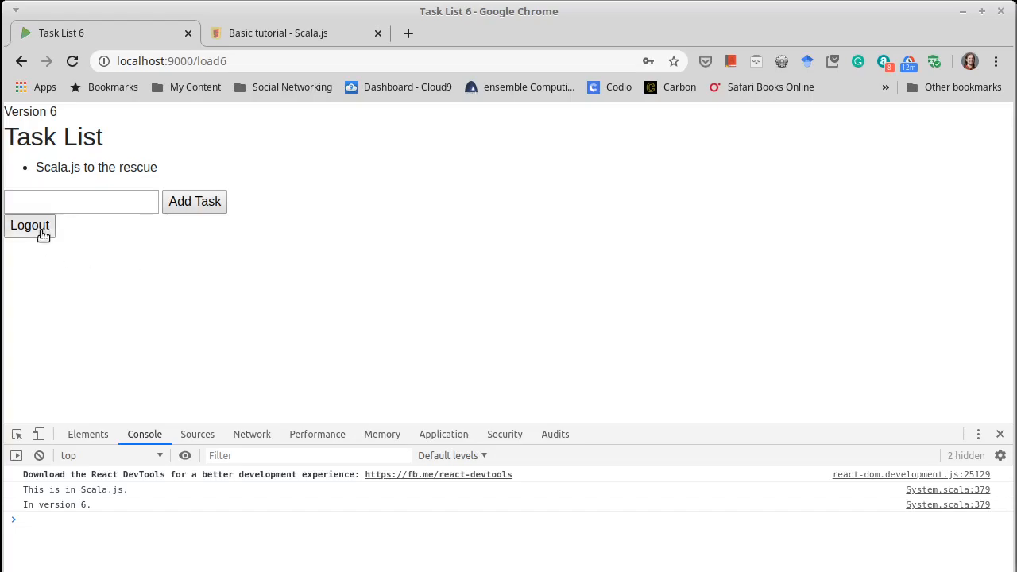
# - Try Logout and see the 'logout is not defined' console error
pyautogui.click(29, 226)
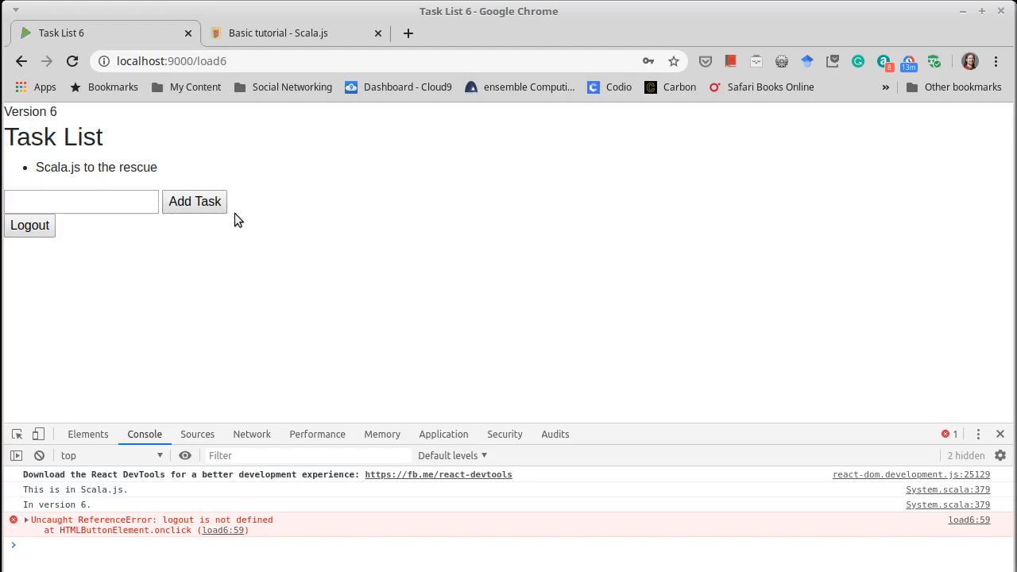
pyautogui.moveTo(310, 222)
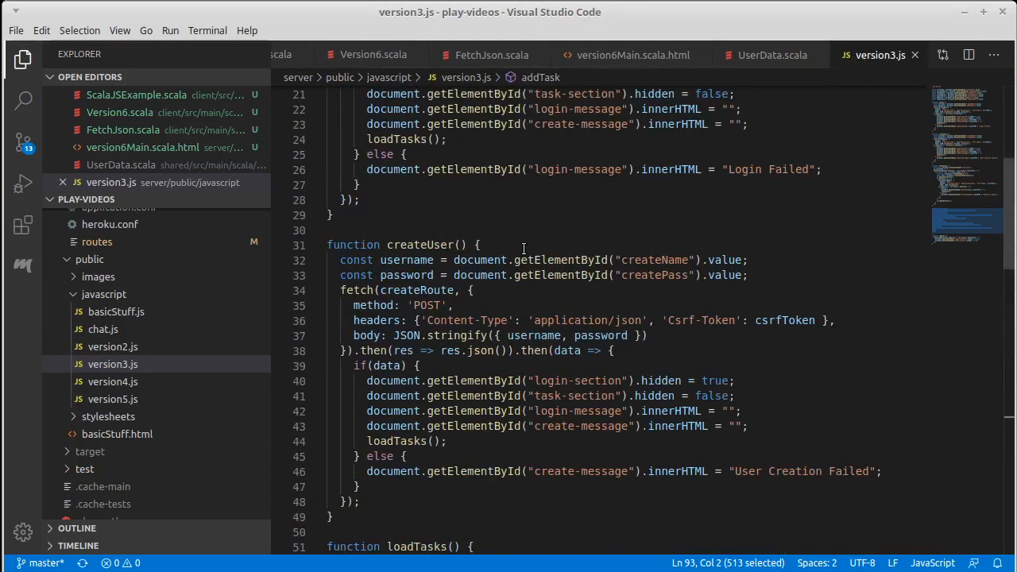
pyautogui.scroll(-3)
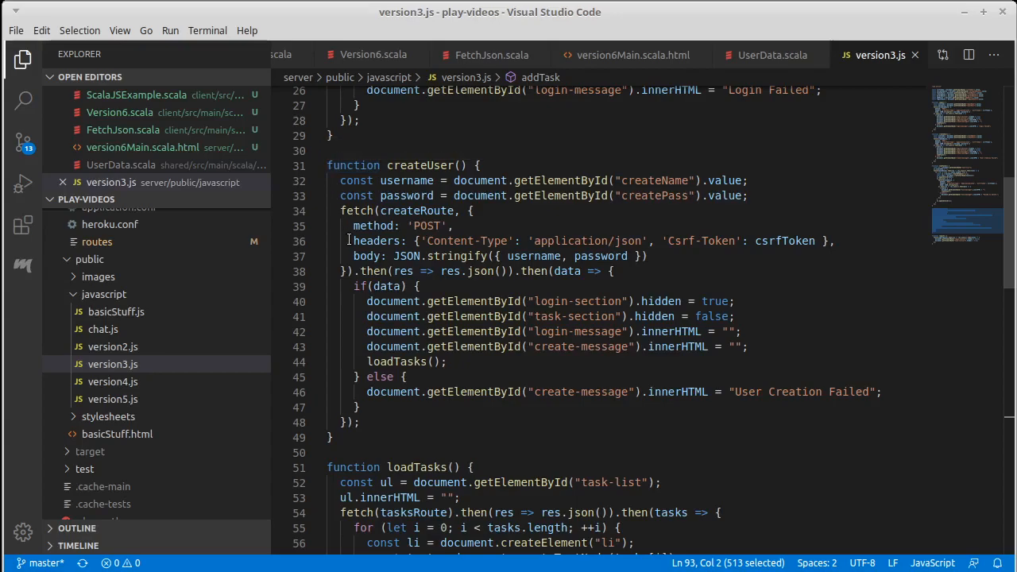
pyautogui.moveTo(329, 165)
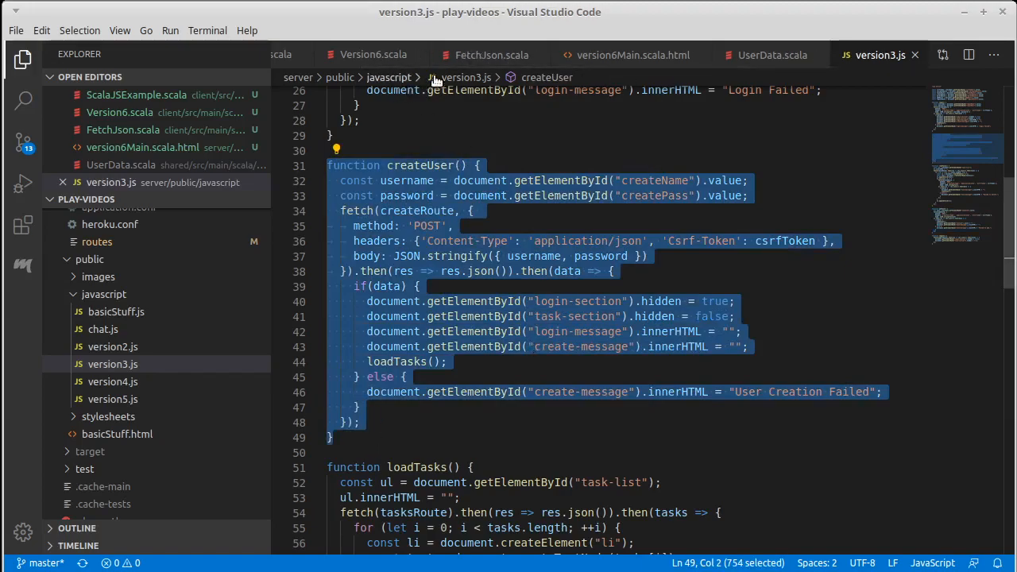
pyautogui.click(372, 54)
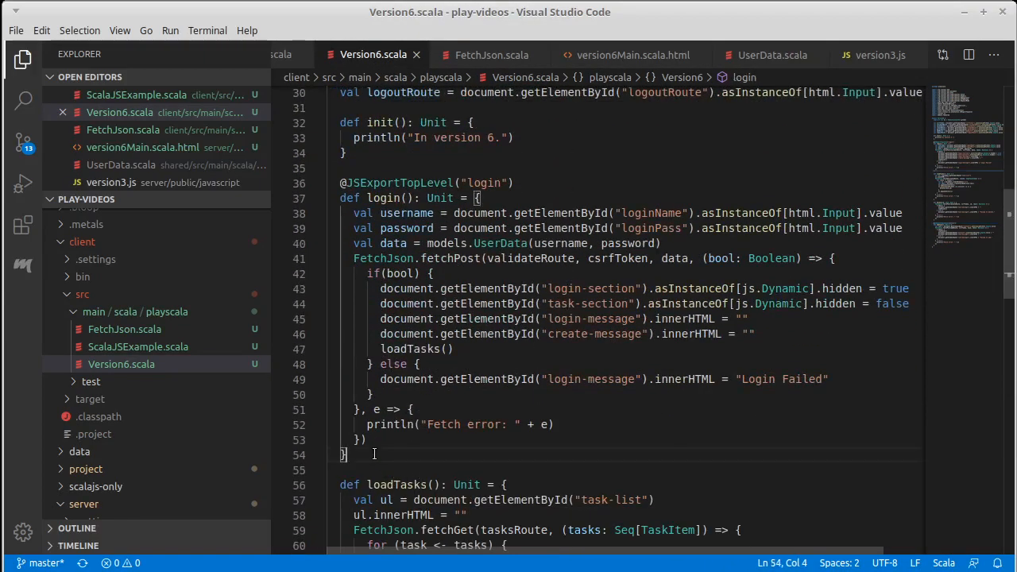
pyautogui.write('@')
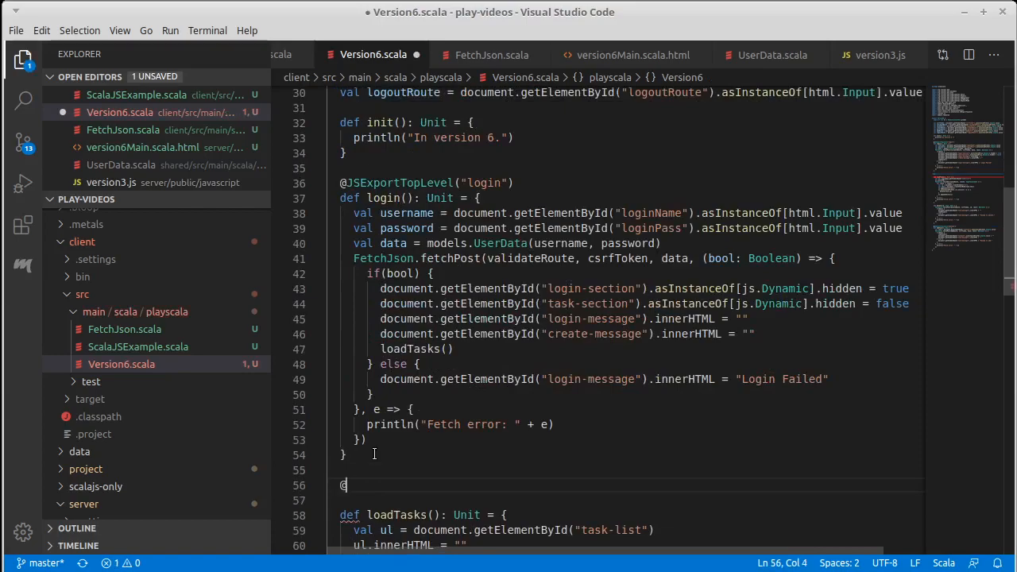
pyautogui.write('JSExportTopLevel("createU')
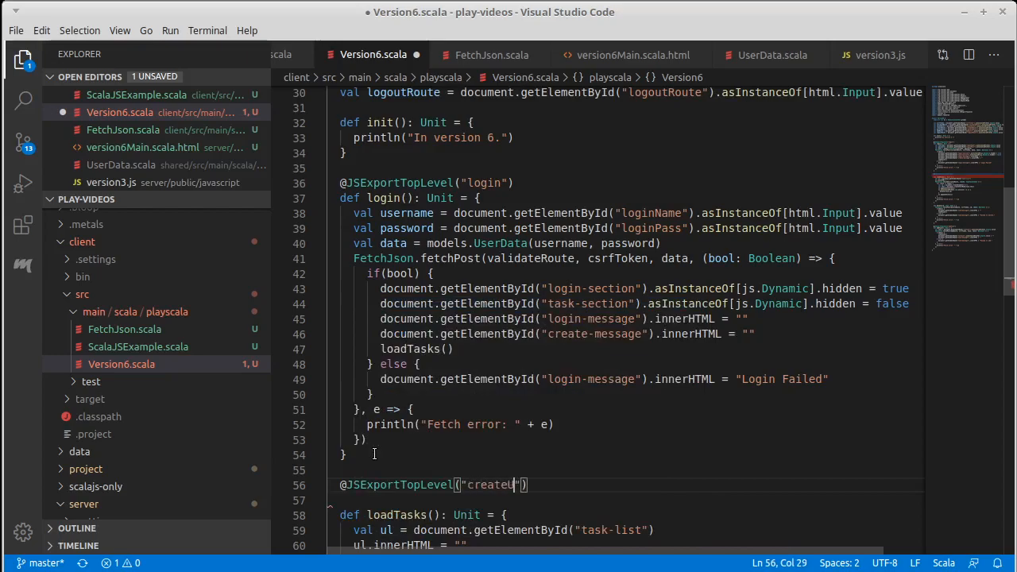
pyautogui.write('ser')
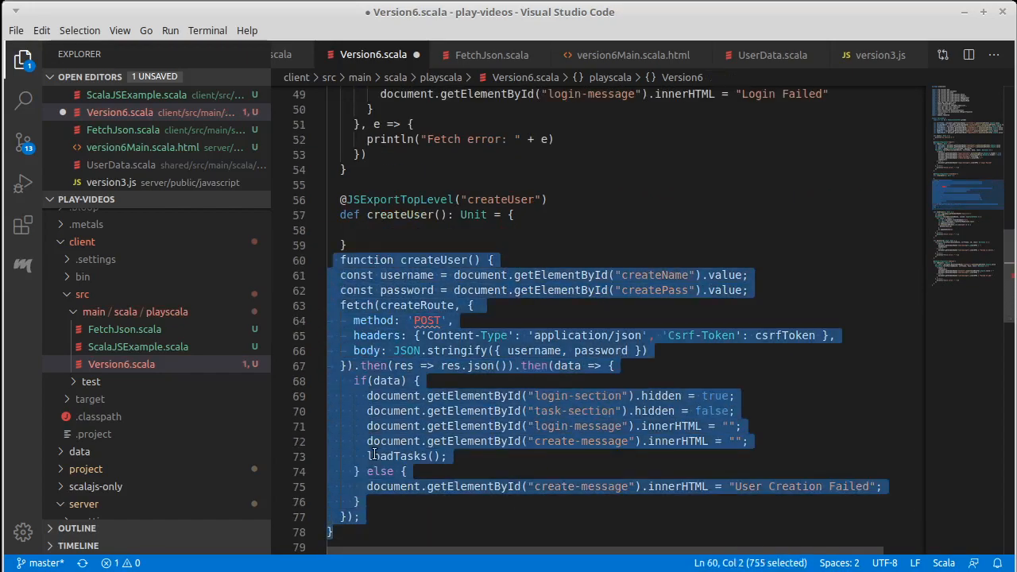
# - Comment out the pasted JS createUser and reuse login's body with createName and createPass inputs
pyautogui.press('ctrl+/')
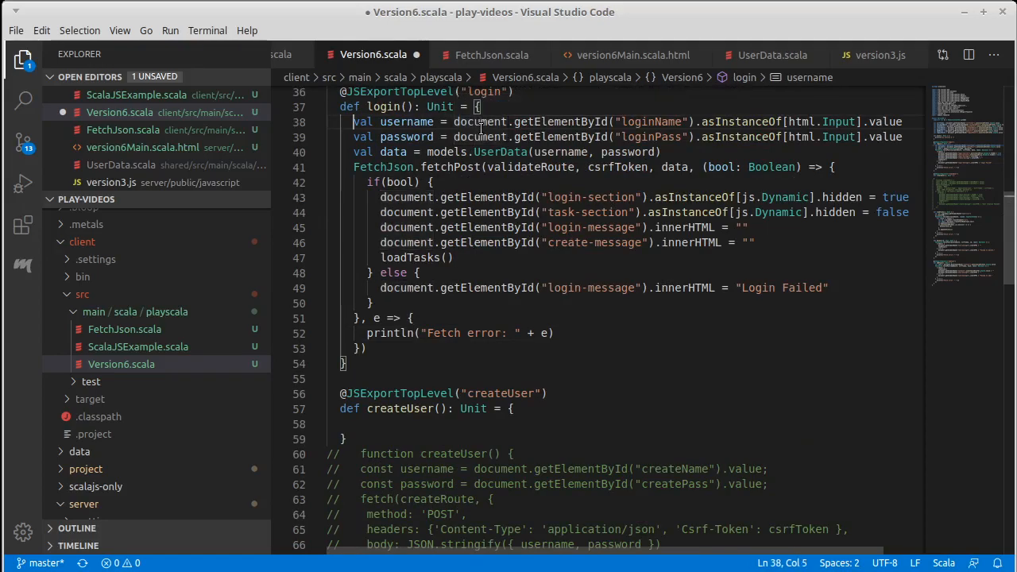
pyautogui.moveTo(353, 121); pyautogui.dragTo(353, 152)
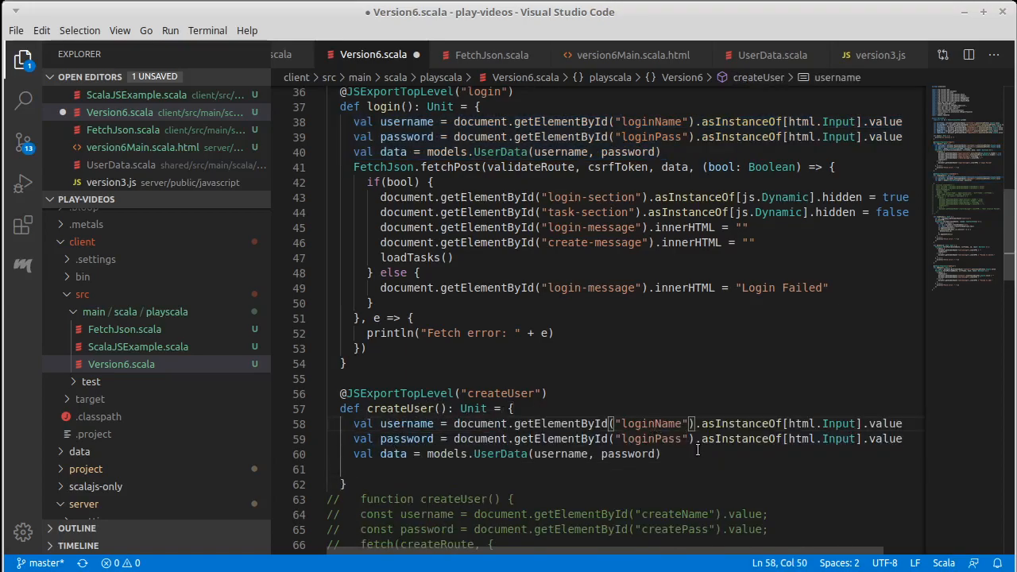
pyautogui.write('createName')
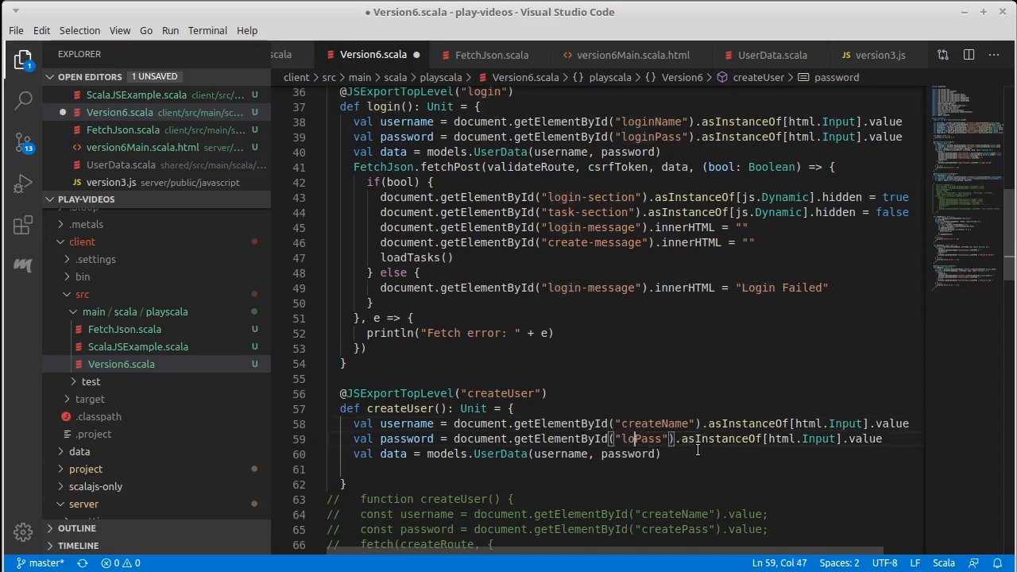
pyautogui.write('createPass')
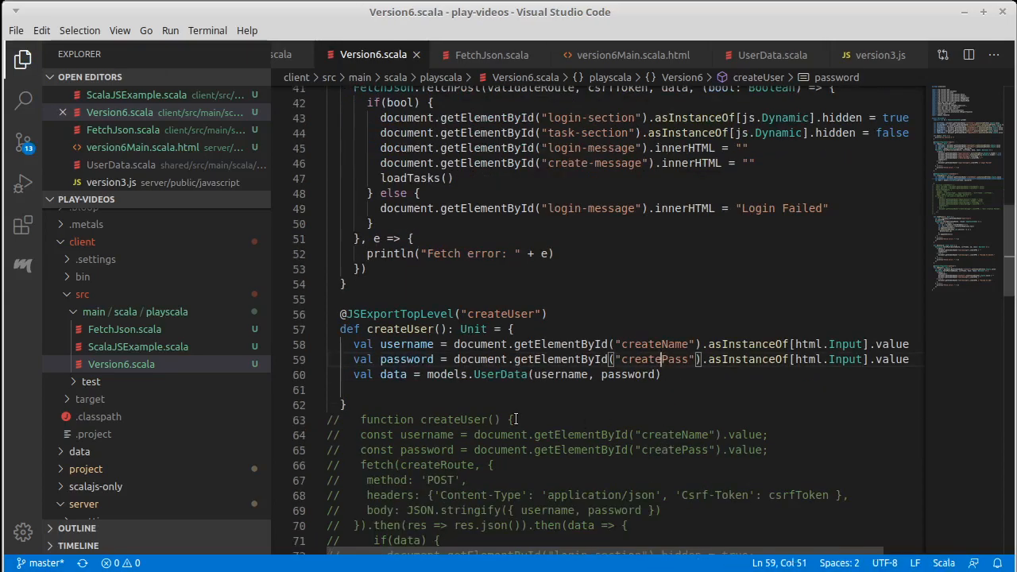
pyautogui.moveTo(575, 375)
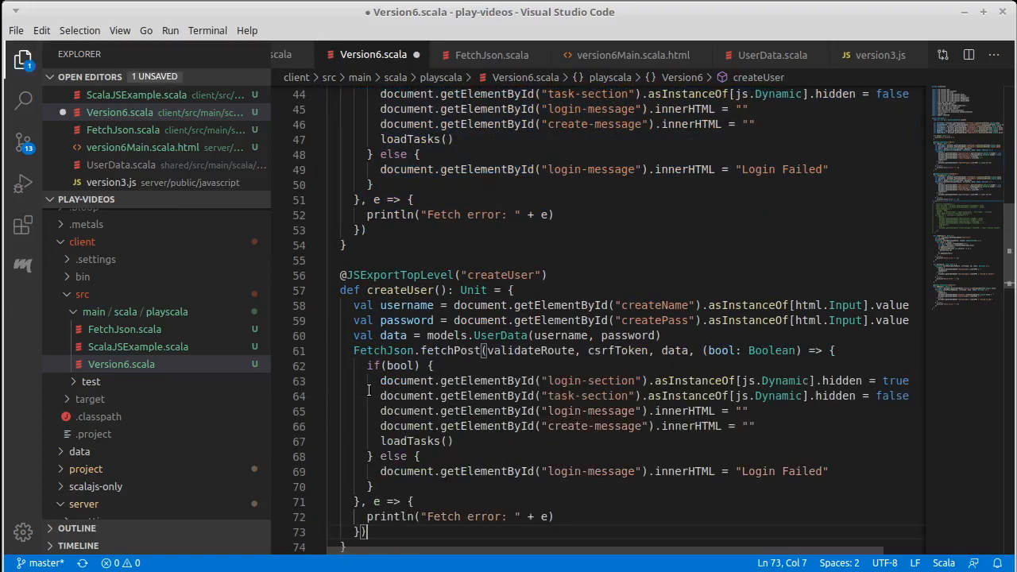
# - Point createUser's failure message at create-message instead of login-message and save
pyautogui.scroll(-3)
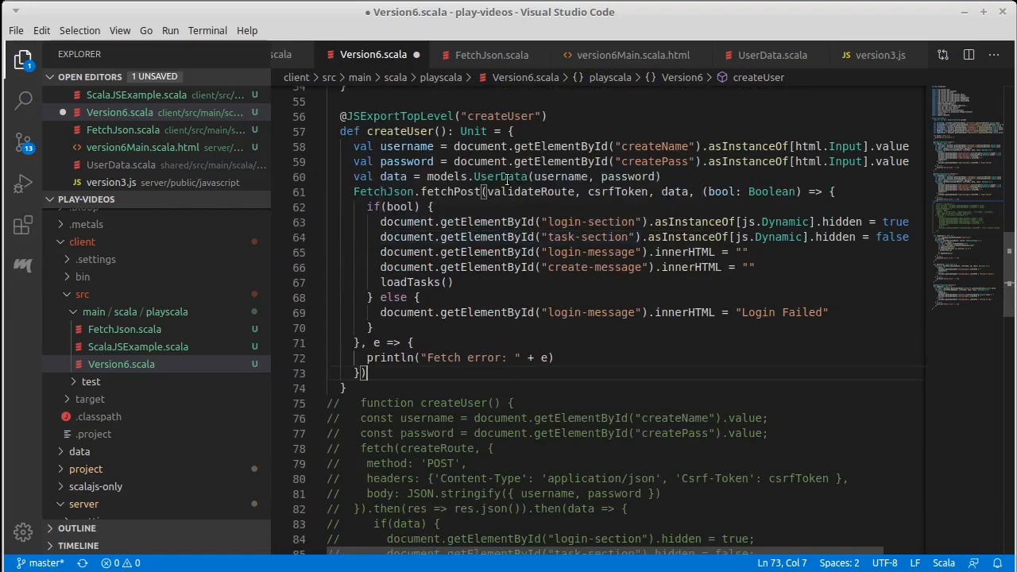
pyautogui.doubleClick(531, 191)
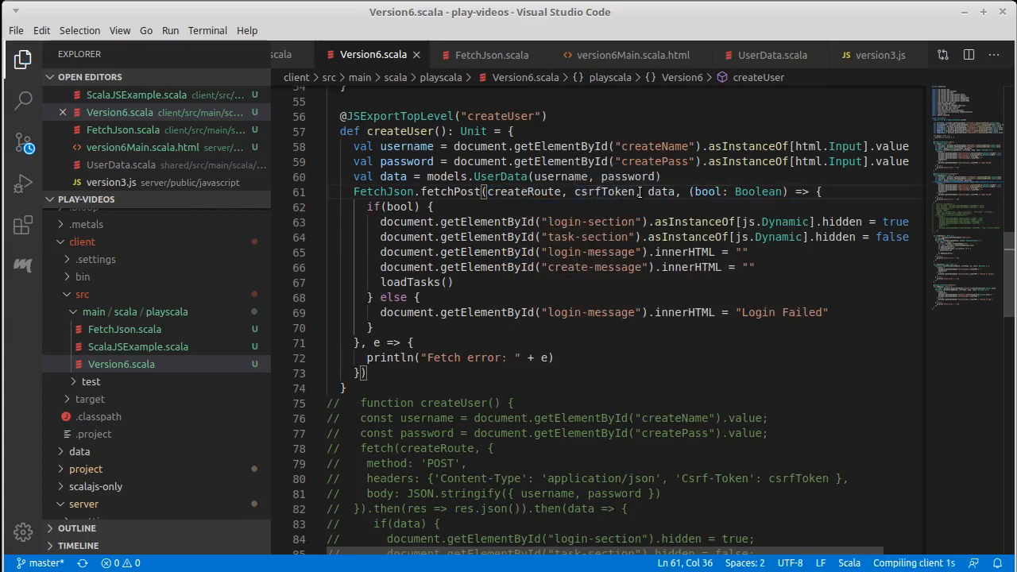
pyautogui.moveTo(666, 191)
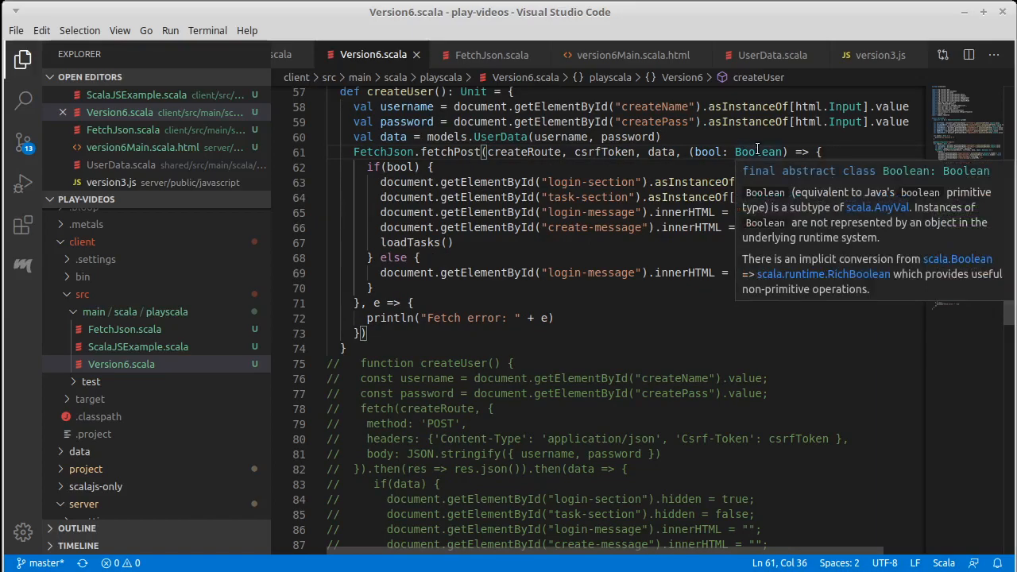
pyautogui.scroll(-3)
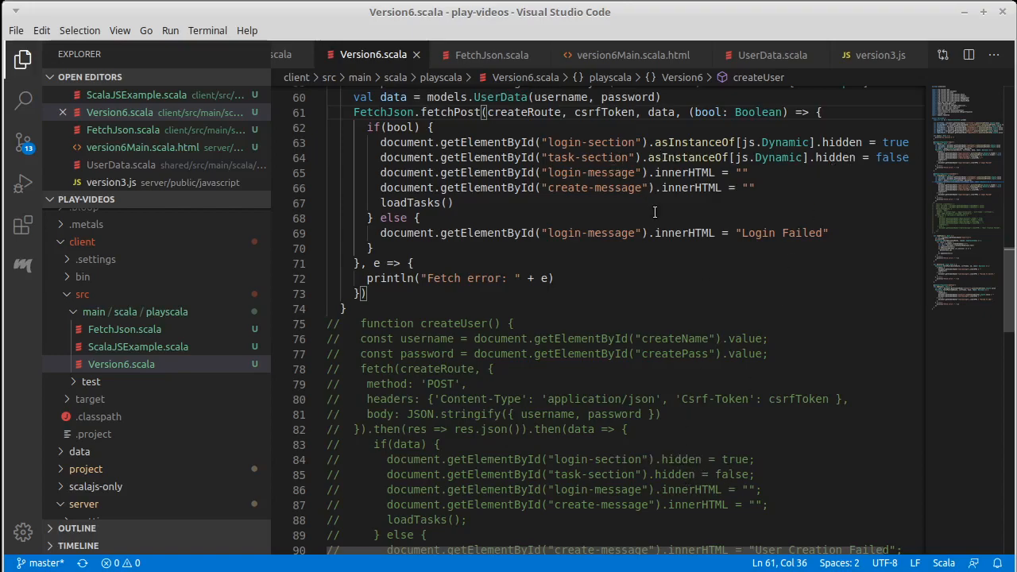
pyautogui.moveTo(606, 197)
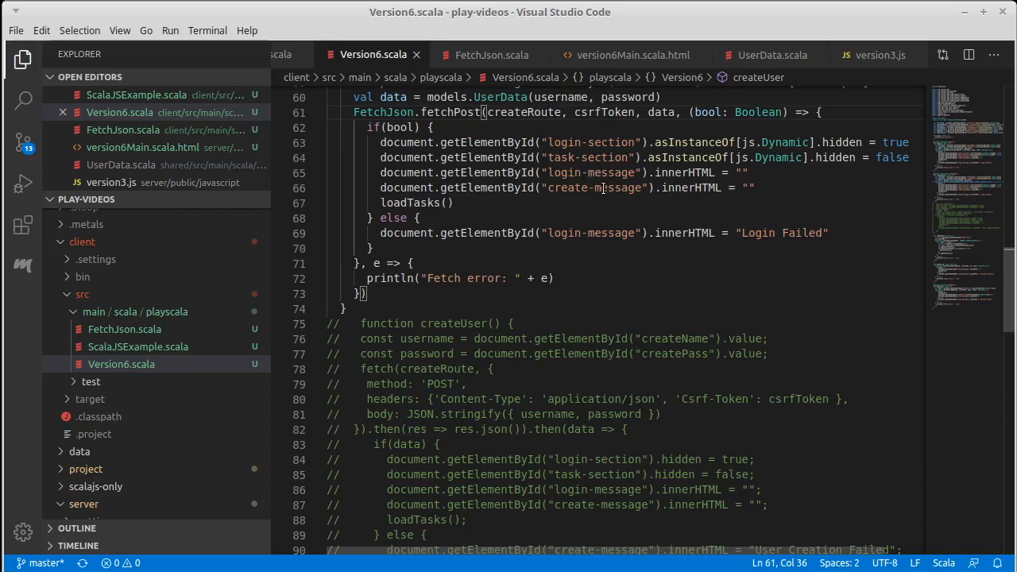
pyautogui.moveTo(652, 499)
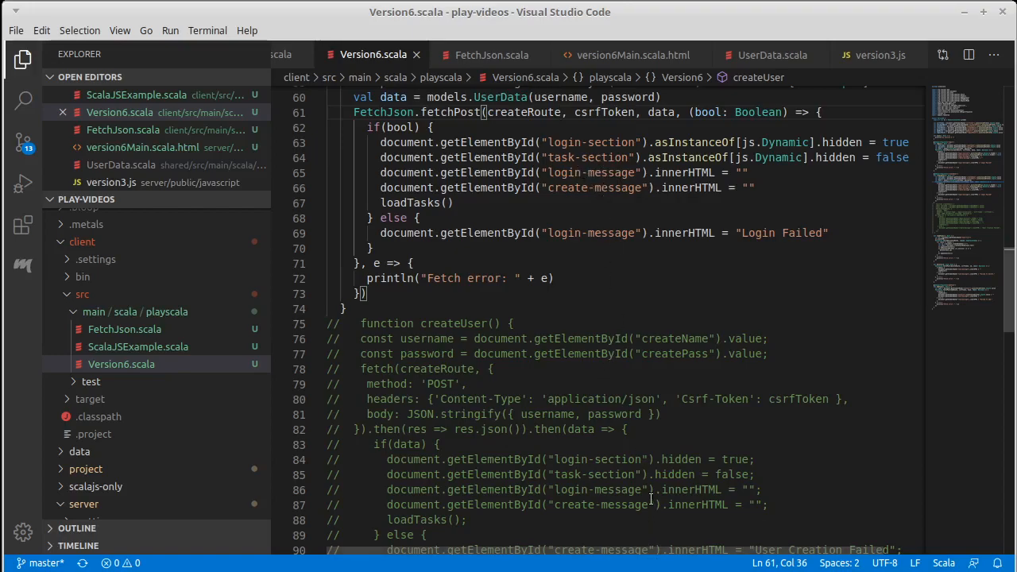
pyautogui.scroll(-3)
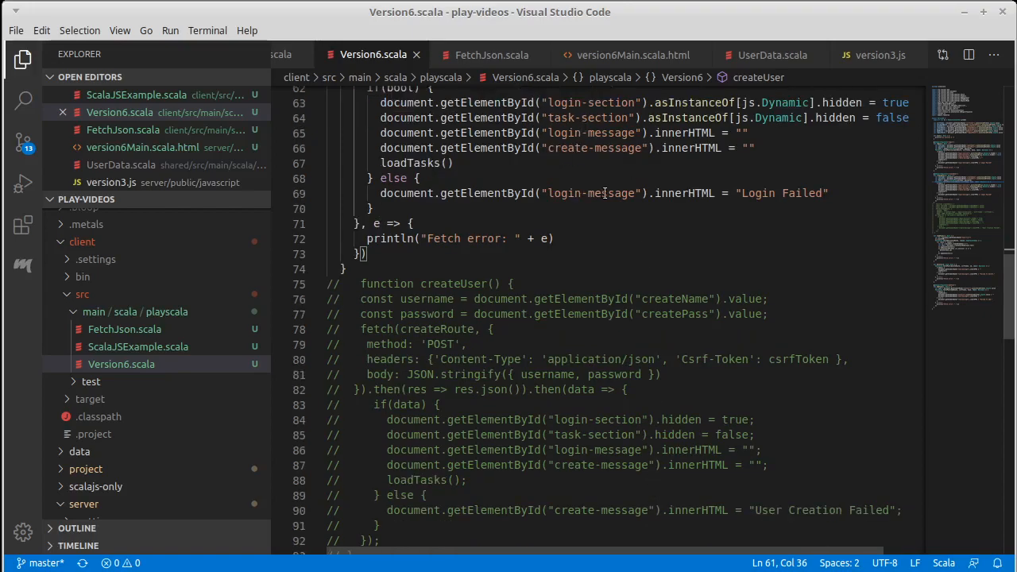
pyautogui.doubleClick(563, 194)
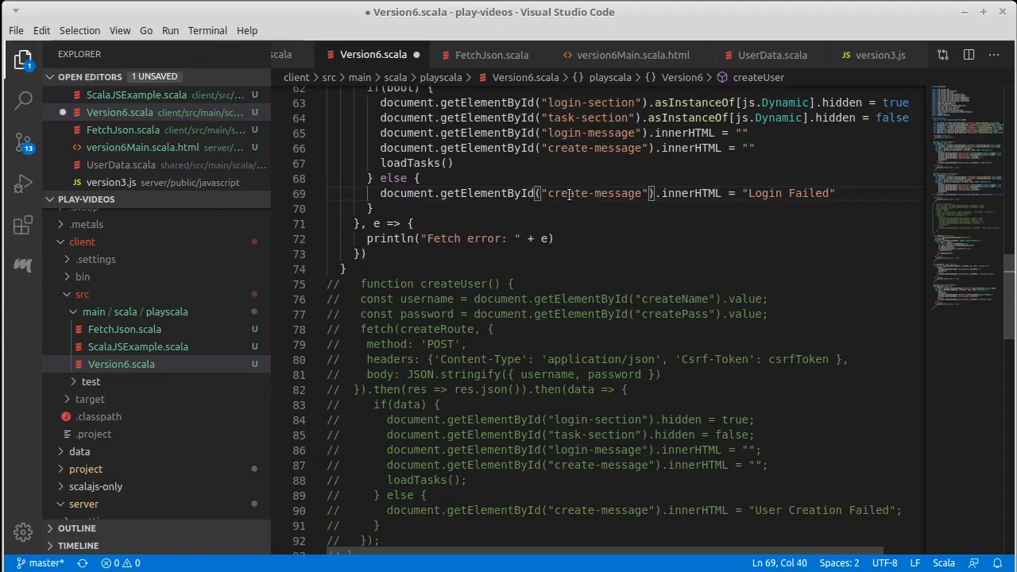
pyautogui.press('ctrl+s')
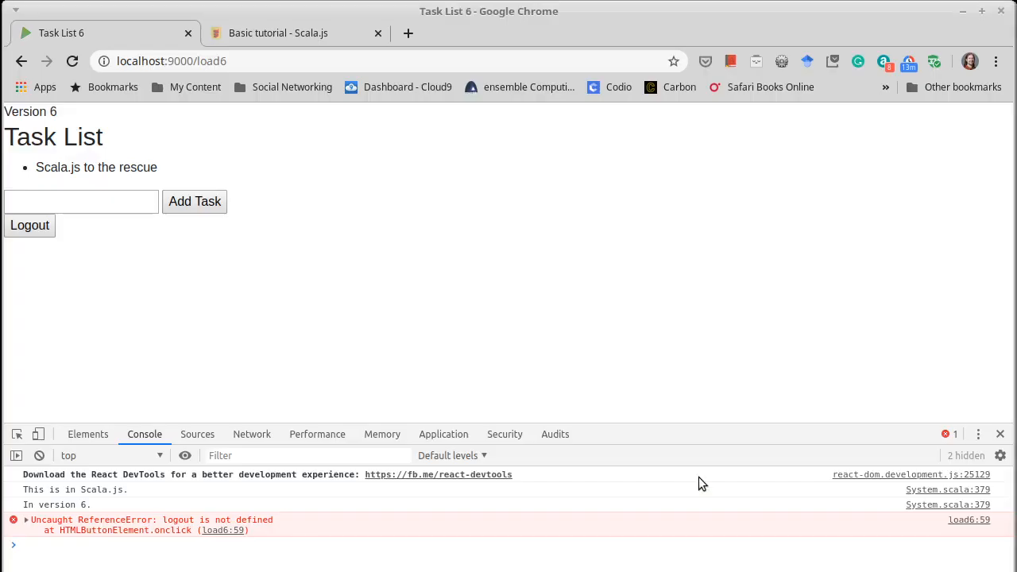
# - Reload load6, create user Pat and add the tasks stuff and More stuff
pyautogui.click(72, 61)
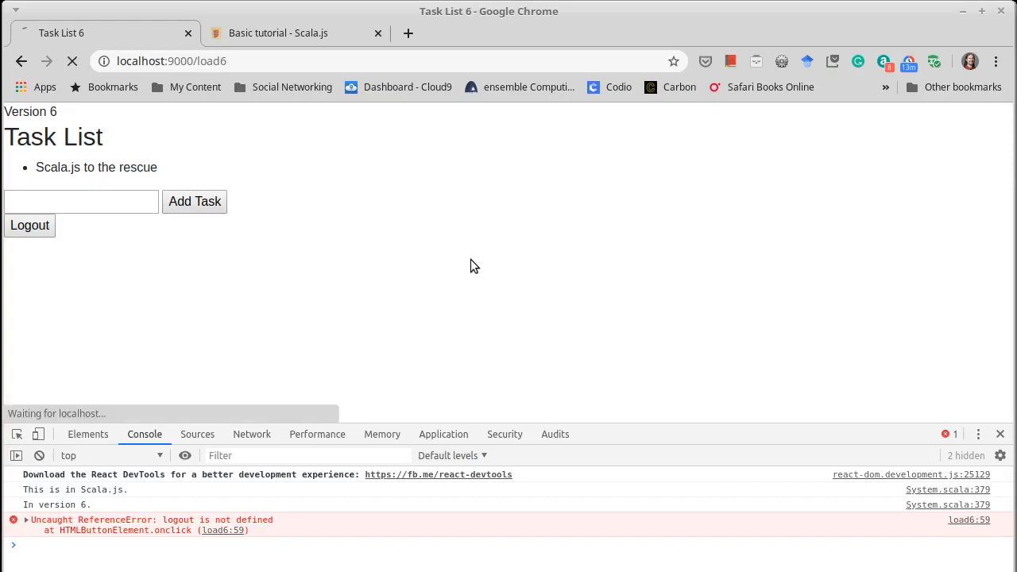
pyautogui.moveTo(436, 253)
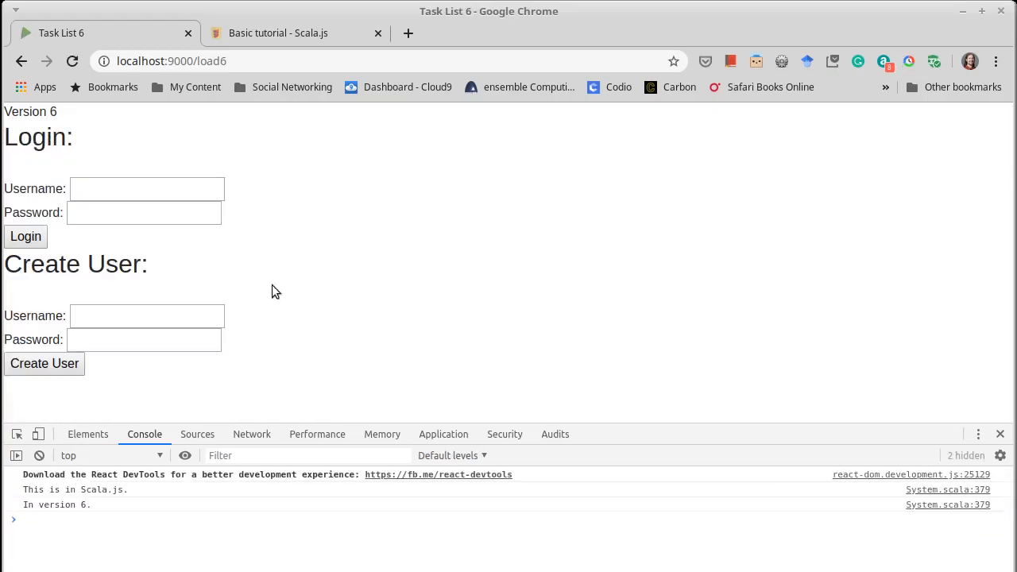
pyautogui.write('Pat')
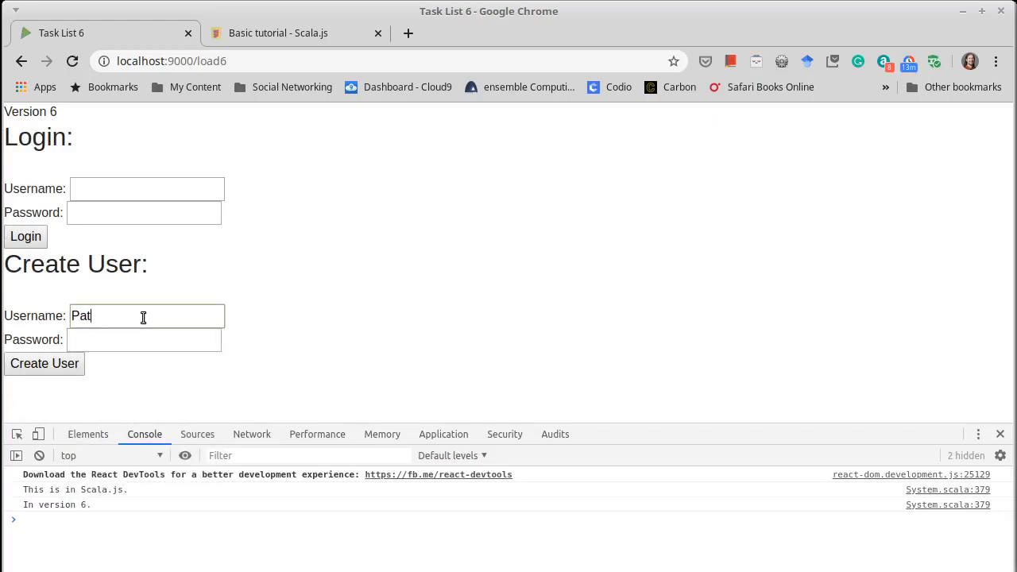
pyautogui.click(45, 363)
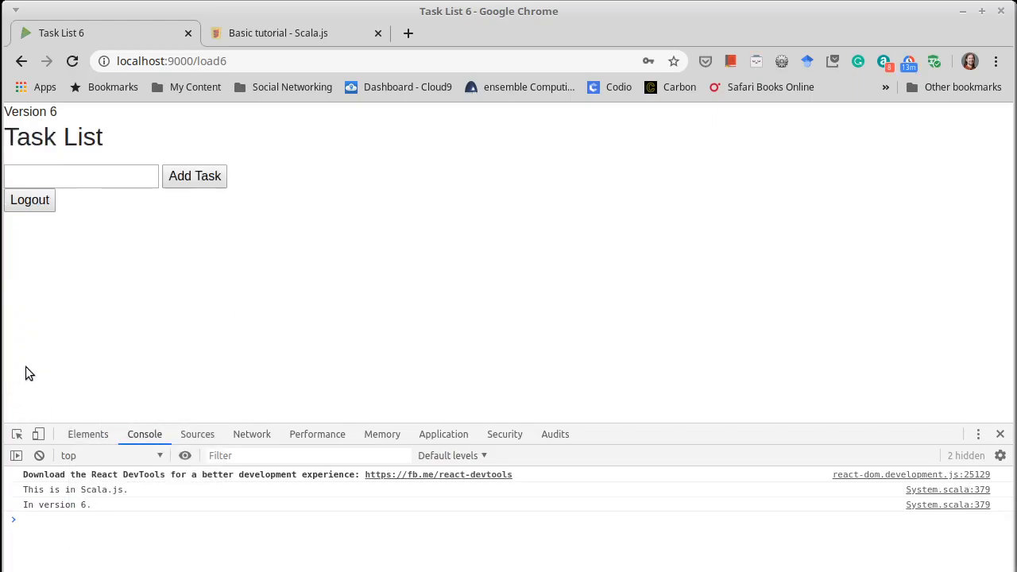
pyautogui.moveTo(455, 302)
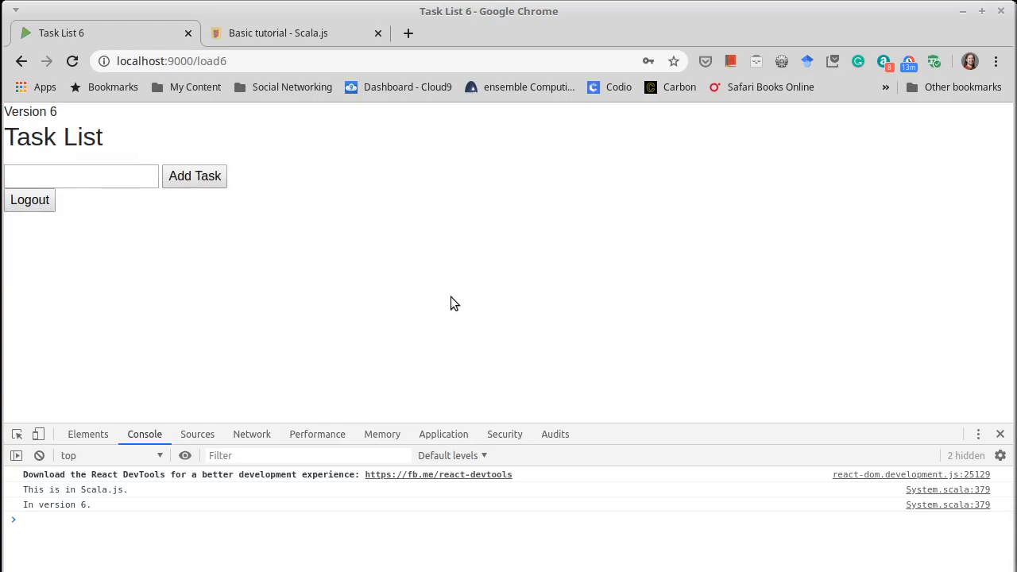
pyautogui.click(81, 175)
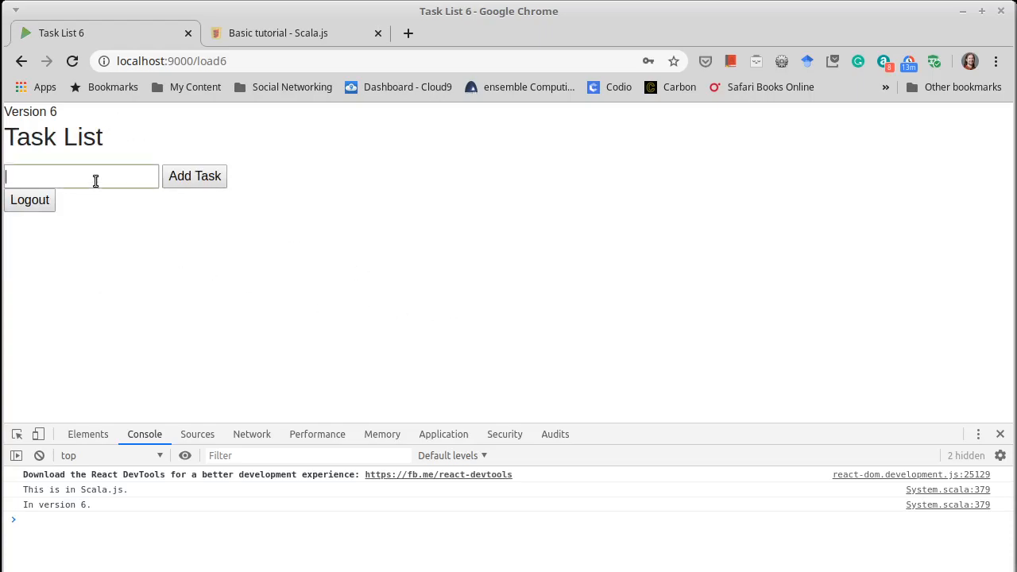
pyautogui.click(194, 175)
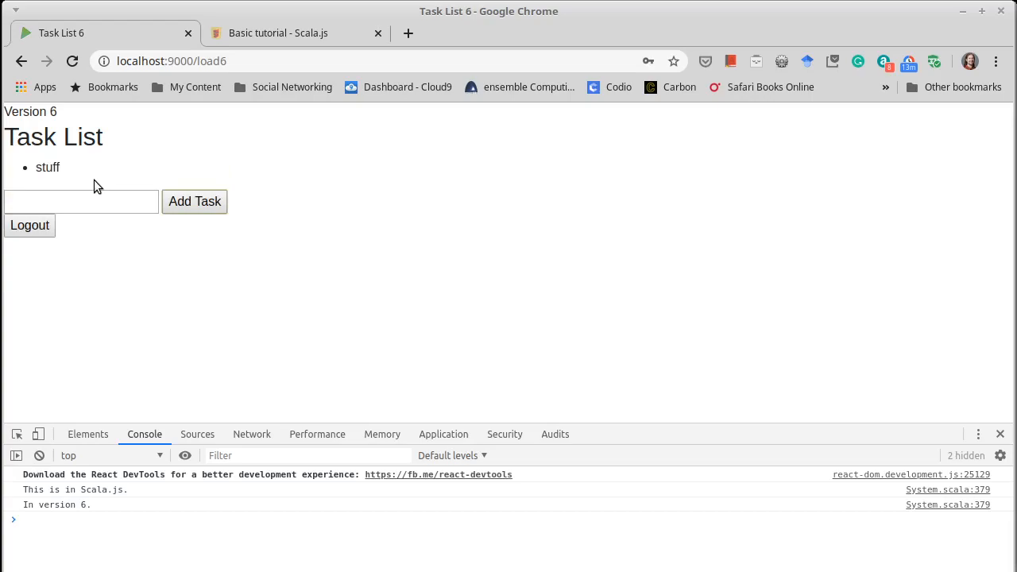
pyautogui.write('More stu')
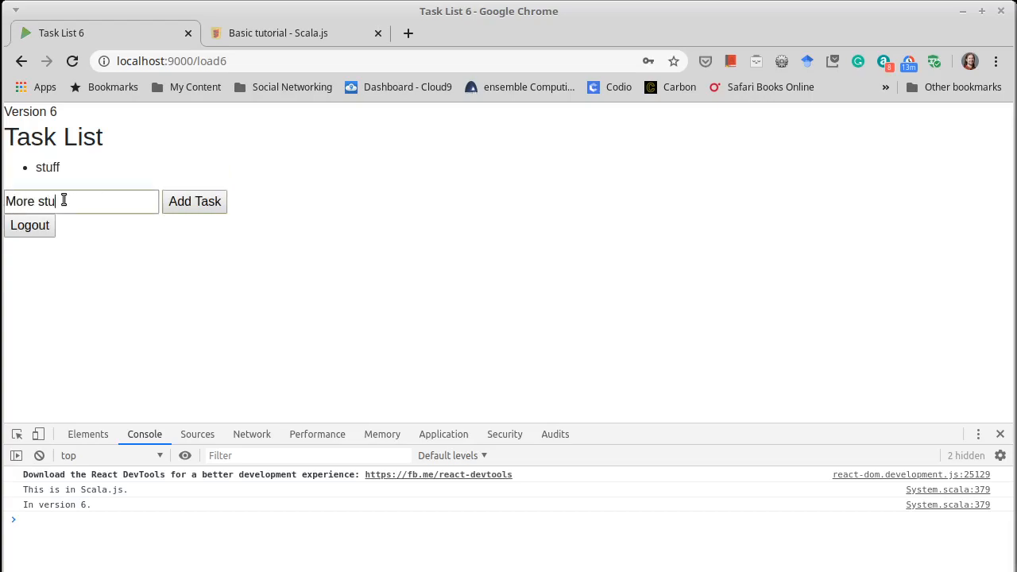
pyautogui.click(194, 200)
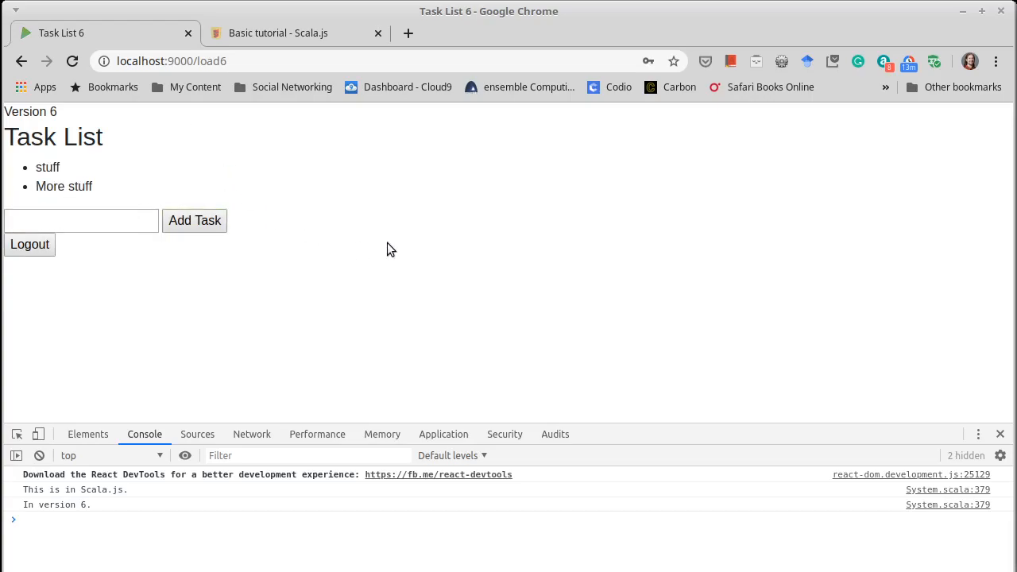
# - Log out, then log back in as Pat and confirm both tasks are restored
pyautogui.click(29, 244)
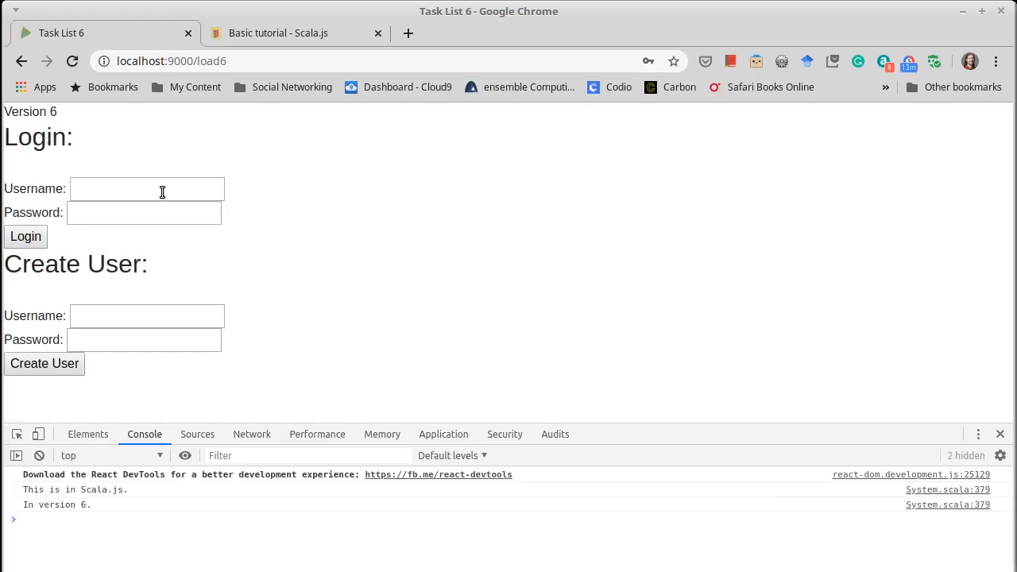
pyautogui.write('Pat')
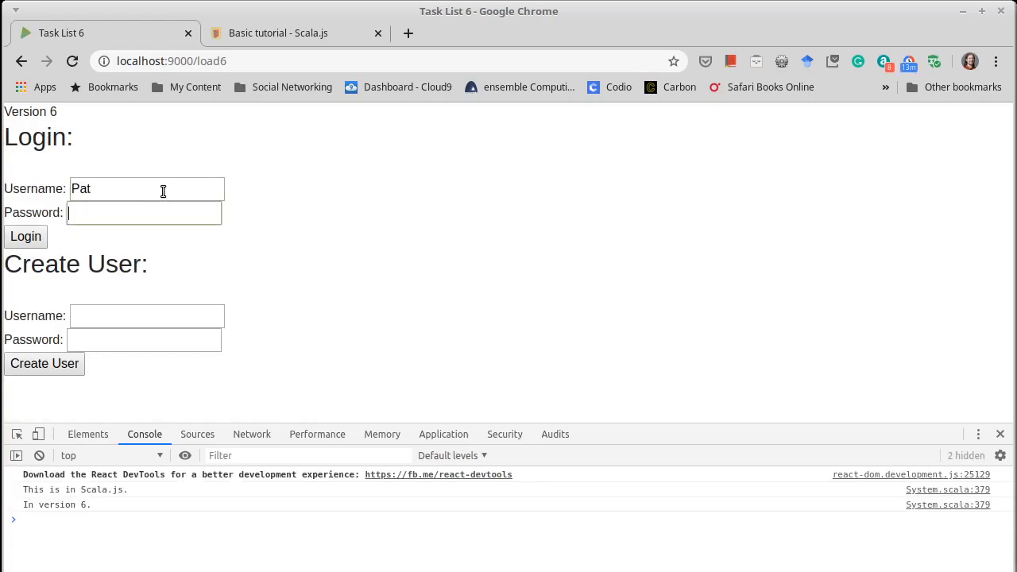
pyautogui.click(26, 235)
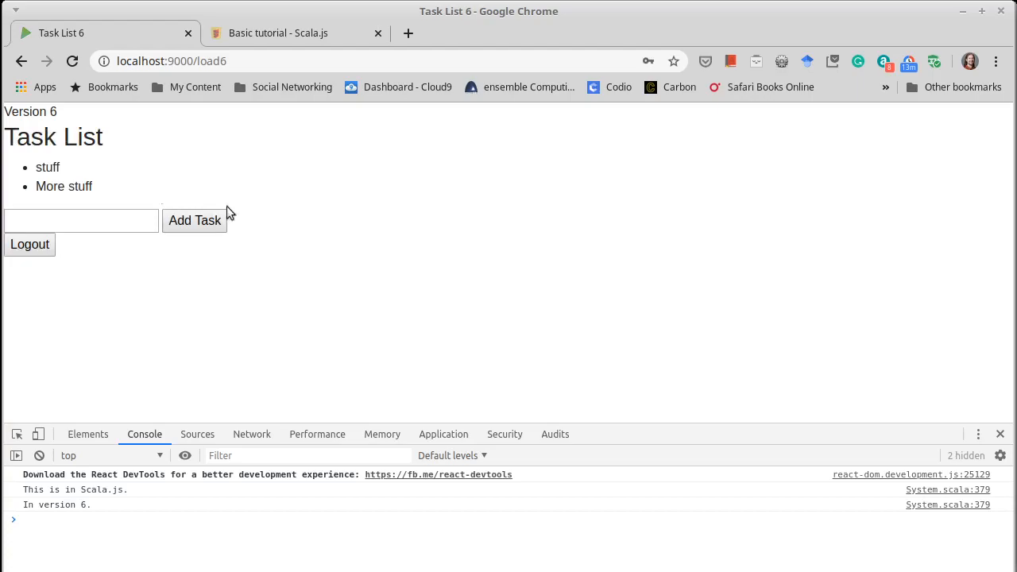
pyautogui.click(29, 245)
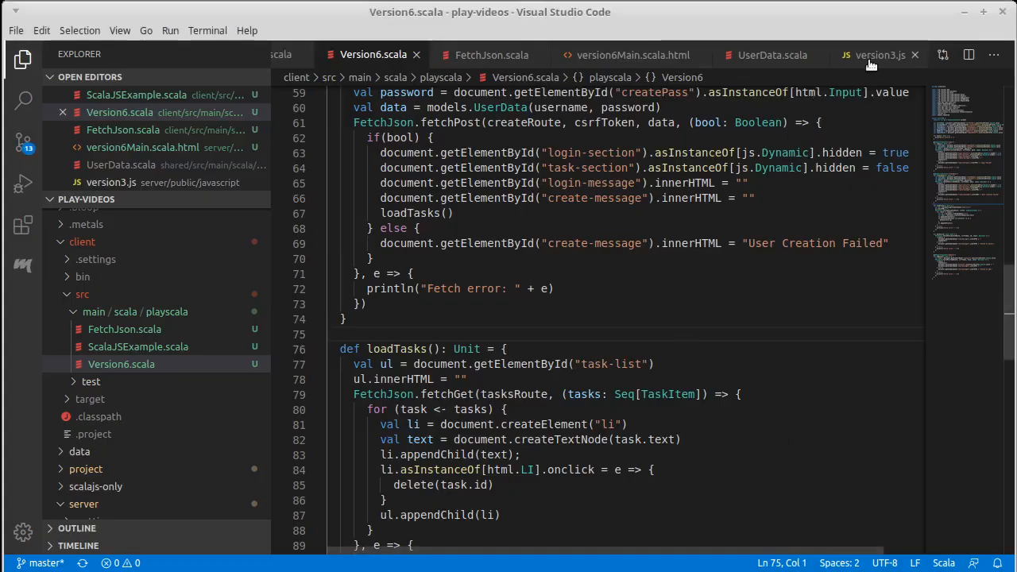
# - Add an exported def logout stub in Version6.scala with the JS logout commented out
pyautogui.click(881, 54)
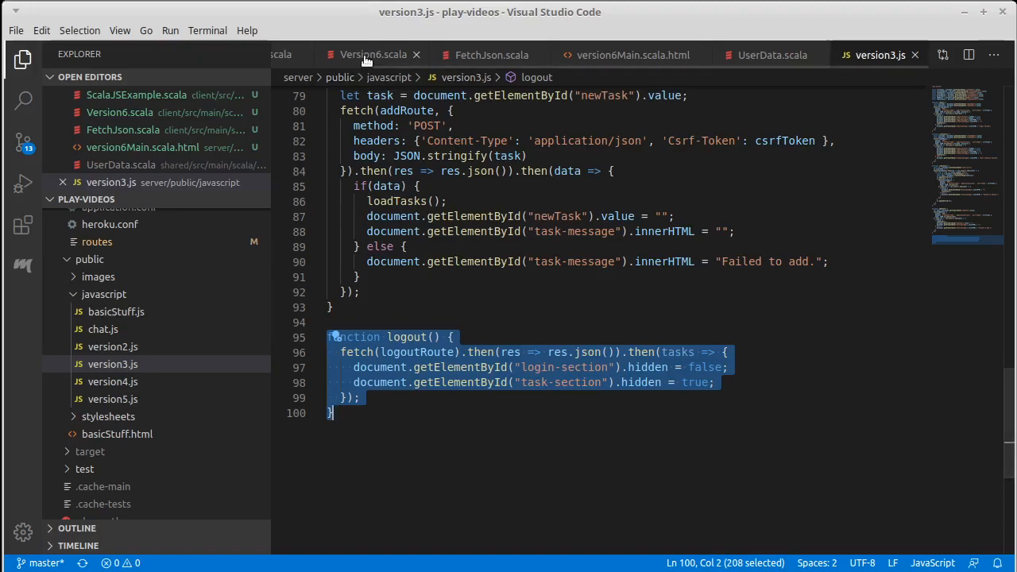
pyautogui.click(372, 54)
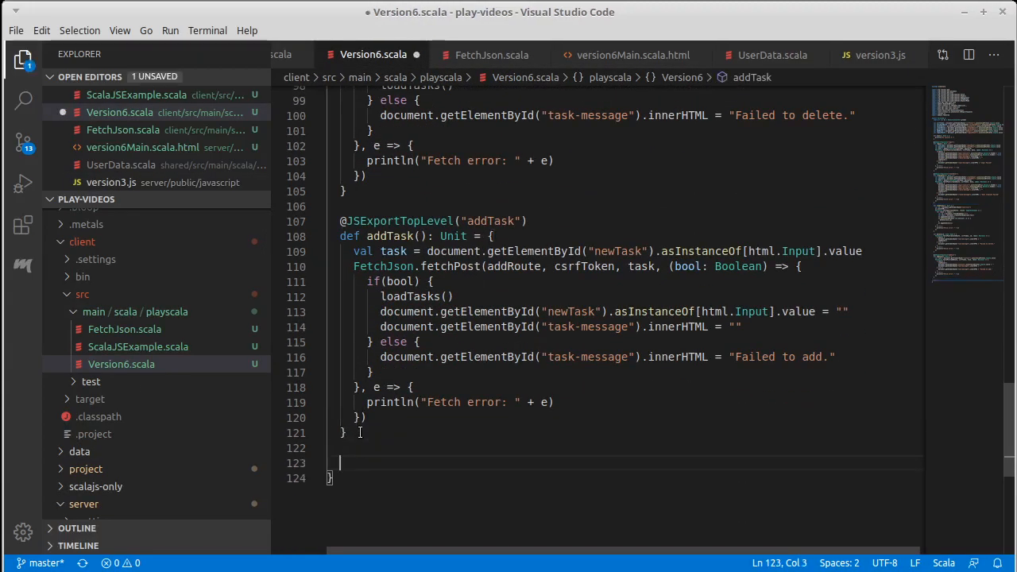
pyautogui.write('@JSExportTopLevel("')
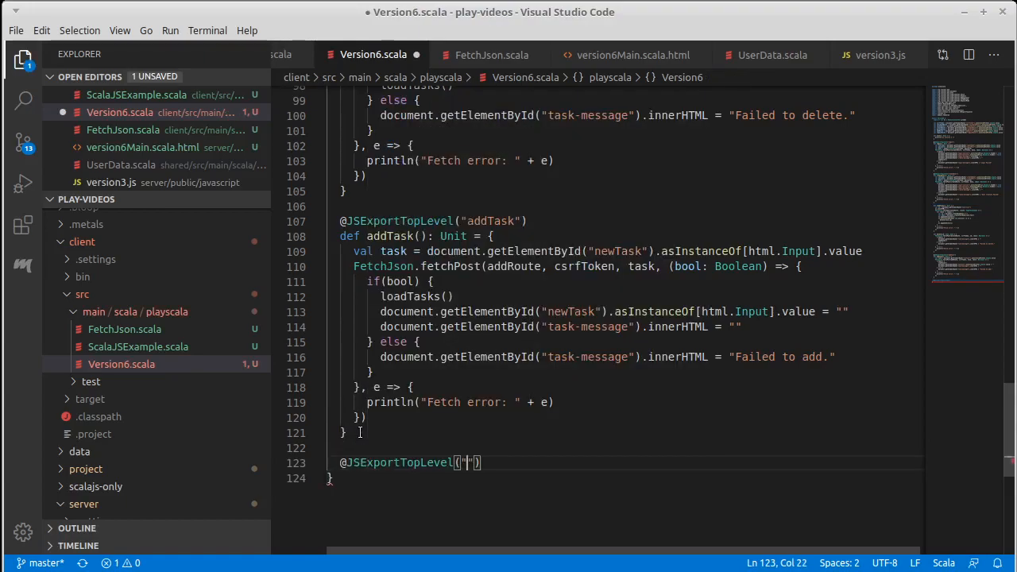
pyautogui.write('logout')
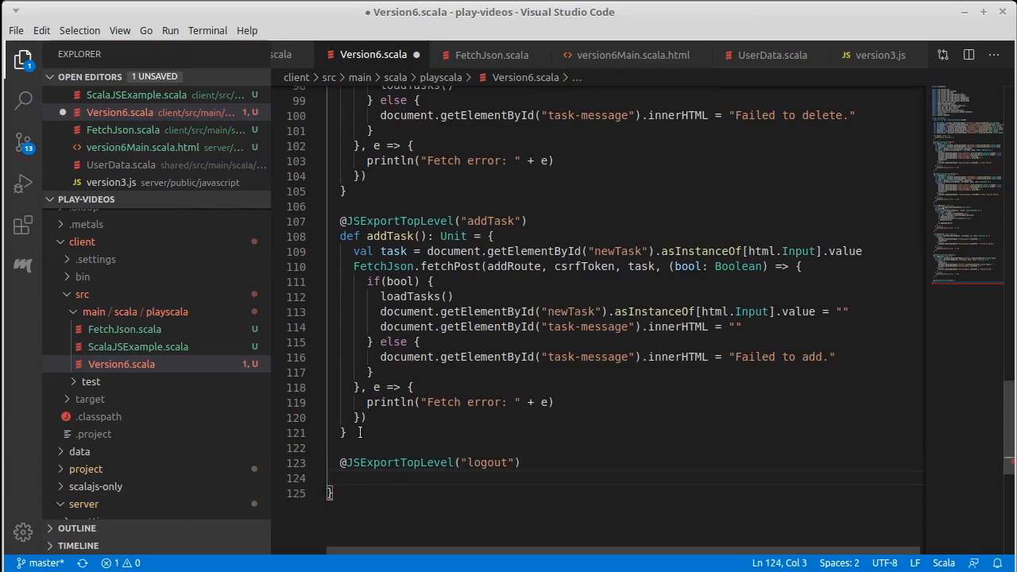
pyautogui.write('def logout(): Unit = {')
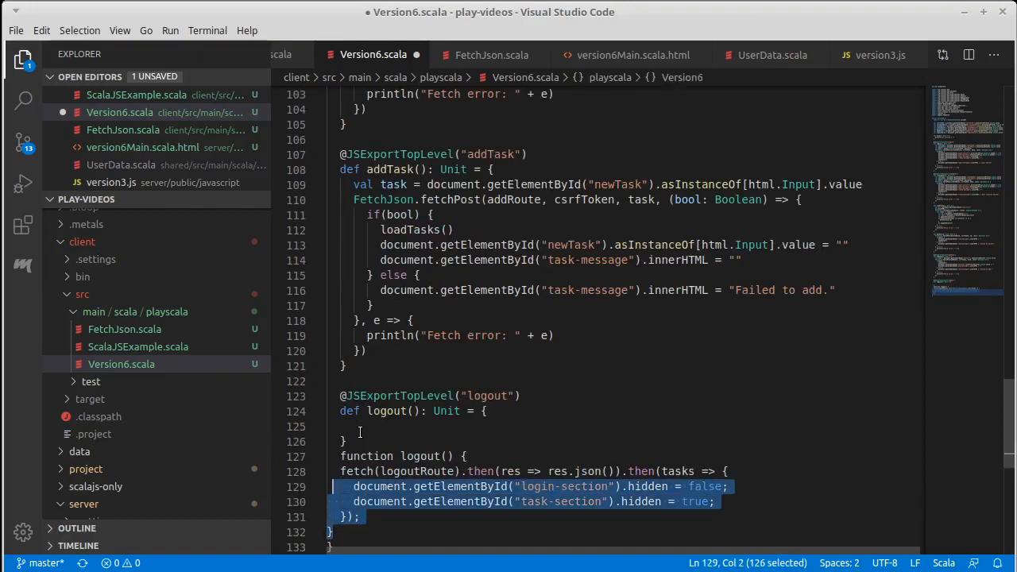
pyautogui.press('ctrl+/')
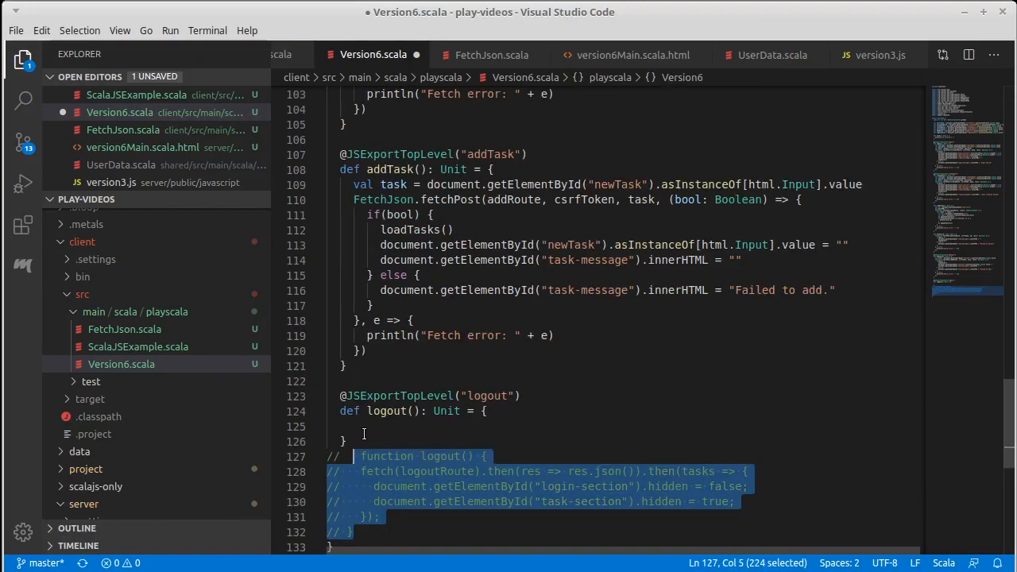
pyautogui.moveTo(454, 474)
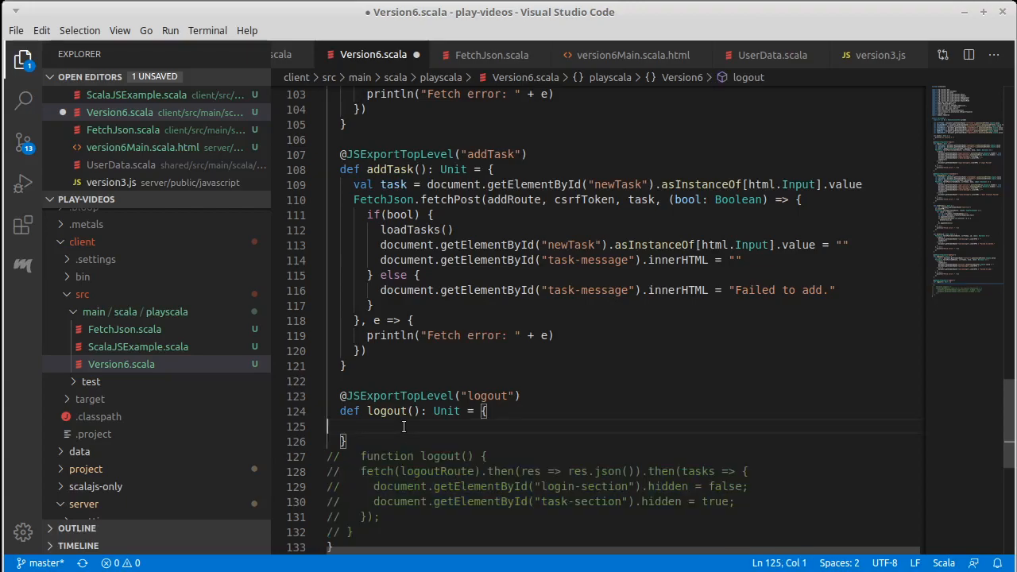
# - Begin logout's body with FetchJson.fetchGet(logoutRoute, ( awaiting its callback
pyautogui.click(601, 441)
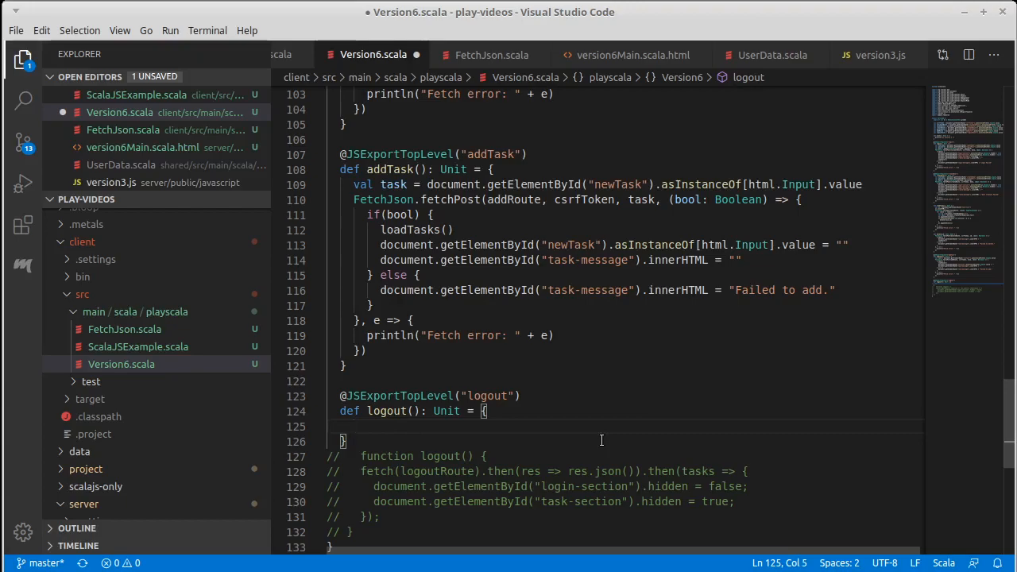
pyautogui.write('FetchJson.')
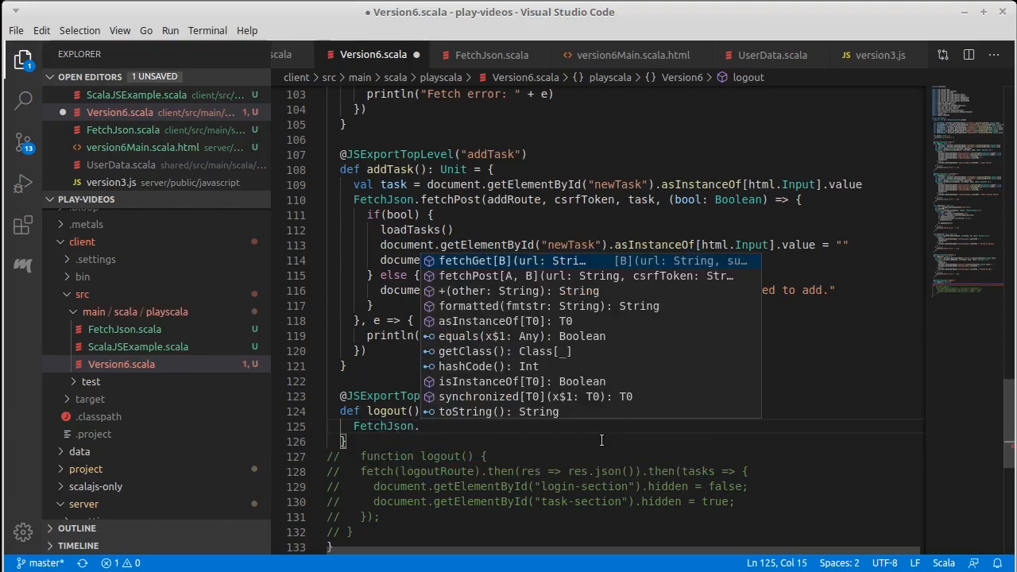
pyautogui.write('fetchGet(')
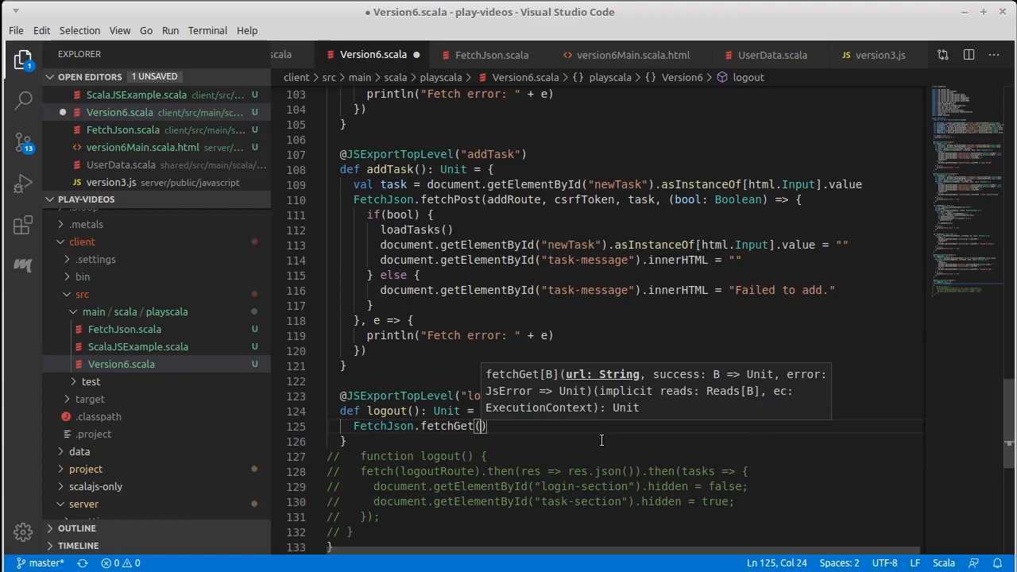
pyautogui.write('logoutRoute,')
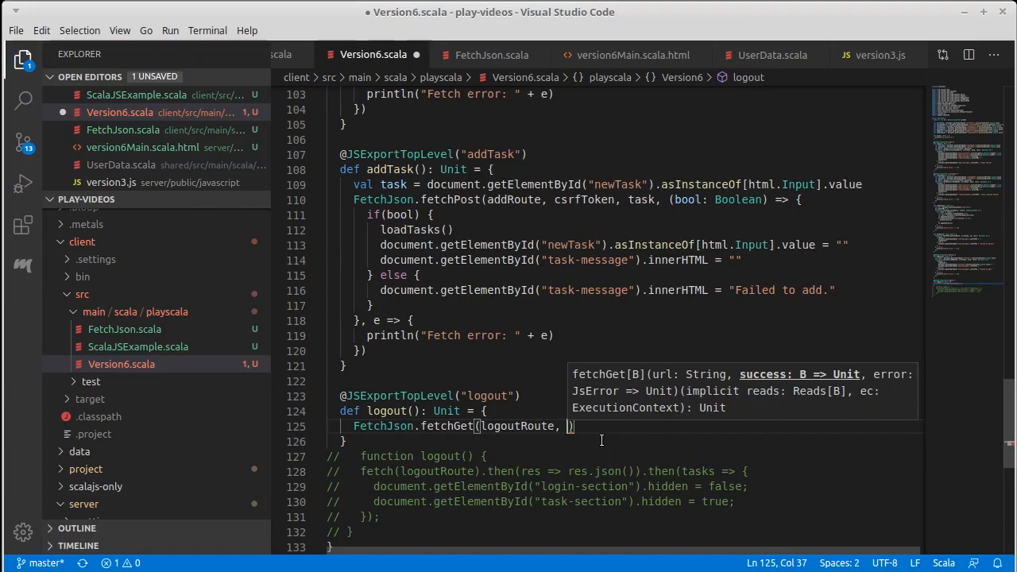
pyautogui.write('()')
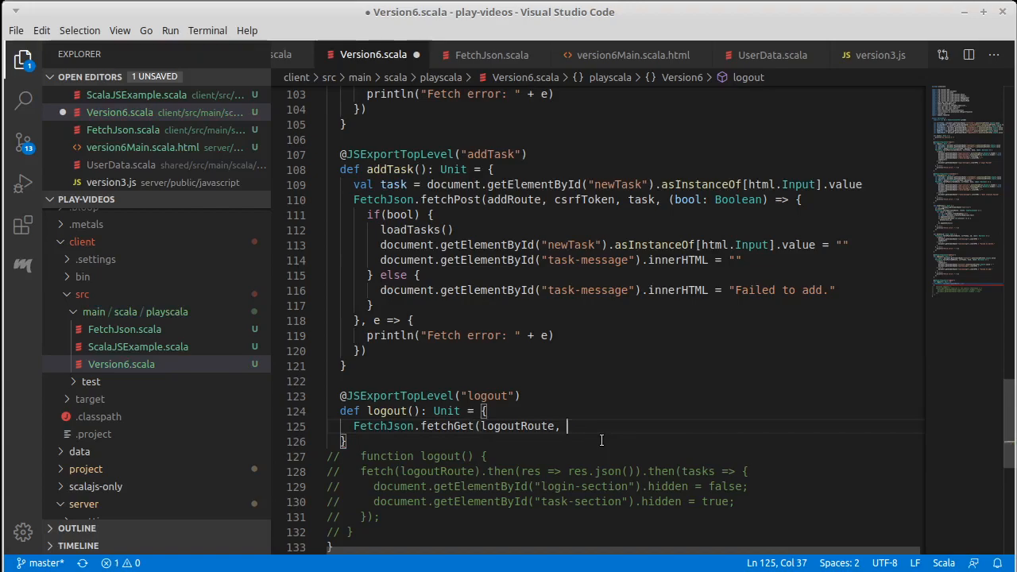
pyautogui.write('_ =>')
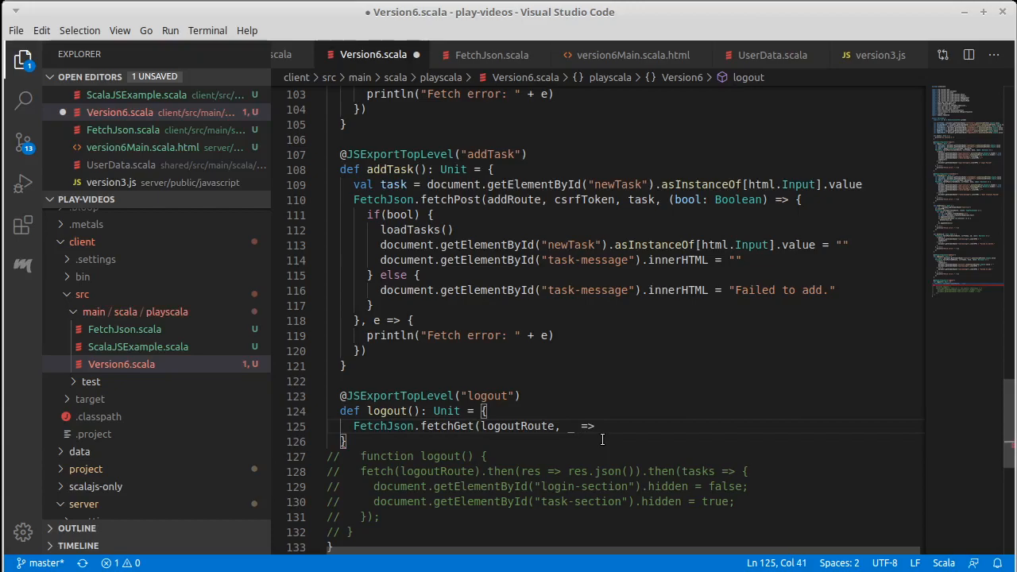
pyautogui.press('BackSpace')
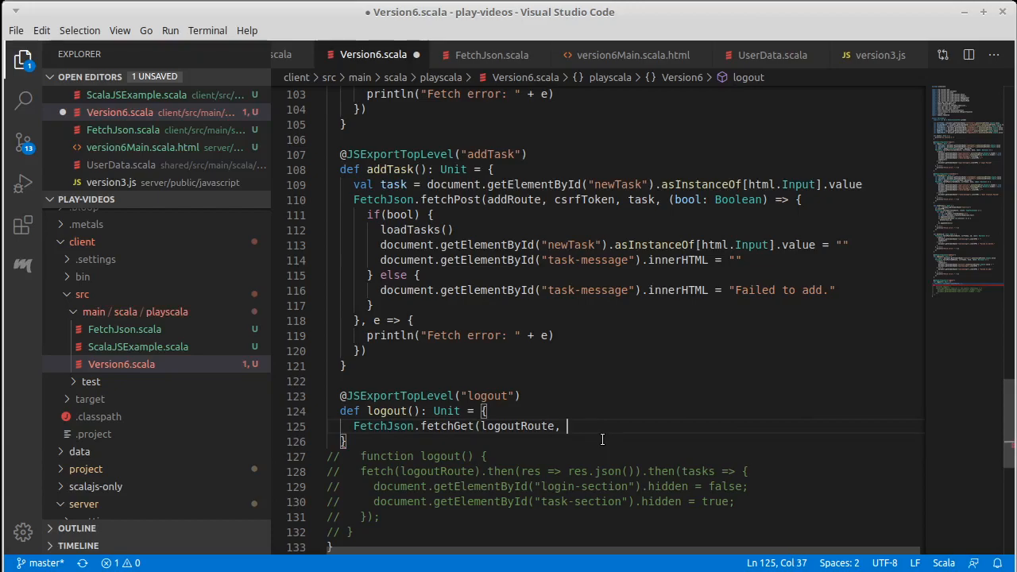
pyautogui.write('(')
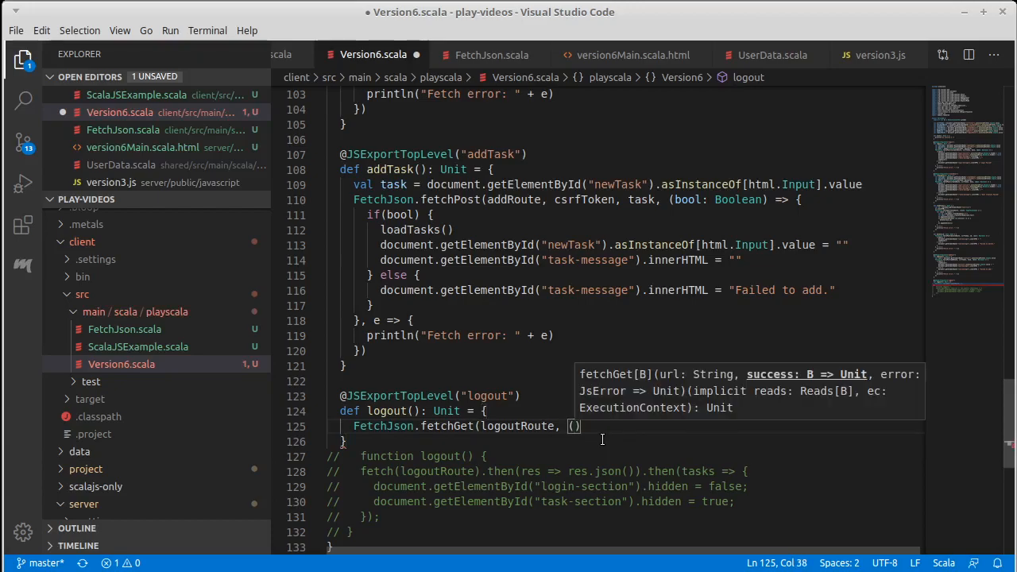
pyautogui.scroll(-3)
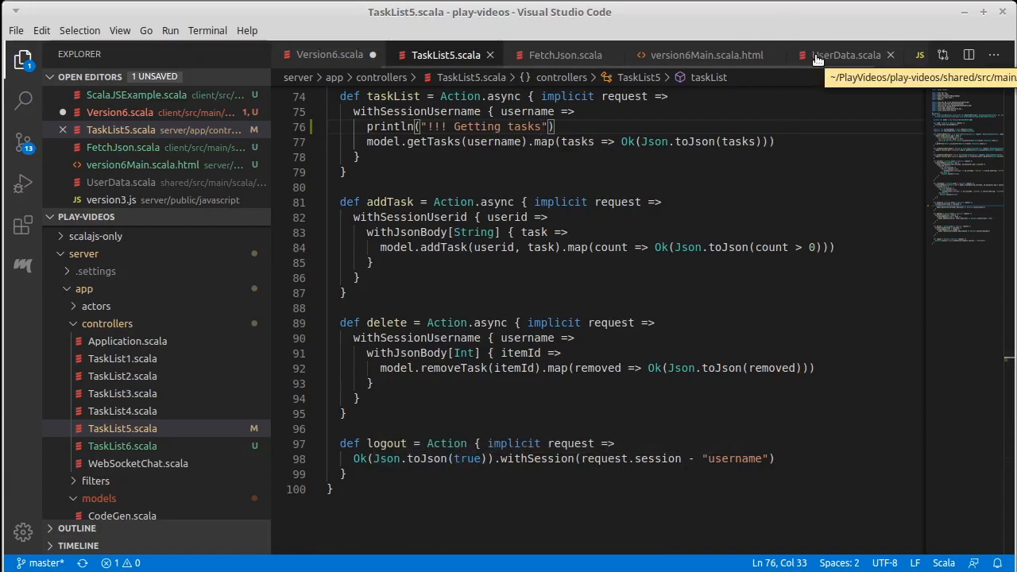
# - Check the Logout button markup in version6Main.scala.html and return to Version6.scala
pyautogui.click(706, 54)
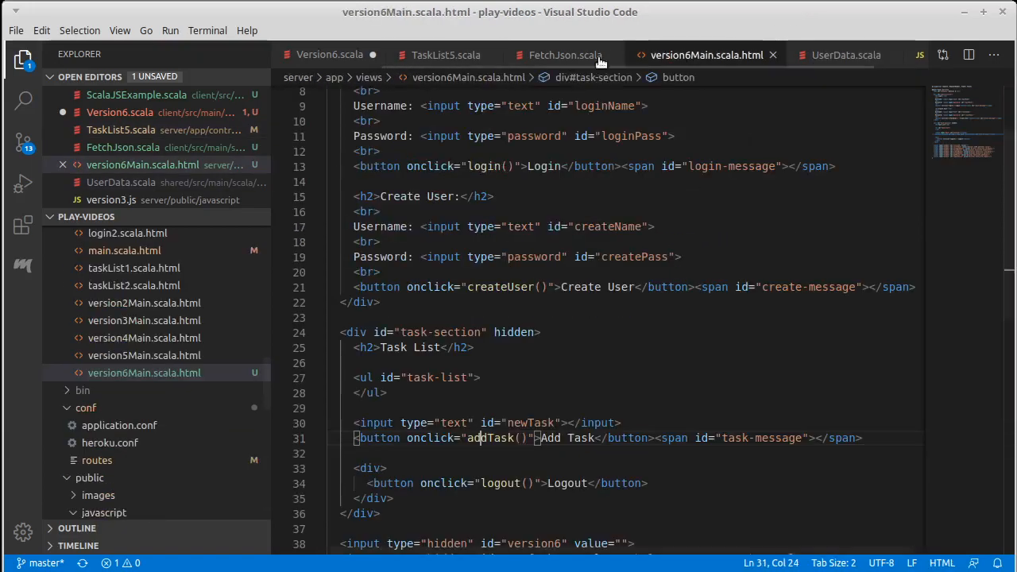
pyautogui.click(445, 54)
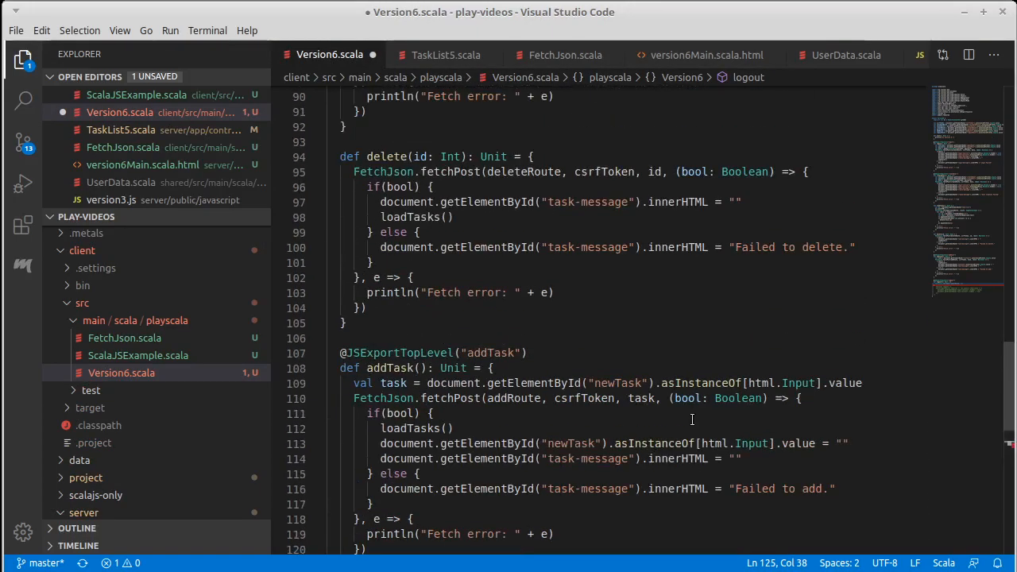
# - Give fetchGet a (bool: Boolean) => { } callback with error handler and save to recompile
pyautogui.scroll(-3)
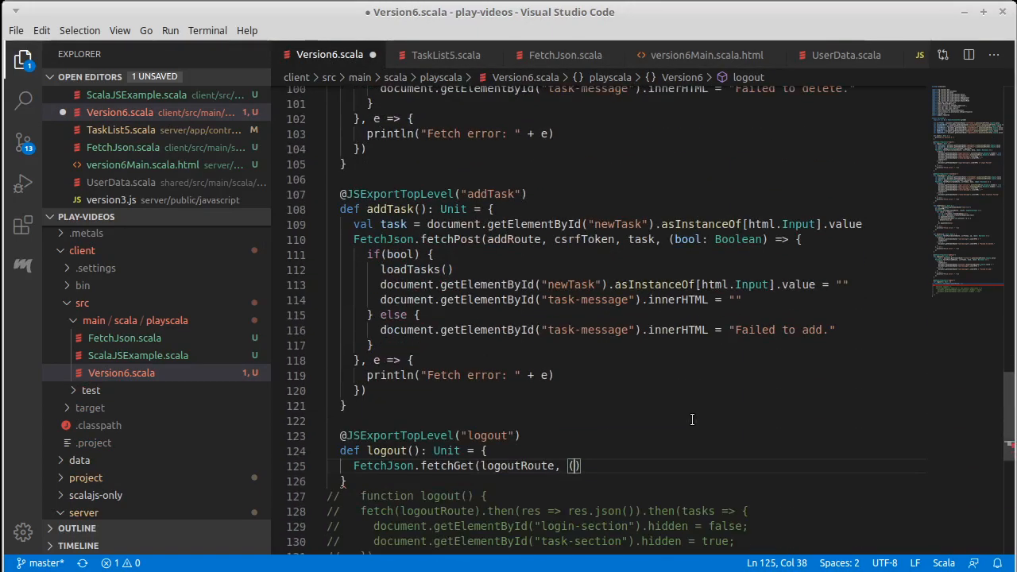
pyautogui.write('bool:')
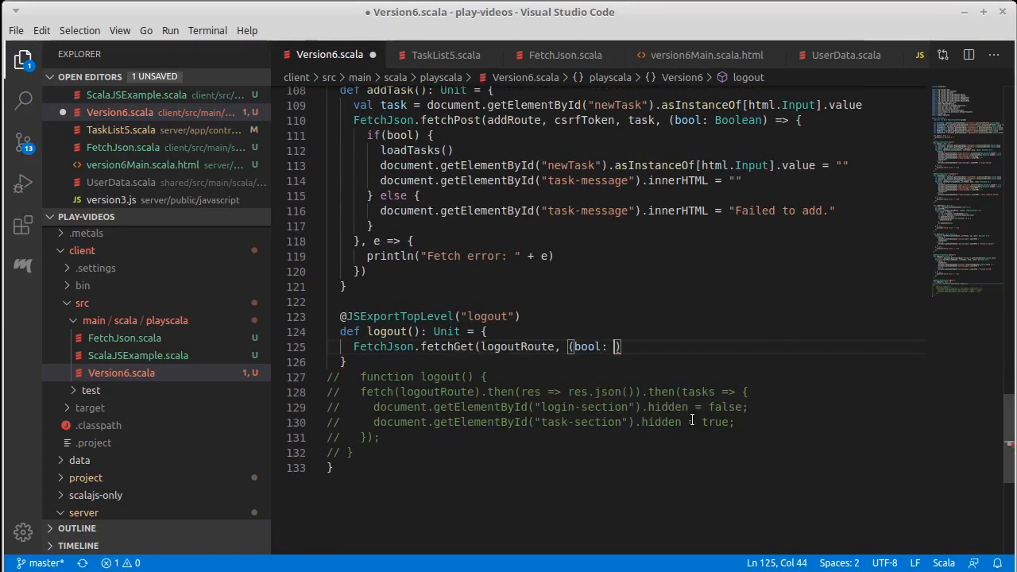
pyautogui.write('Boolean')
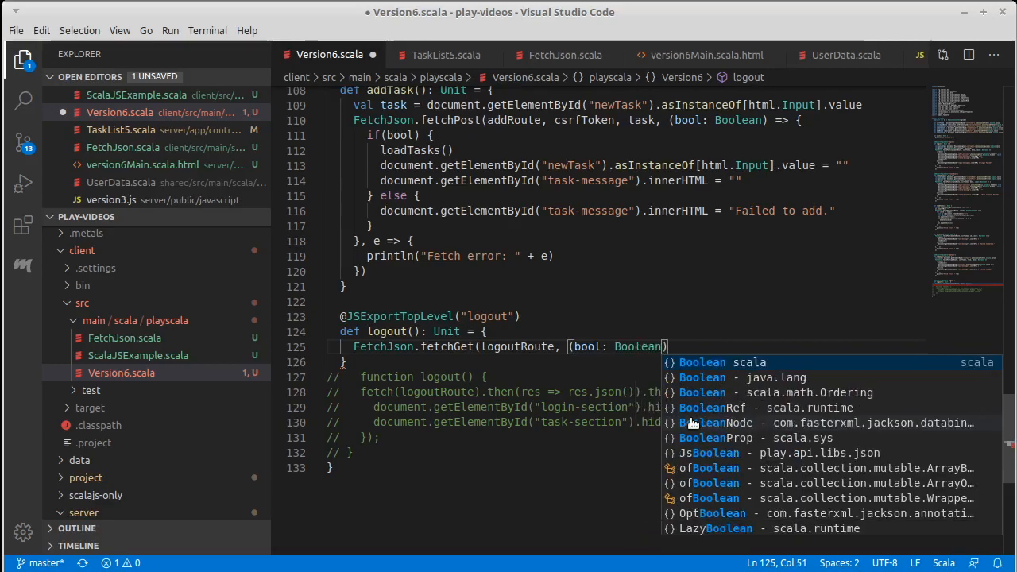
pyautogui.write('=>')
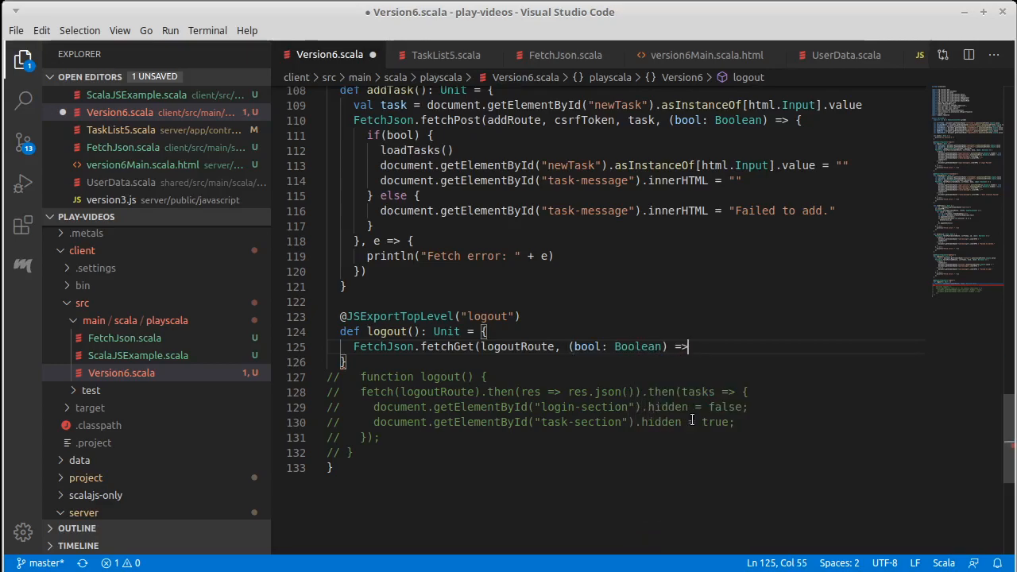
pyautogui.write('{}')
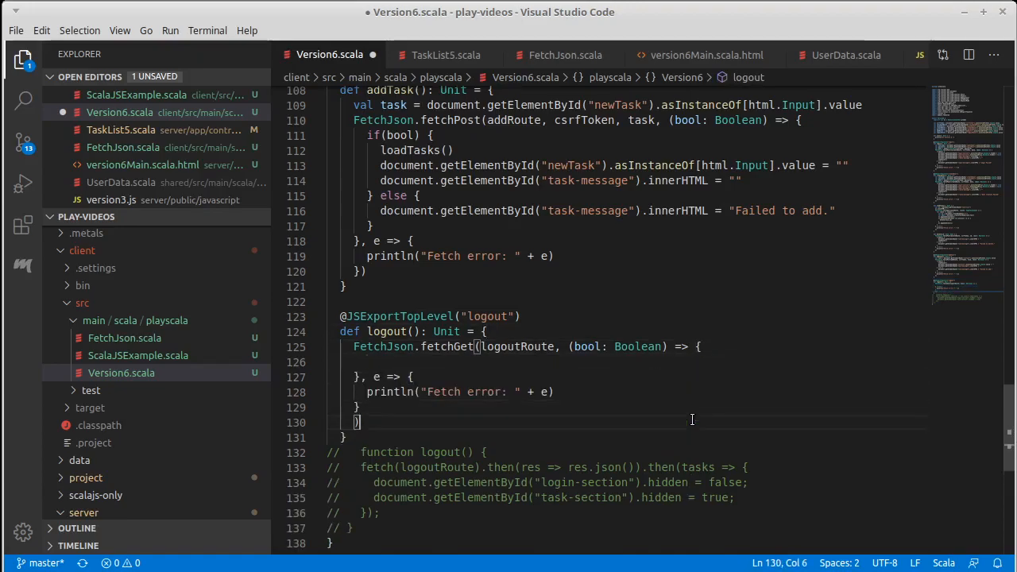
pyautogui.press('Backspace')
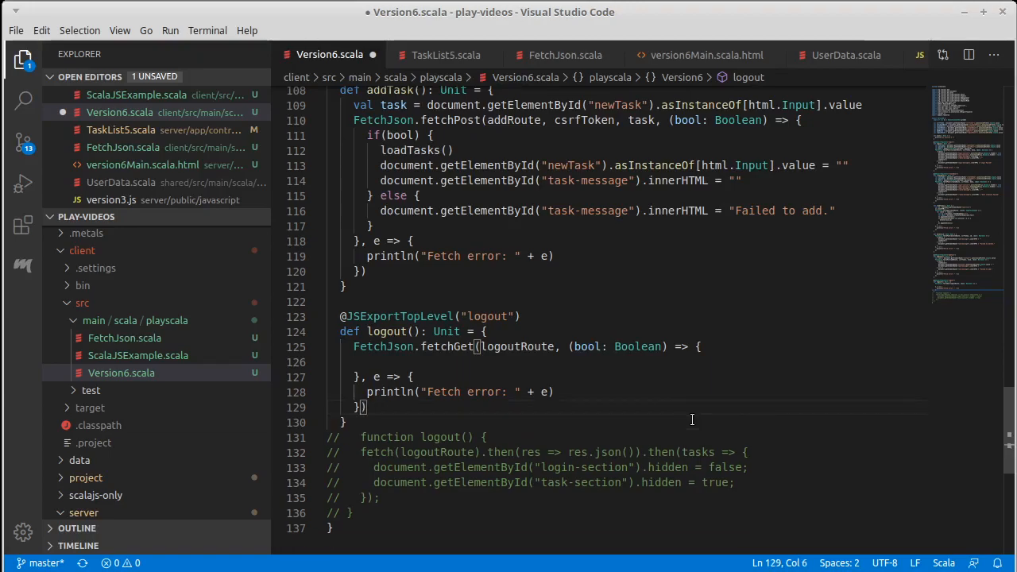
pyautogui.press('ctrl+s')
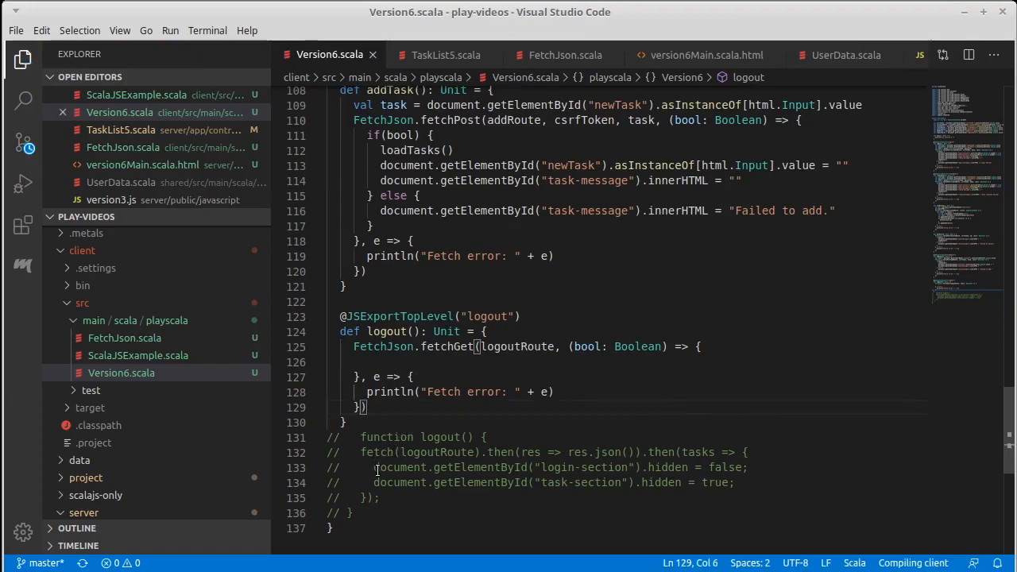
# - Copy the login-section/task-section hidden lines into the callback, fix indentation and save
pyautogui.moveTo(375, 467); pyautogui.dragTo(735, 484)
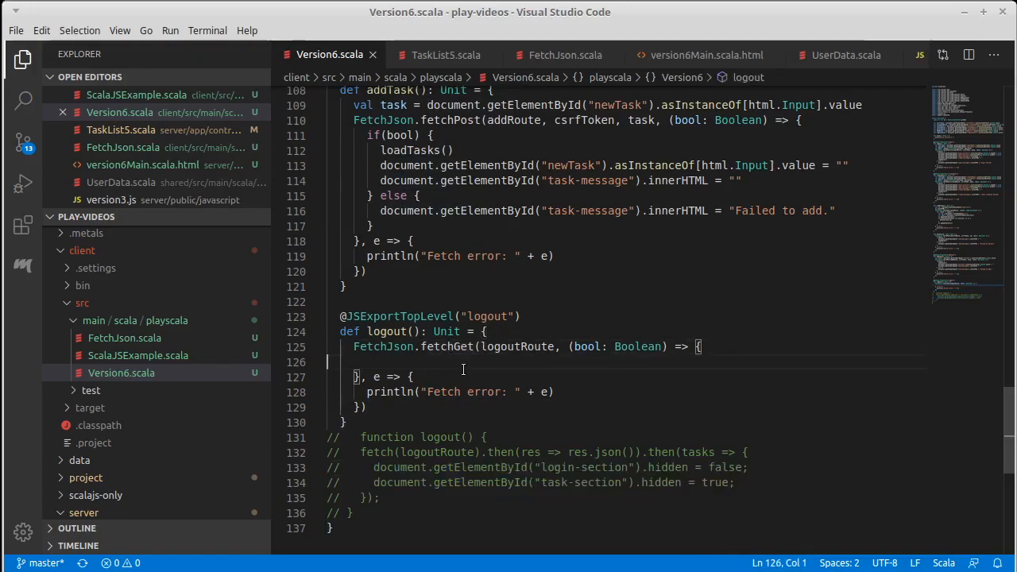
pyautogui.write('document.getElementById("login-section").hidden = false;')
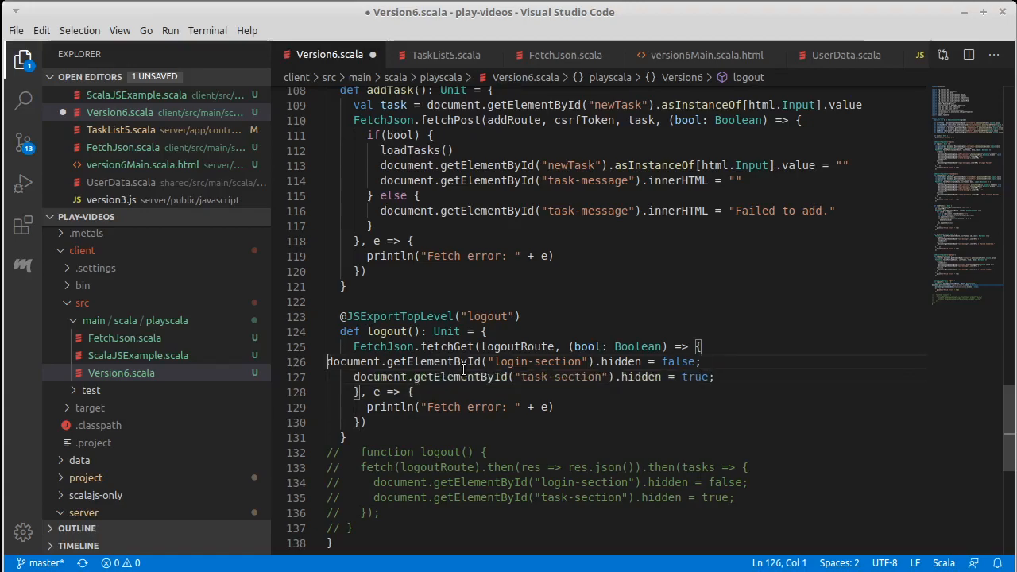
pyautogui.press('Tab')
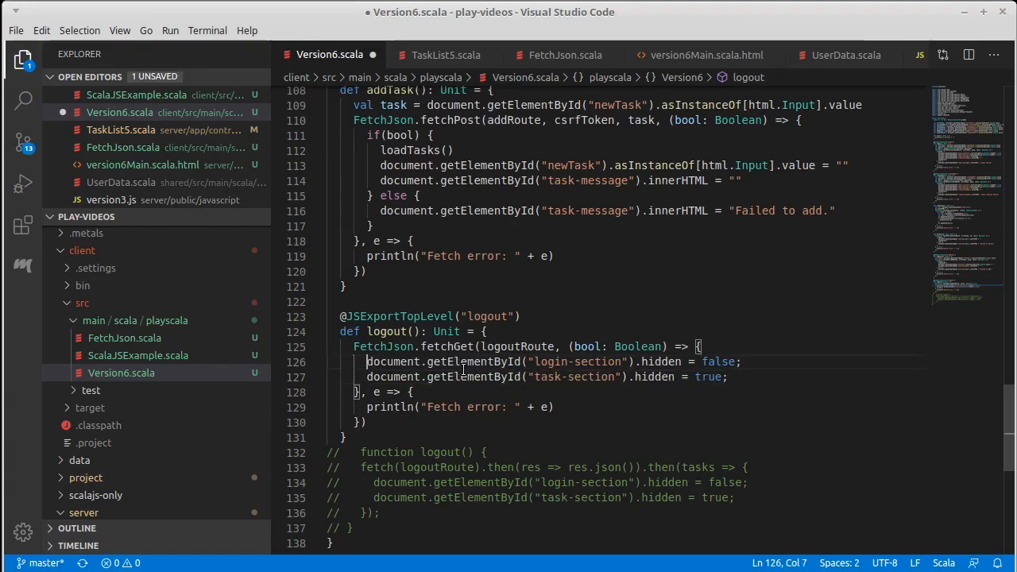
pyautogui.press('ctrl+s')
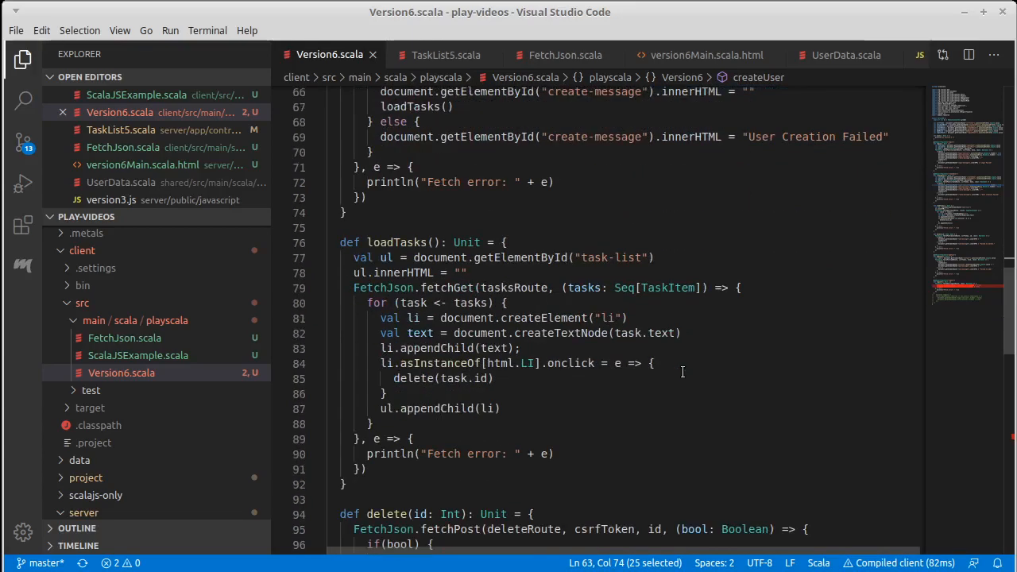
pyautogui.scroll(-3)
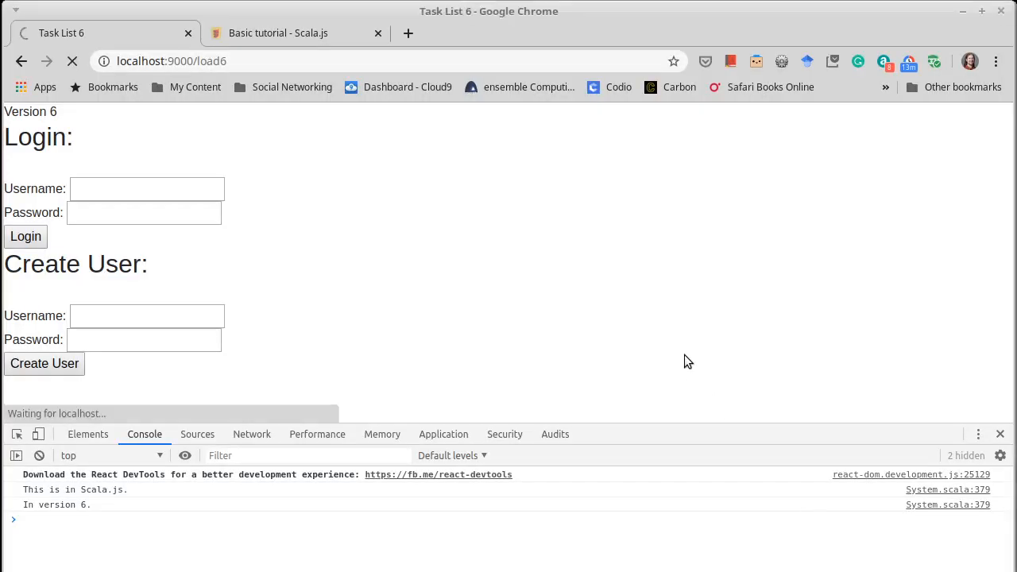
pyautogui.moveTo(238, 201)
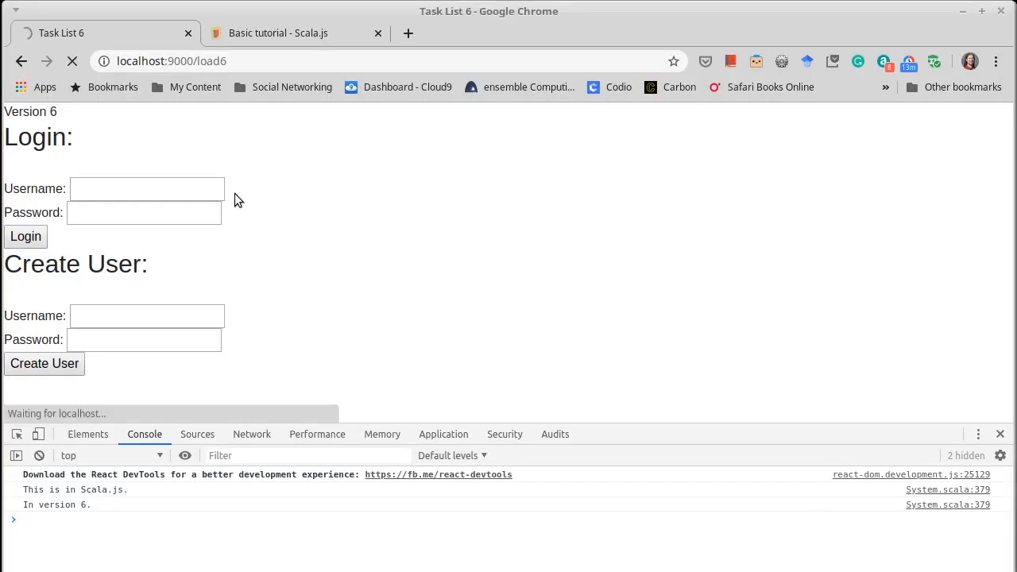
# - Log in as 'Makr', view the task list, and log out back to the login form
pyautogui.click(146, 187)
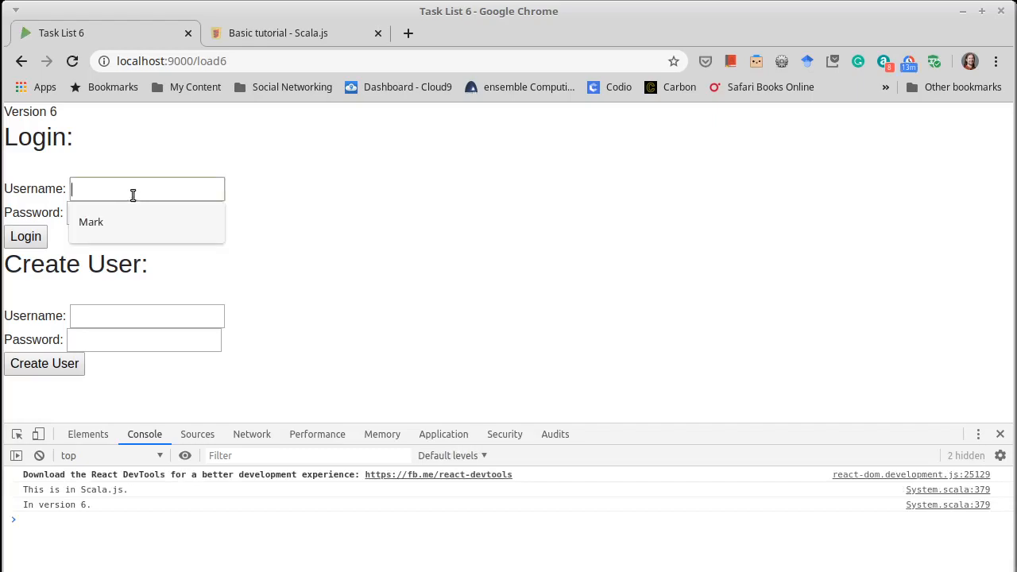
pyautogui.write('Makr')
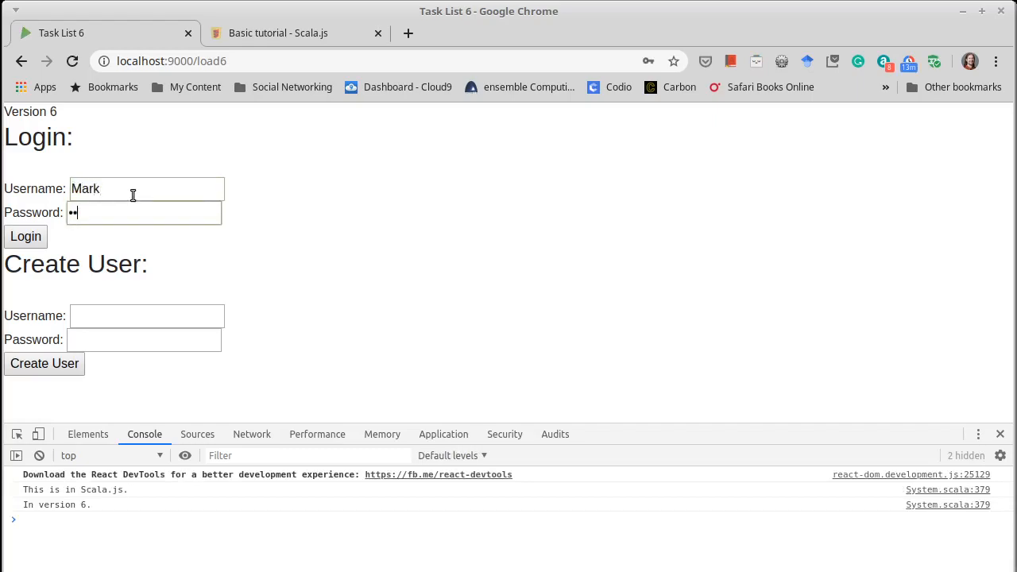
pyautogui.click(26, 235)
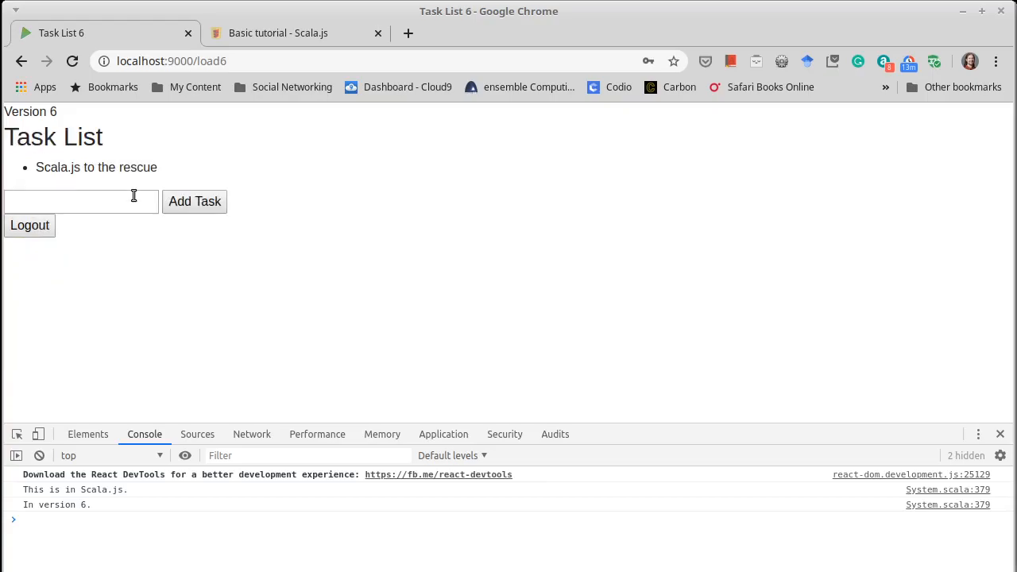
pyautogui.click(29, 225)
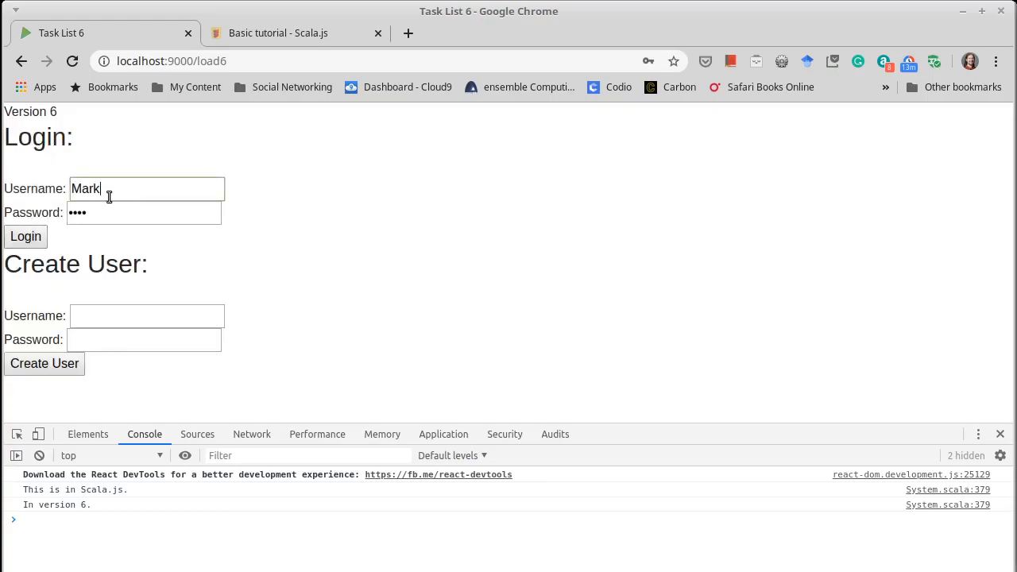
# - Log in as 'Pat', see that user's tasks, and log out again to confirm logout works
pyautogui.write('Pat')
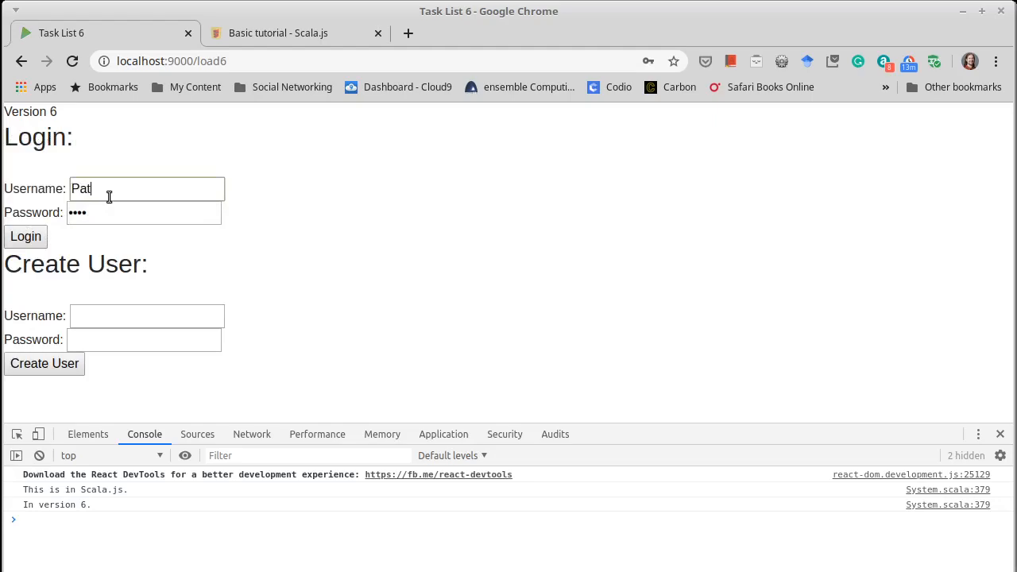
pyautogui.click(25, 235)
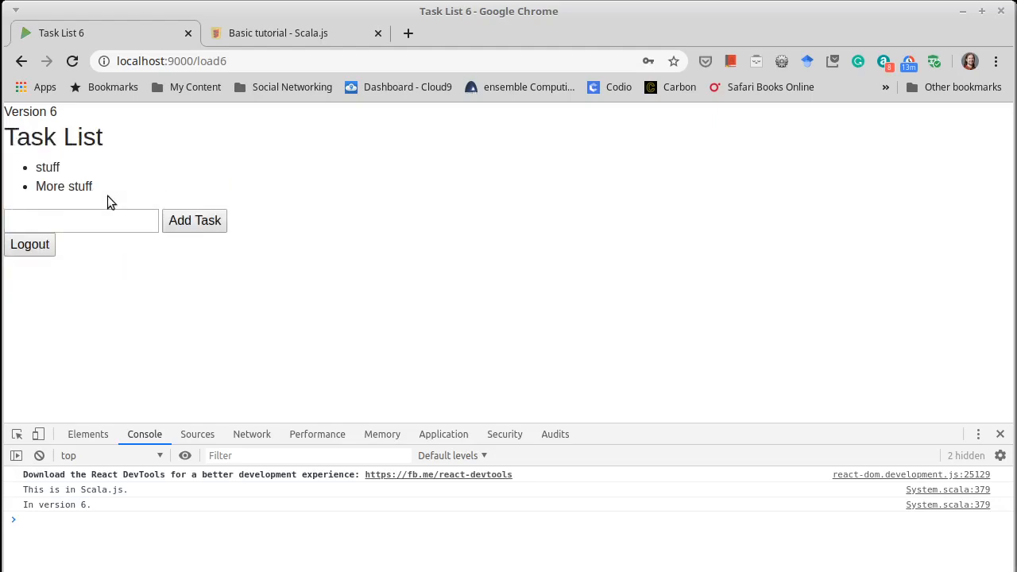
pyautogui.click(29, 244)
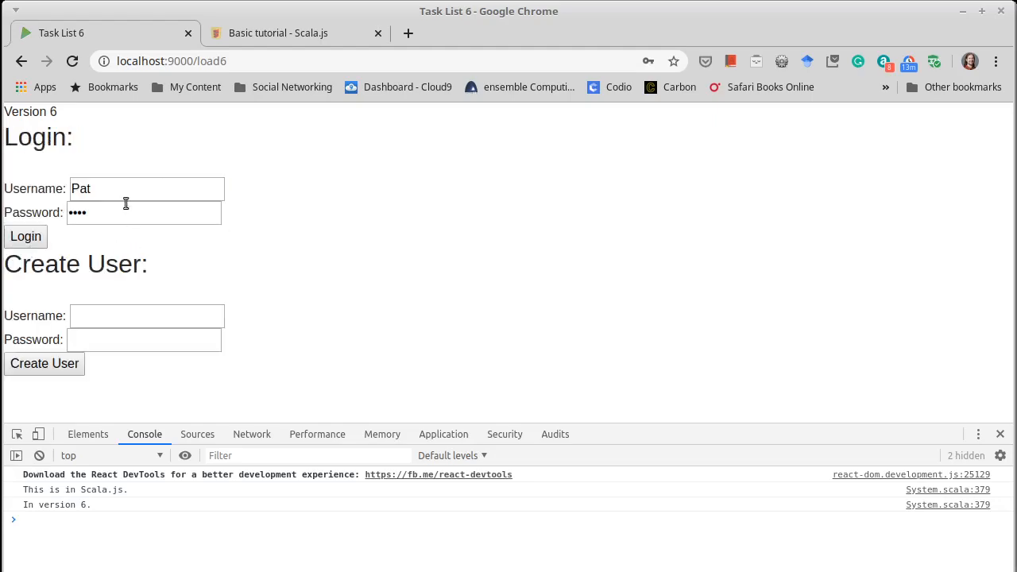
pyautogui.moveTo(149, 264)
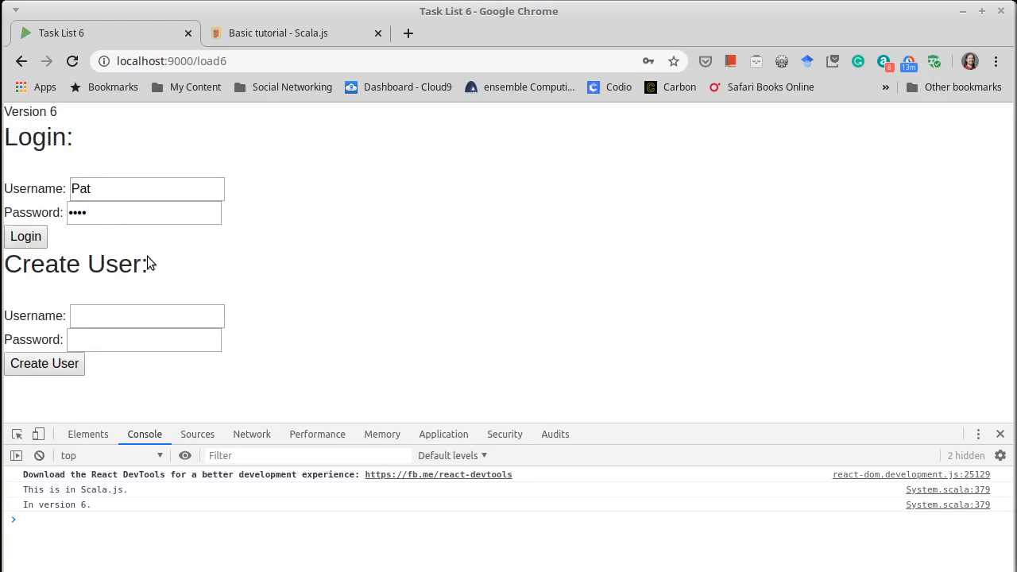
pyautogui.moveTo(174, 238)
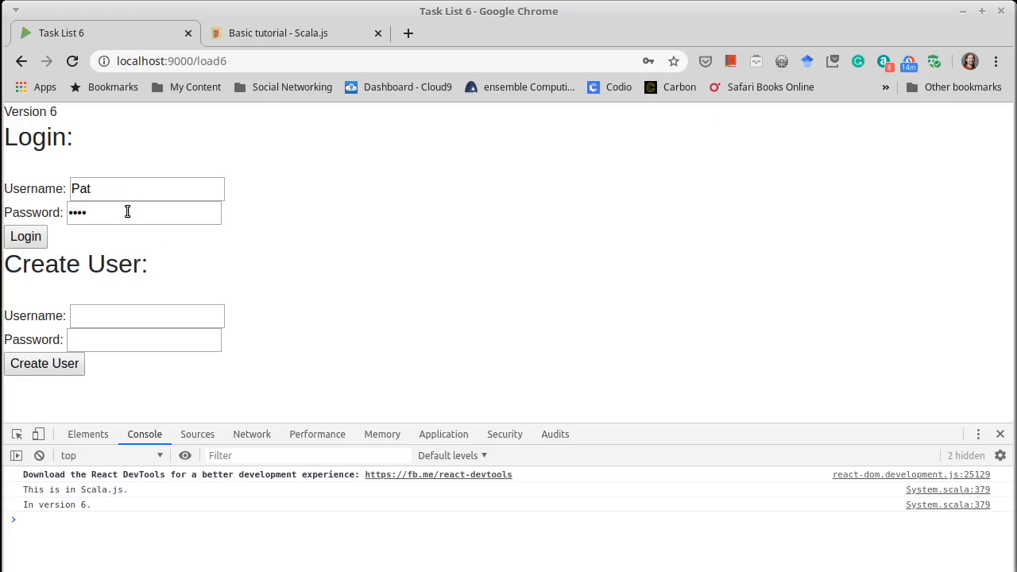
pyautogui.moveTo(271, 242)
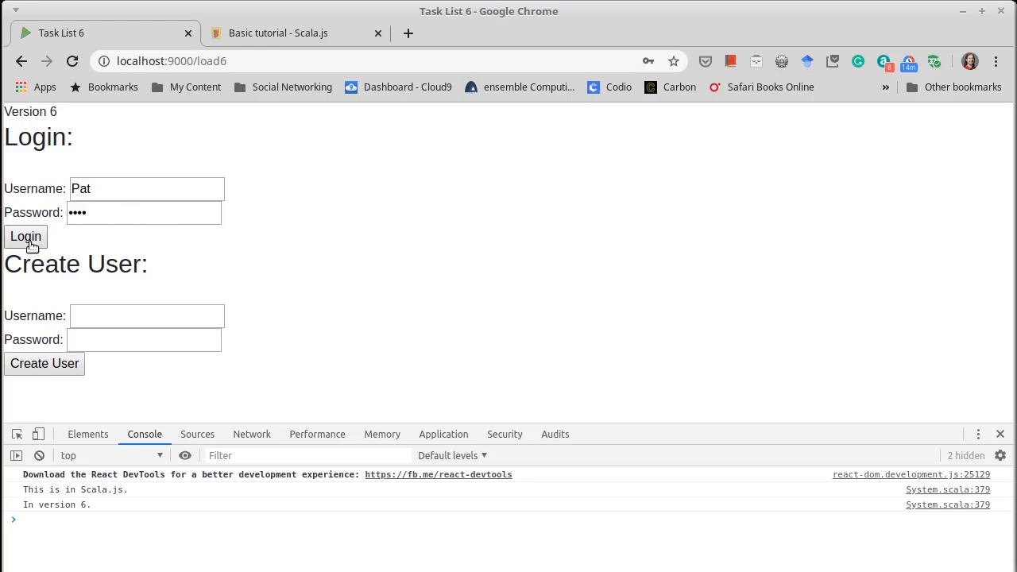
pyautogui.moveTo(137, 245)
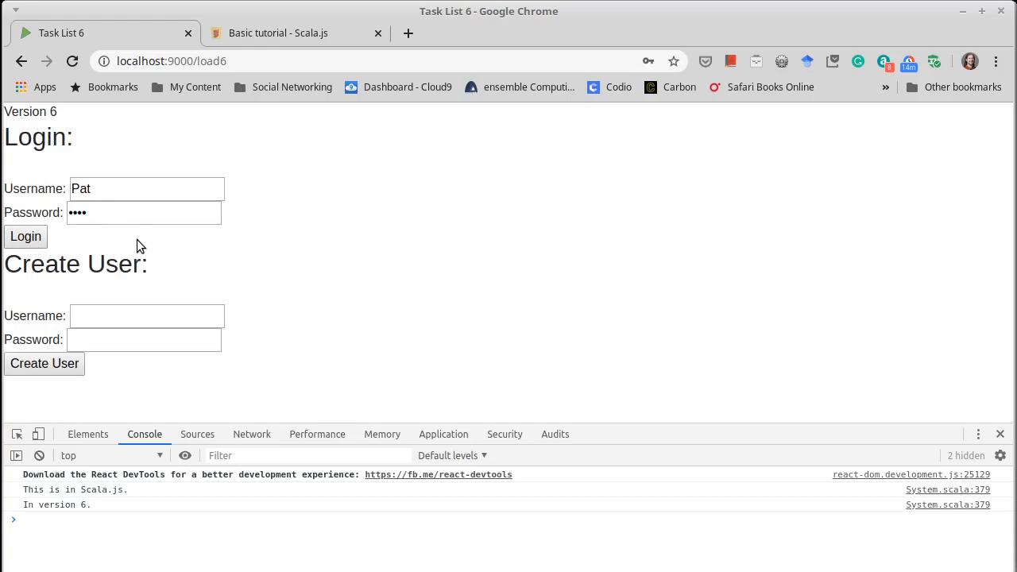